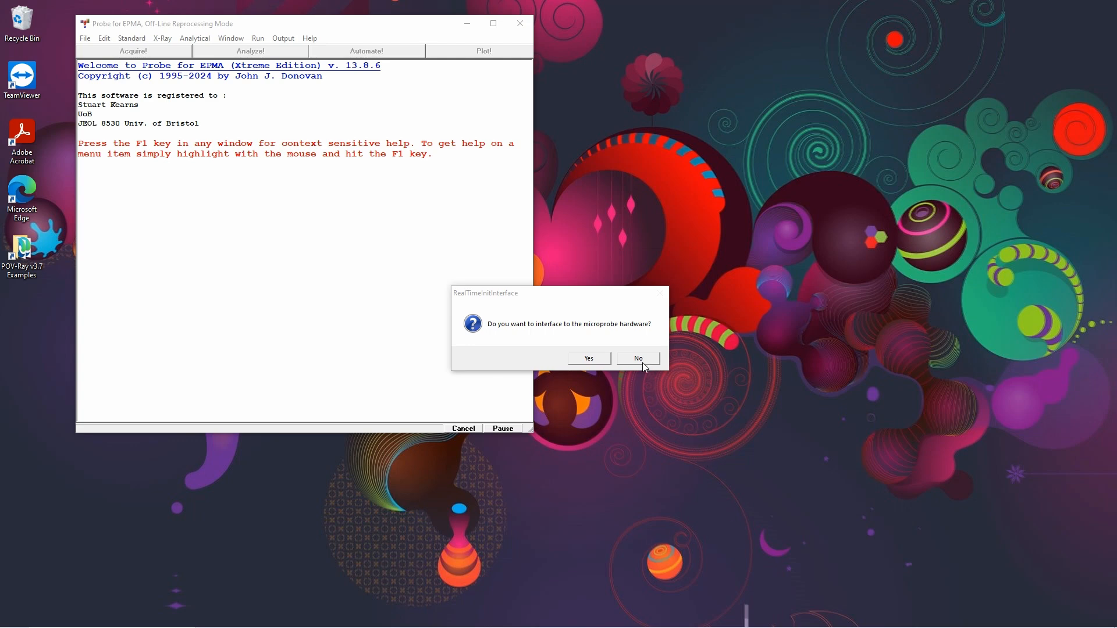
Decline the microprobe hardware connection and dismiss the Tip of the Day
left_click(637, 358)
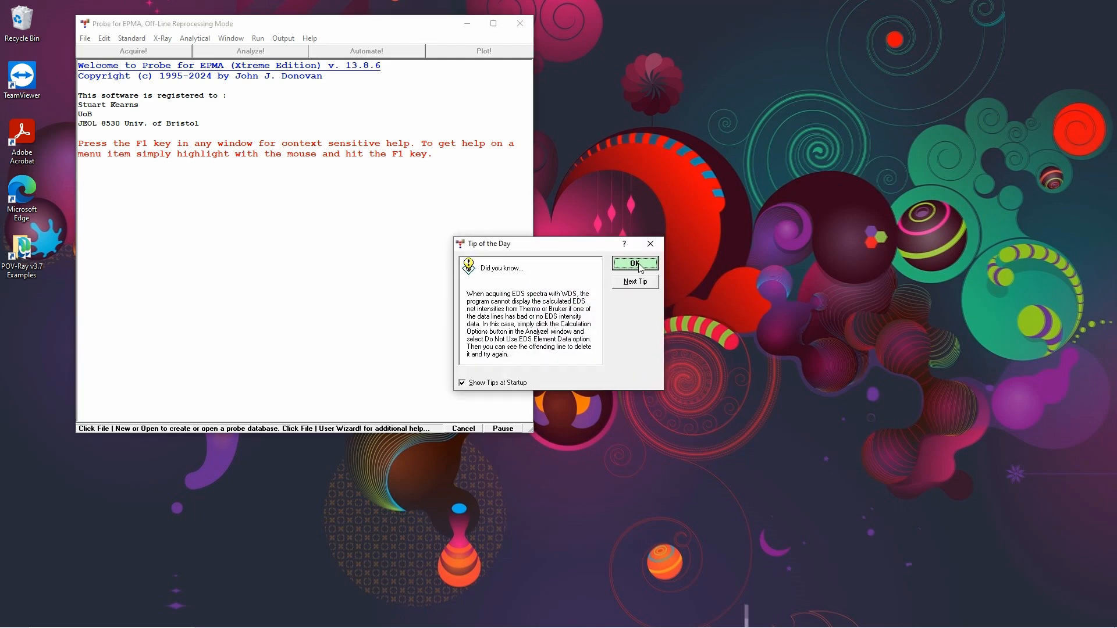
left_click(633, 263)
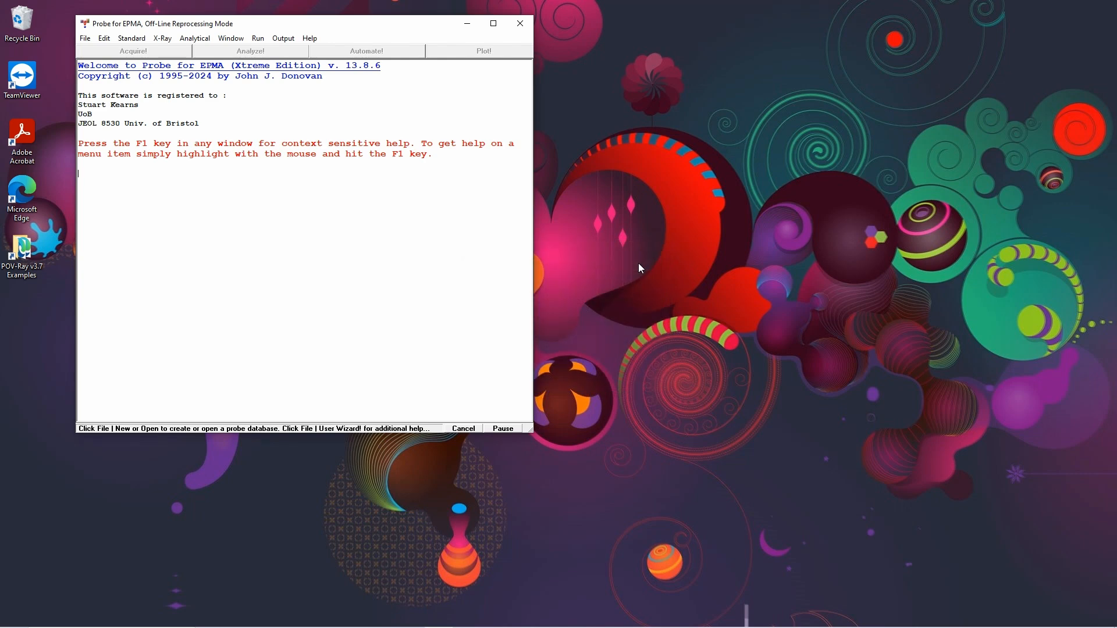
left_click(83, 38)
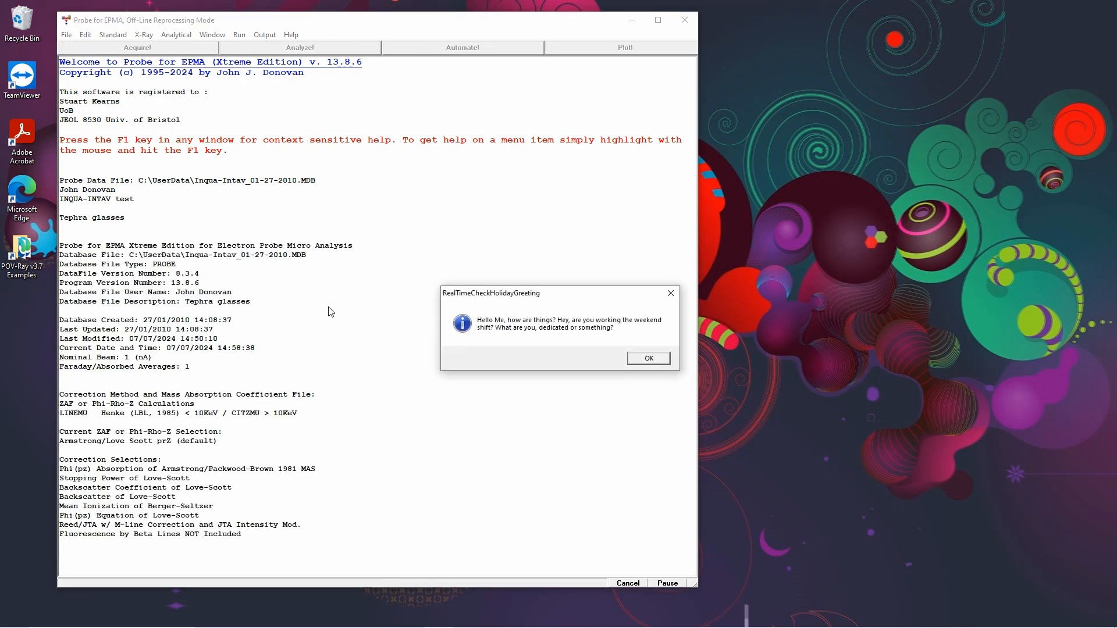
Dismiss the holiday greeting shown after opening the Inqua-Intav database
left_click(647, 358)
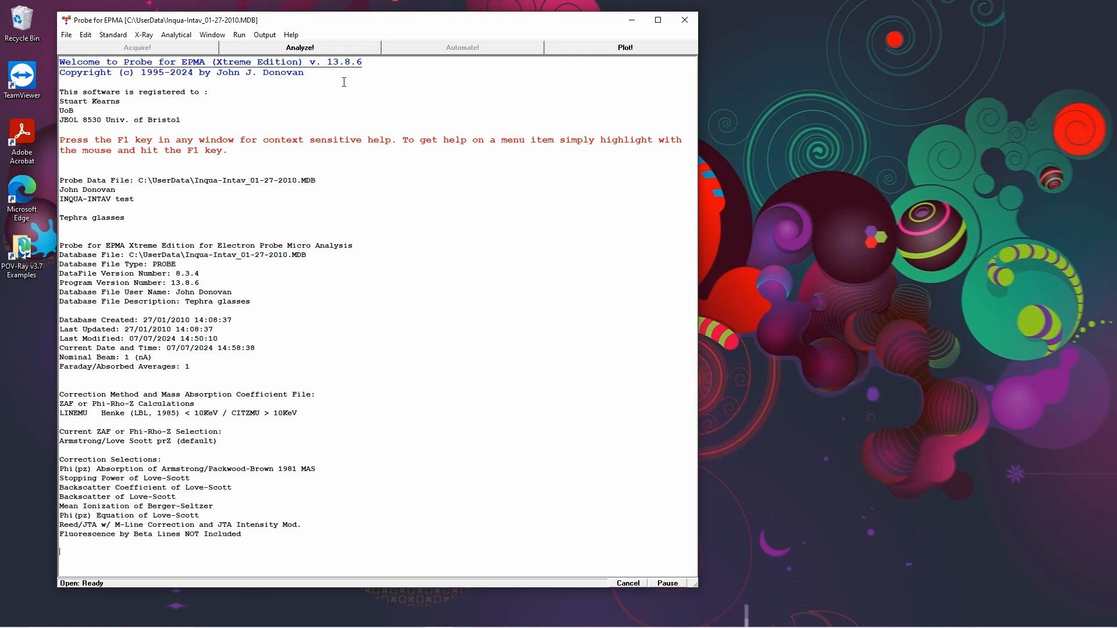
mouse_move(583, 54)
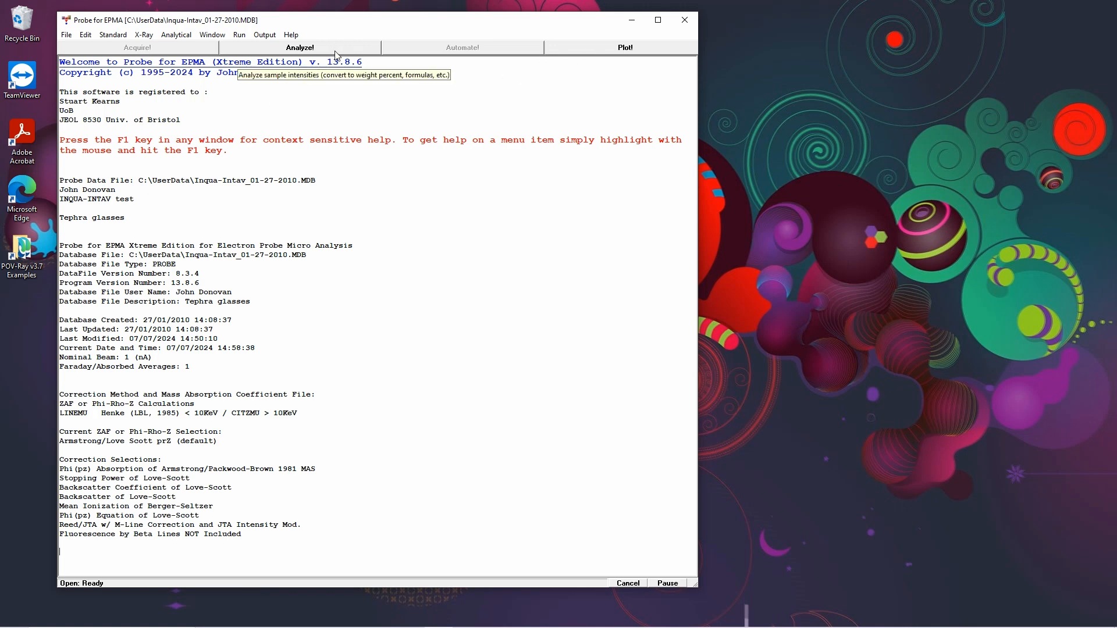
Show the Analyze! window and switch its sample list from standards to unknowns
left_click(299, 47)
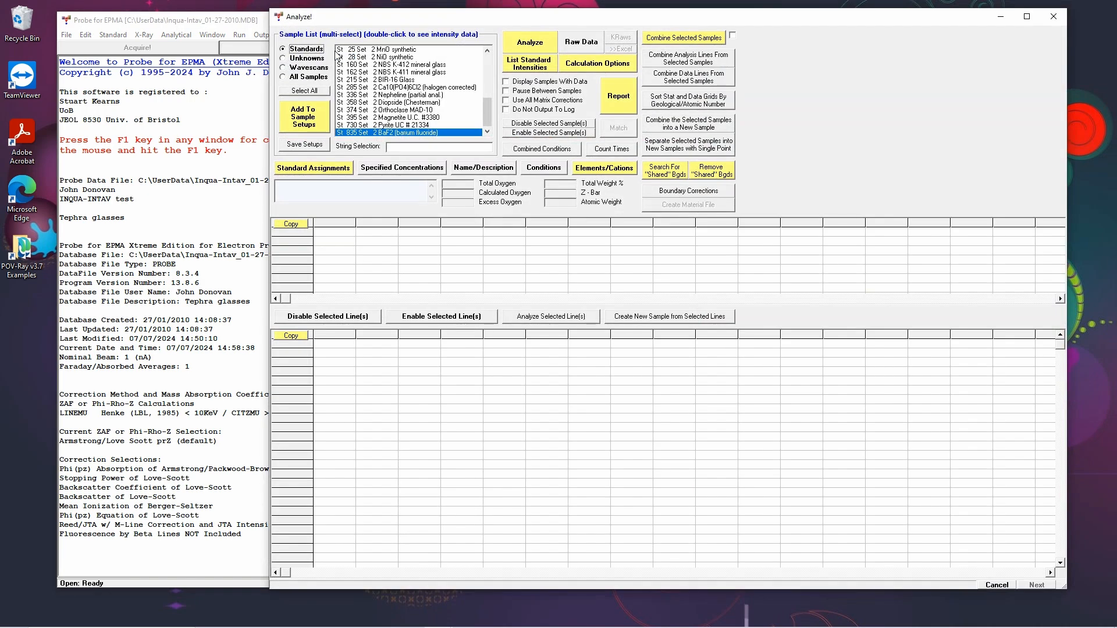
mouse_move(435, 16)
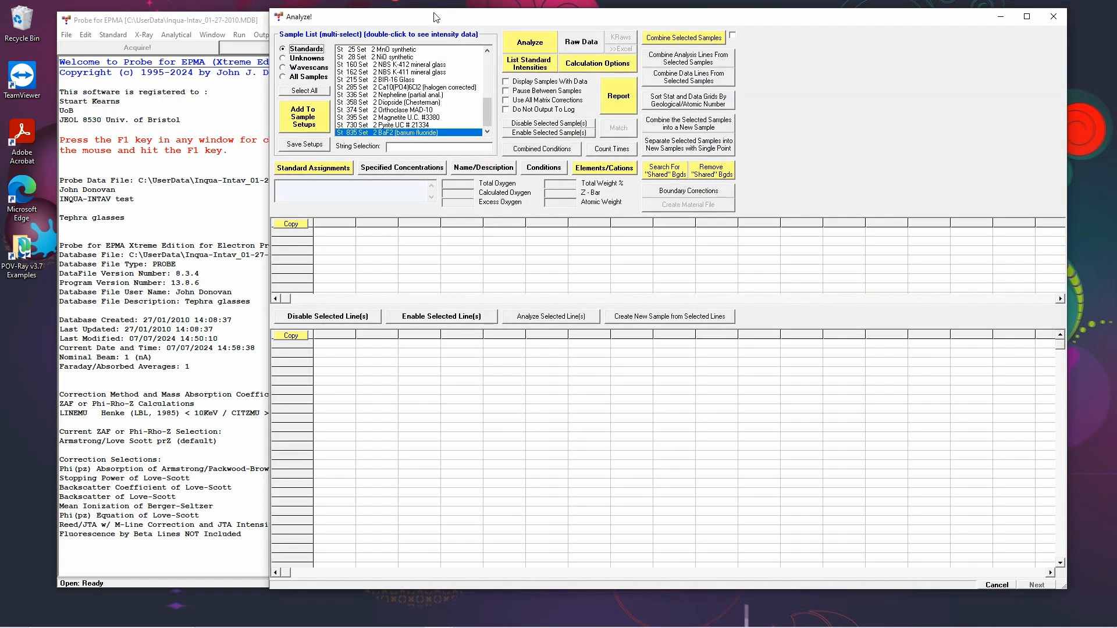
mouse_move(328, 52)
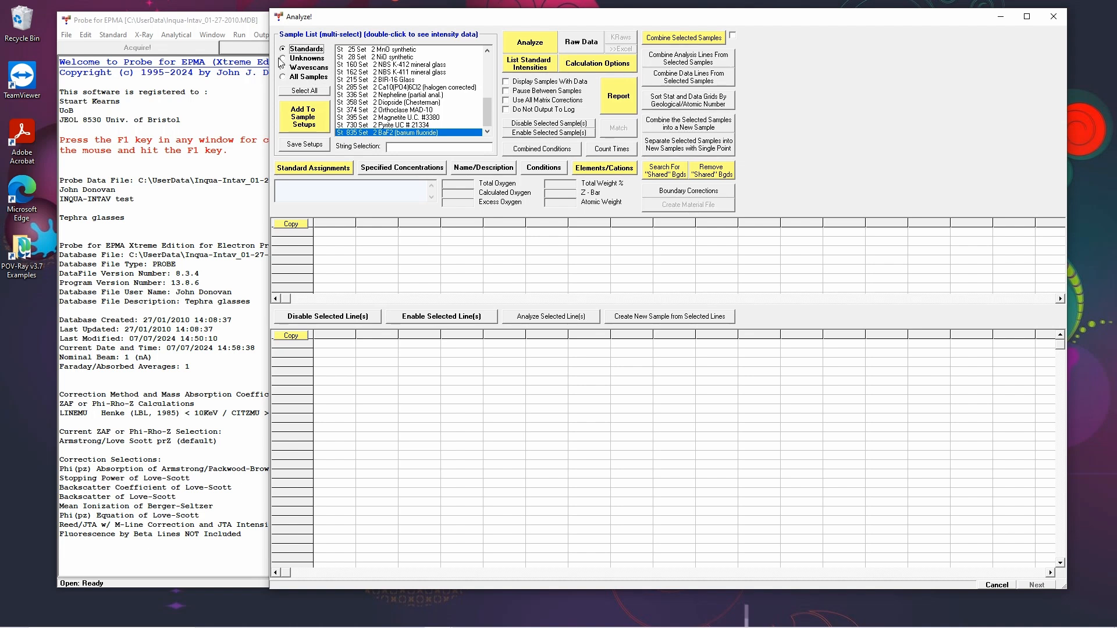
left_click(287, 58)
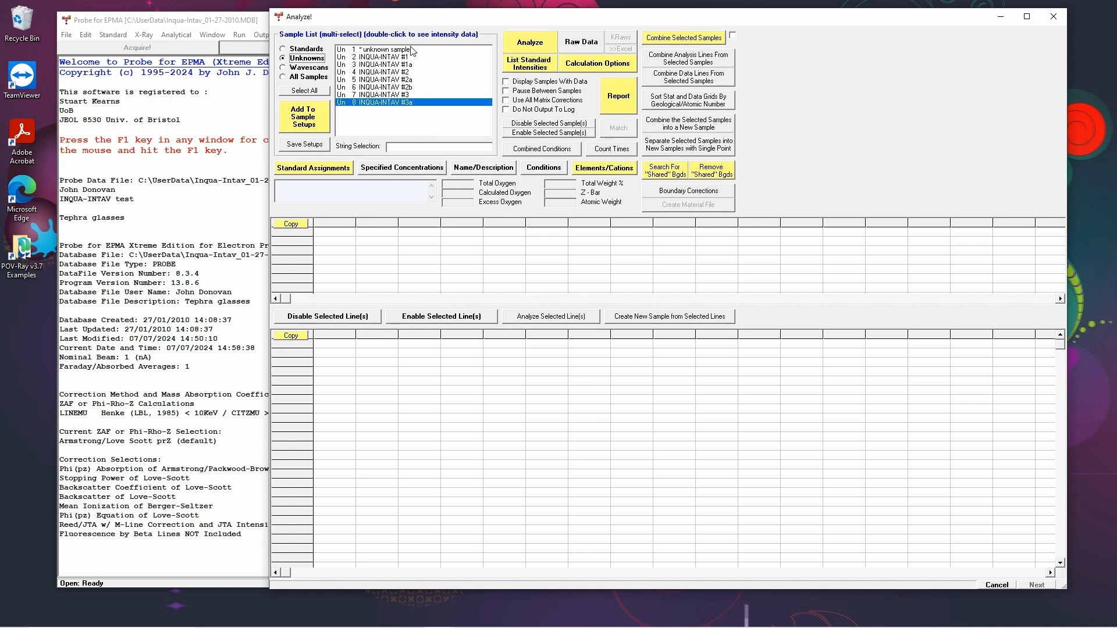
mouse_move(410, 104)
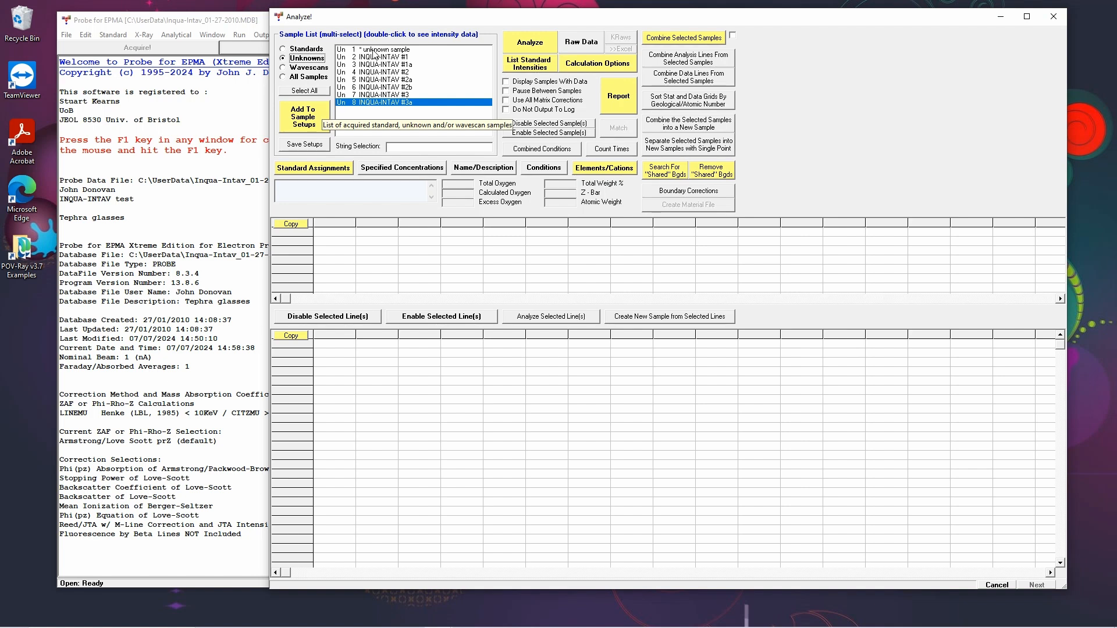
mouse_move(418, 98)
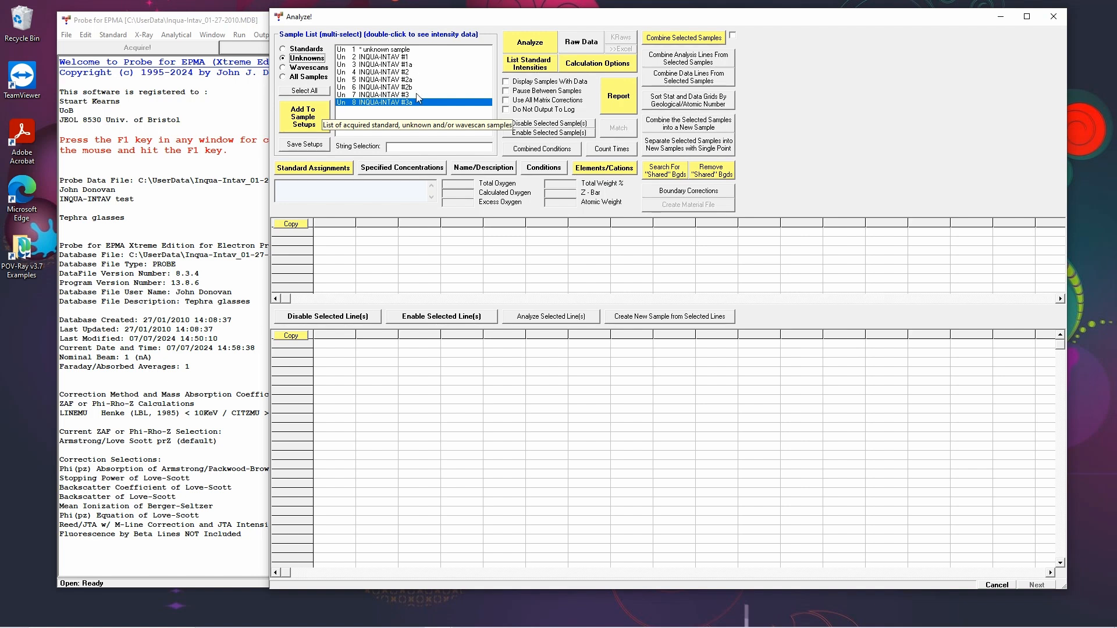
mouse_move(425, 69)
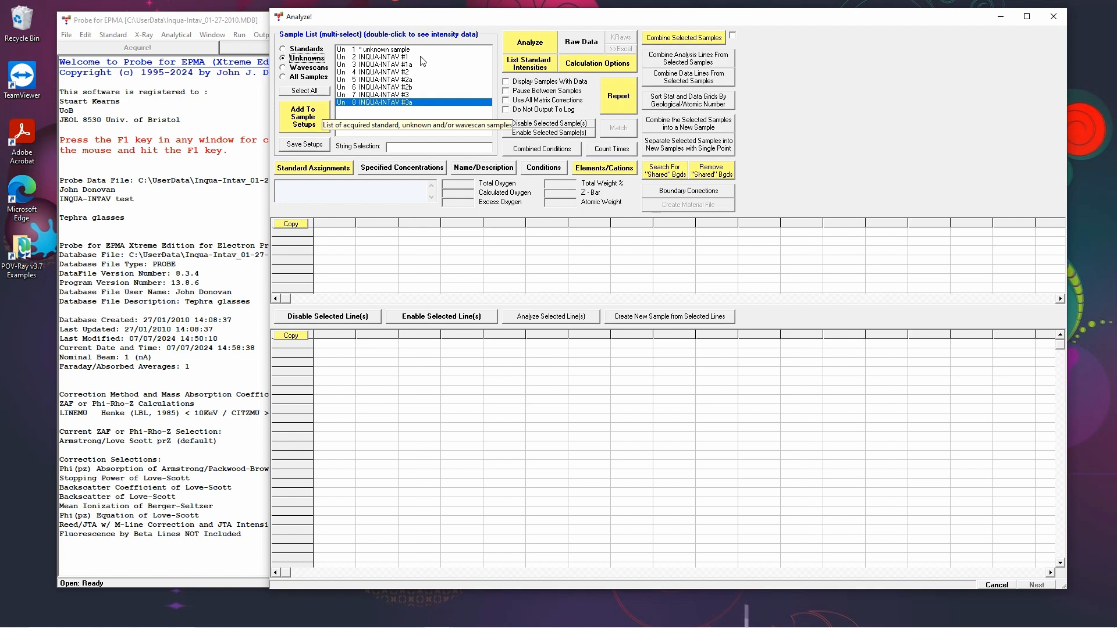
mouse_move(509, 85)
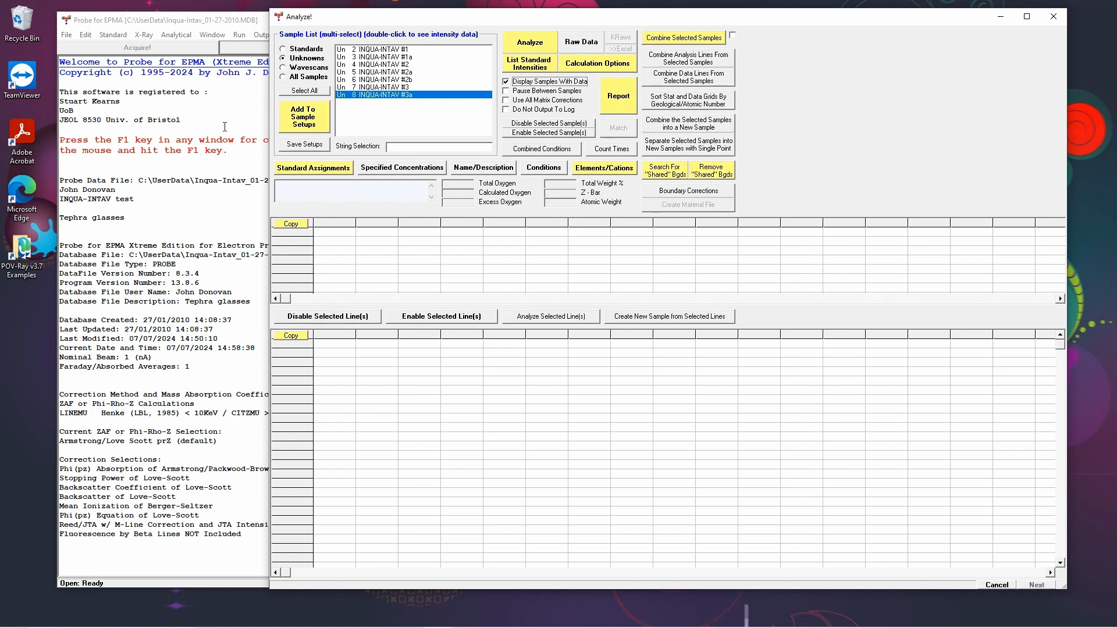
mouse_move(506, 111)
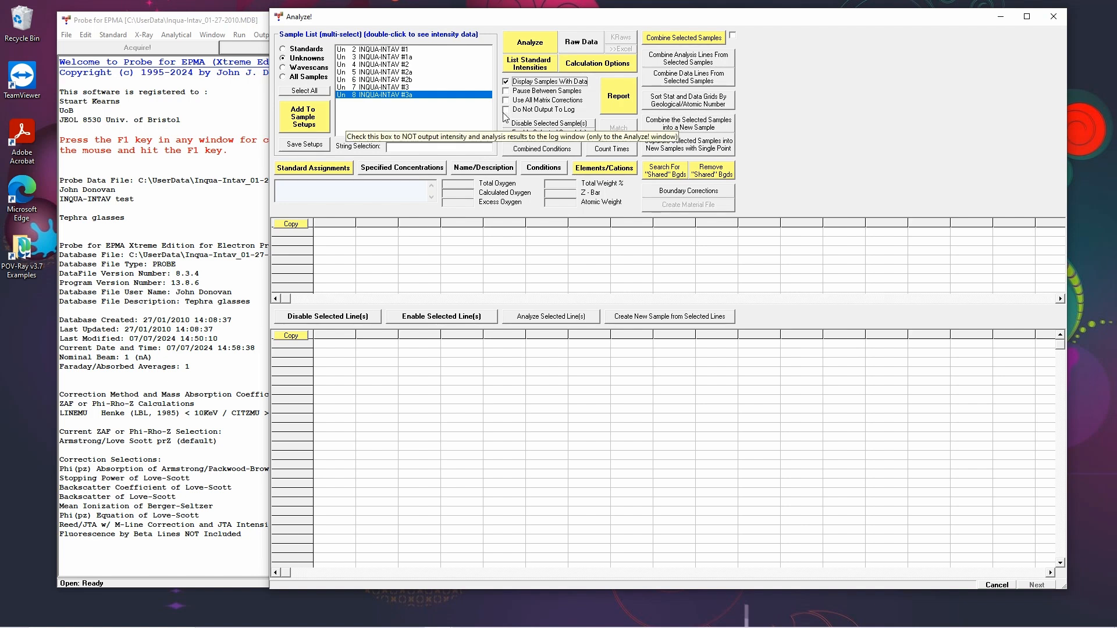
Enable Do Not Output To Log and select INQUA-INTAV #1 to show its intensity data
left_click(506, 111)
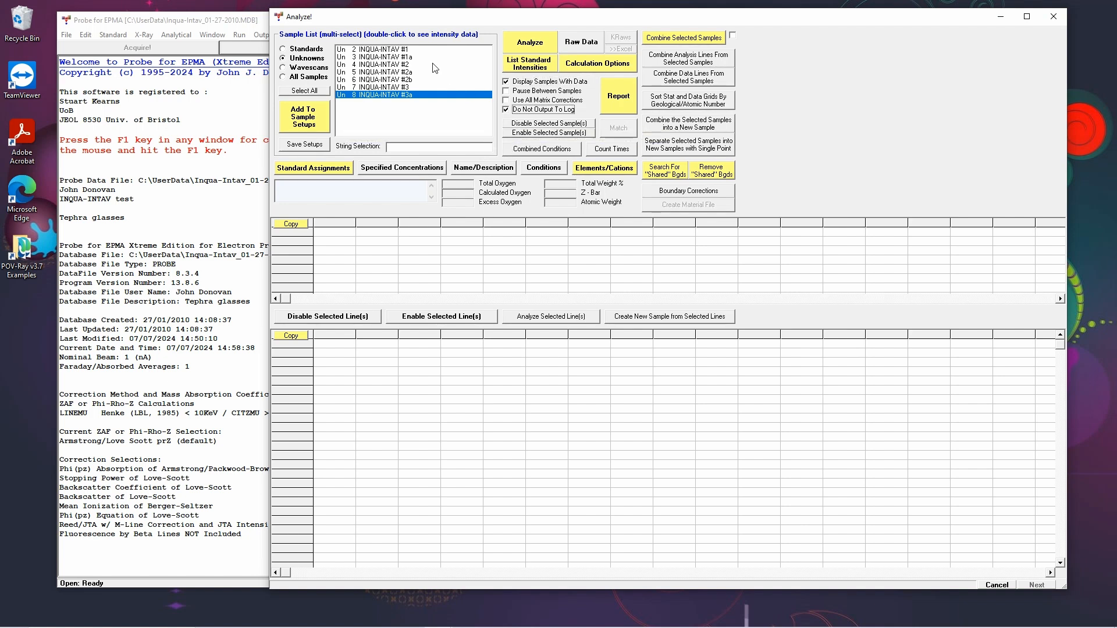
left_click(385, 49)
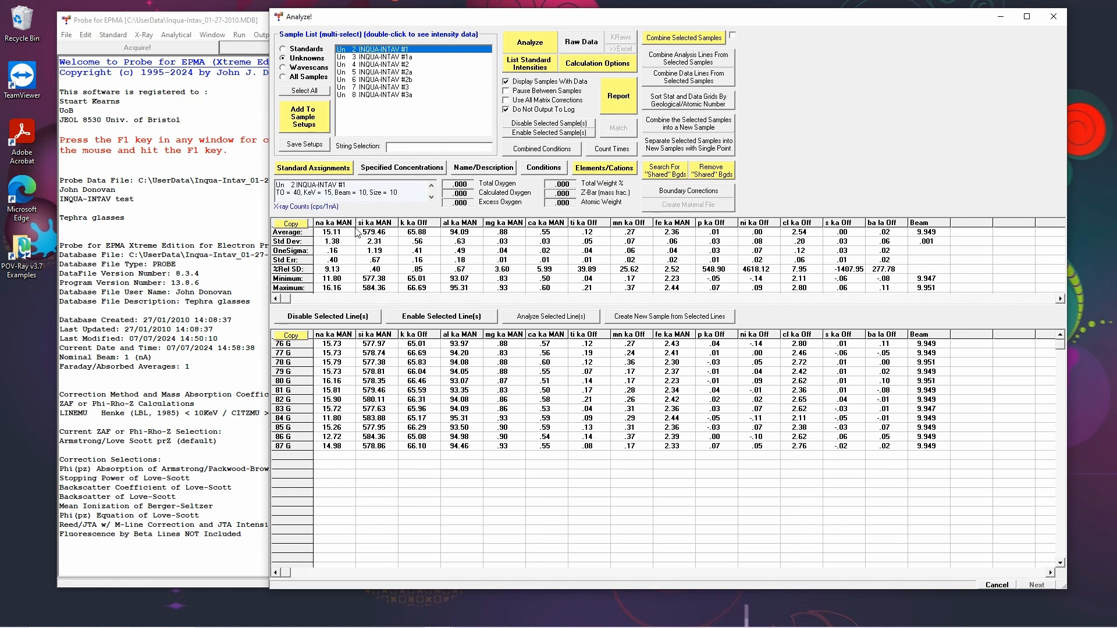
mouse_move(350, 237)
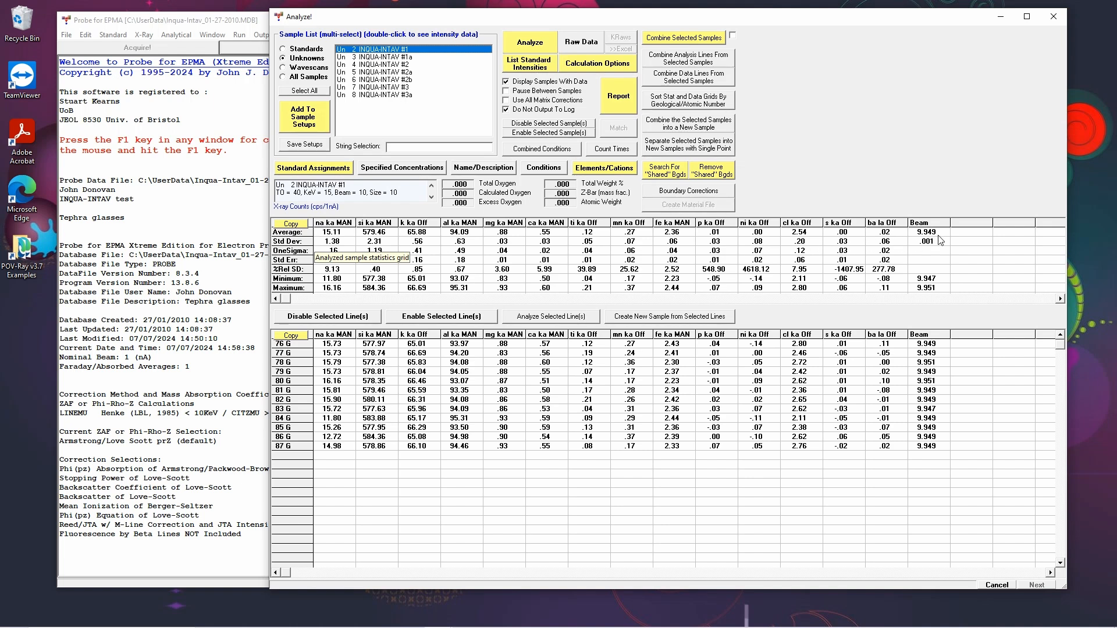
mouse_move(826, 311)
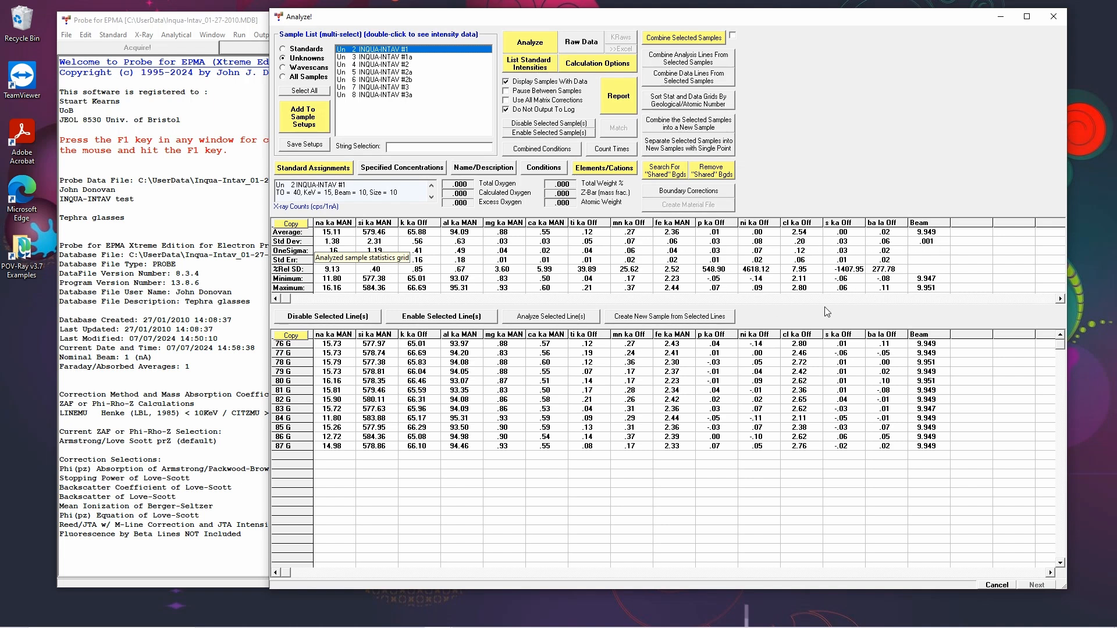
mouse_move(941, 291)
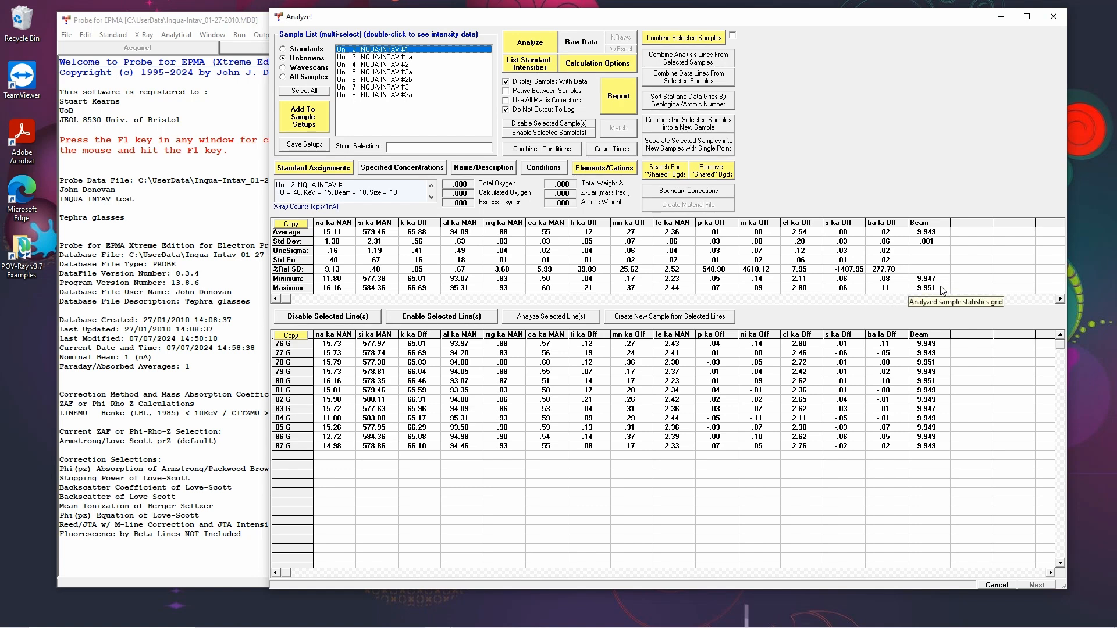
mouse_move(944, 295)
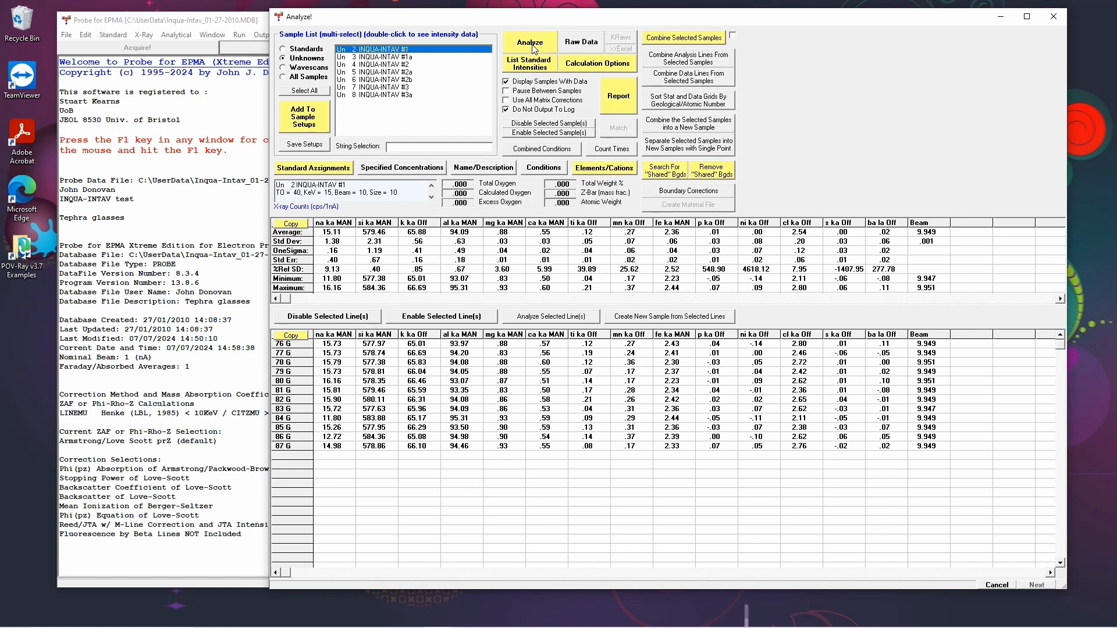
Analyze INQUA-INTAV #1 and view its oxide weight percent results and statistics
left_click(528, 42)
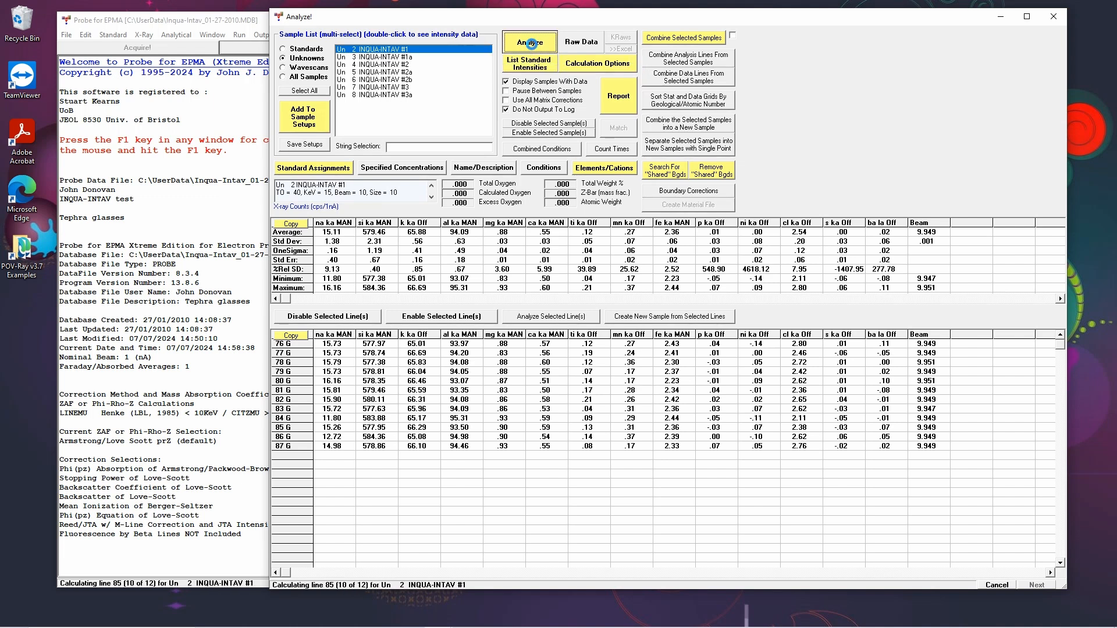
left_click(530, 42)
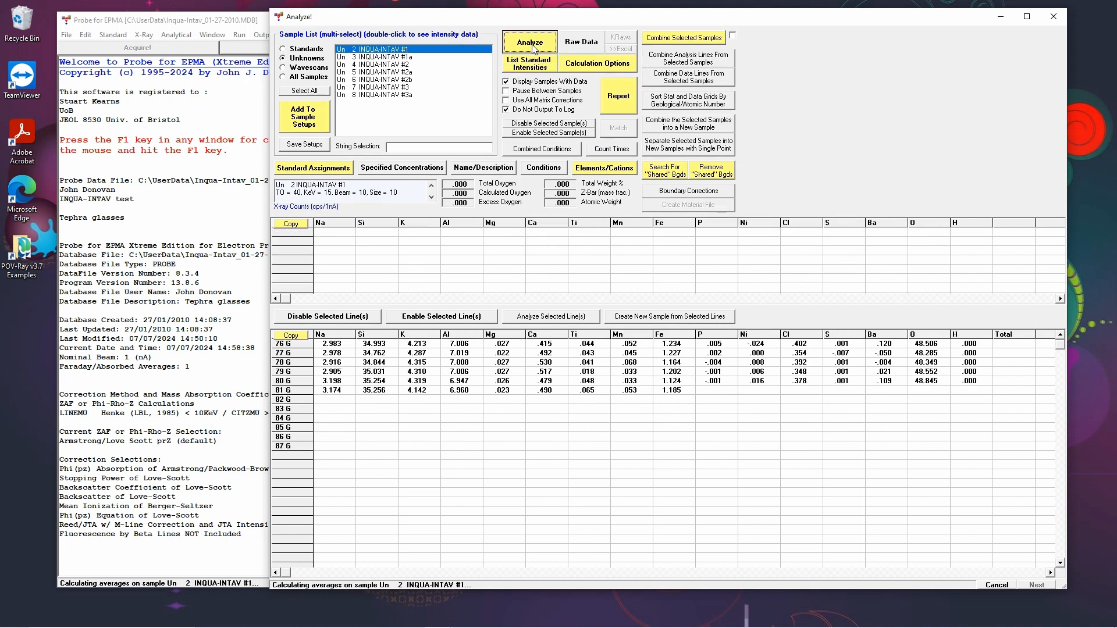
left_click(529, 42)
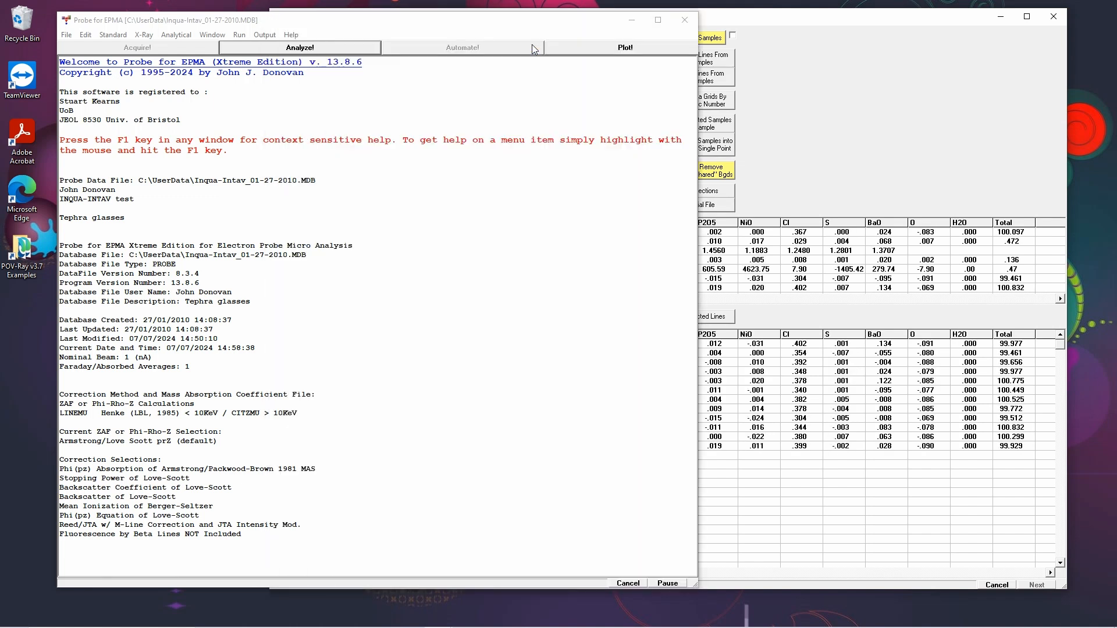
left_click(300, 46)
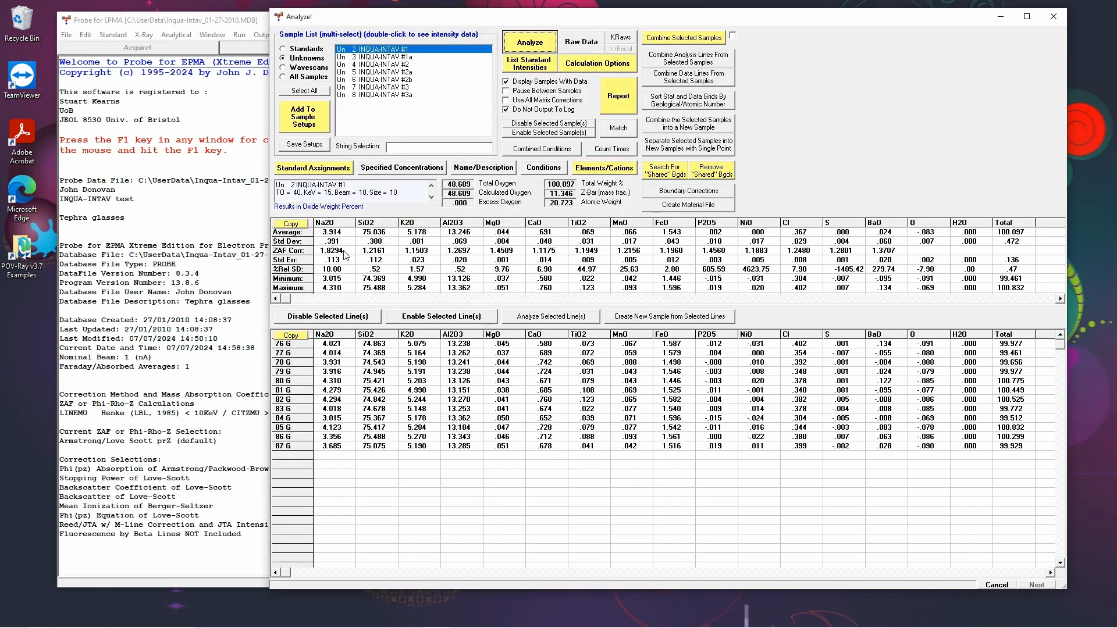
mouse_move(333, 242)
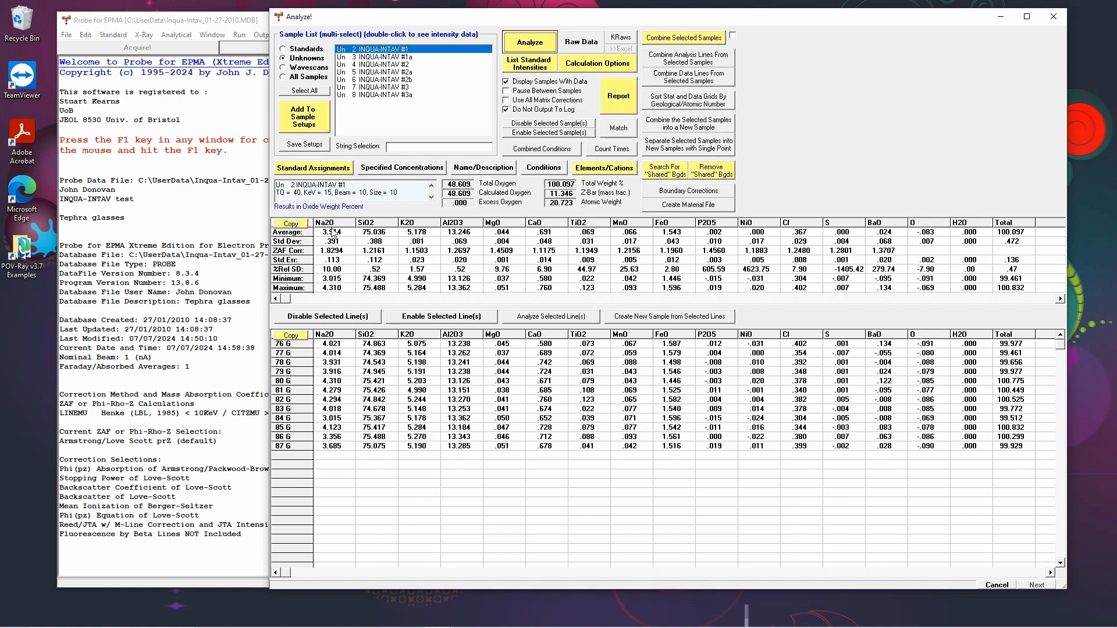
mouse_move(332, 232)
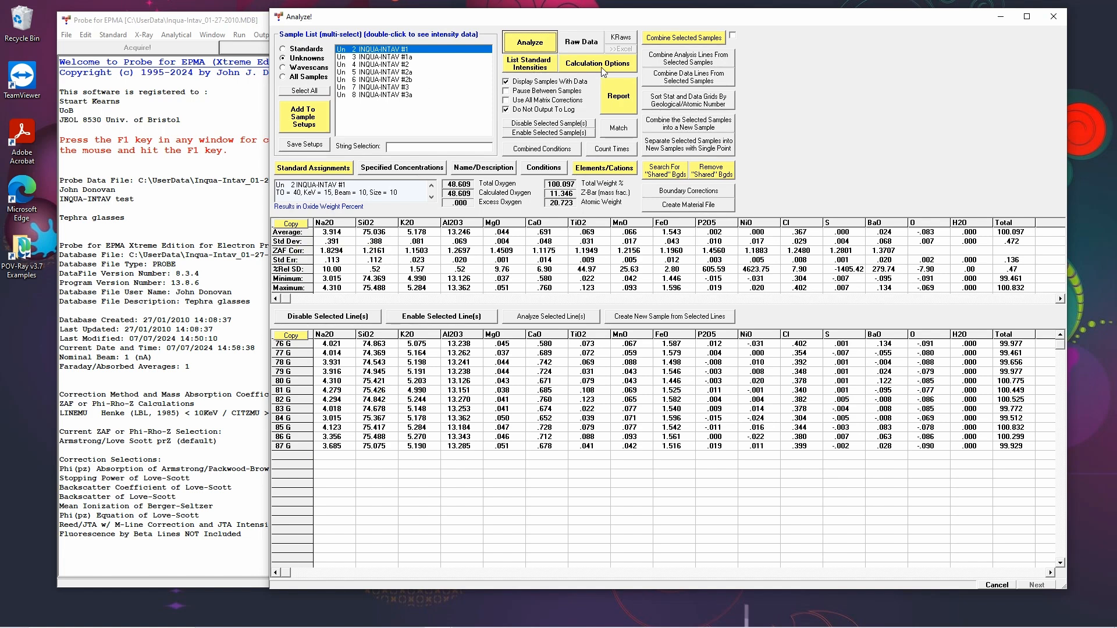
Turn off Display Results As Oxides for INQUA-INTAV #1 and start re-analysis
left_click(599, 63)
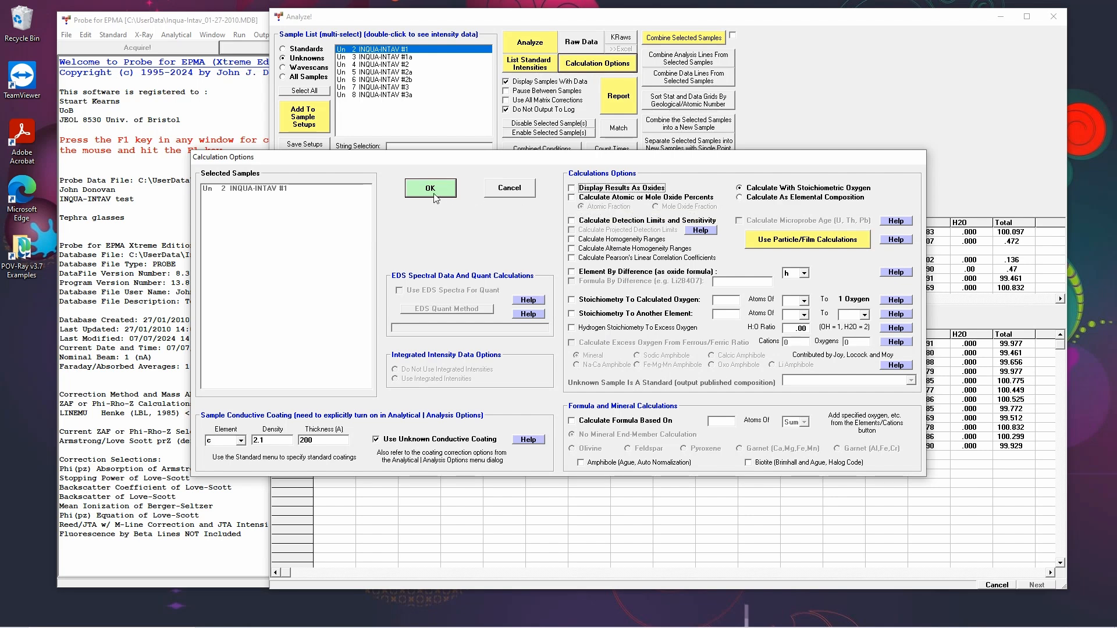
left_click(429, 188)
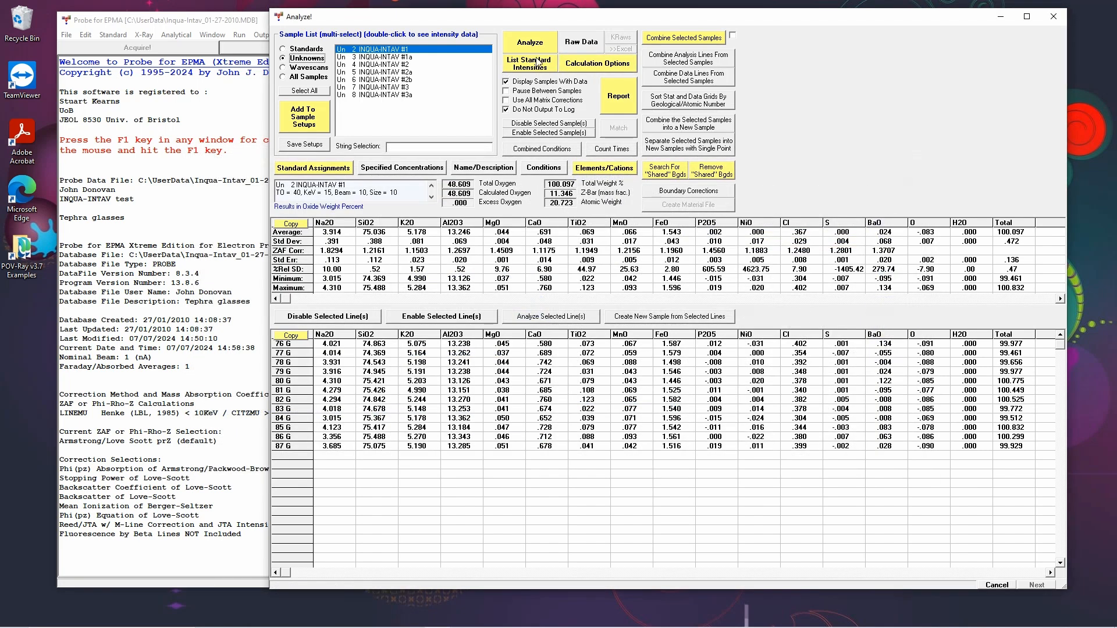
left_click(528, 42)
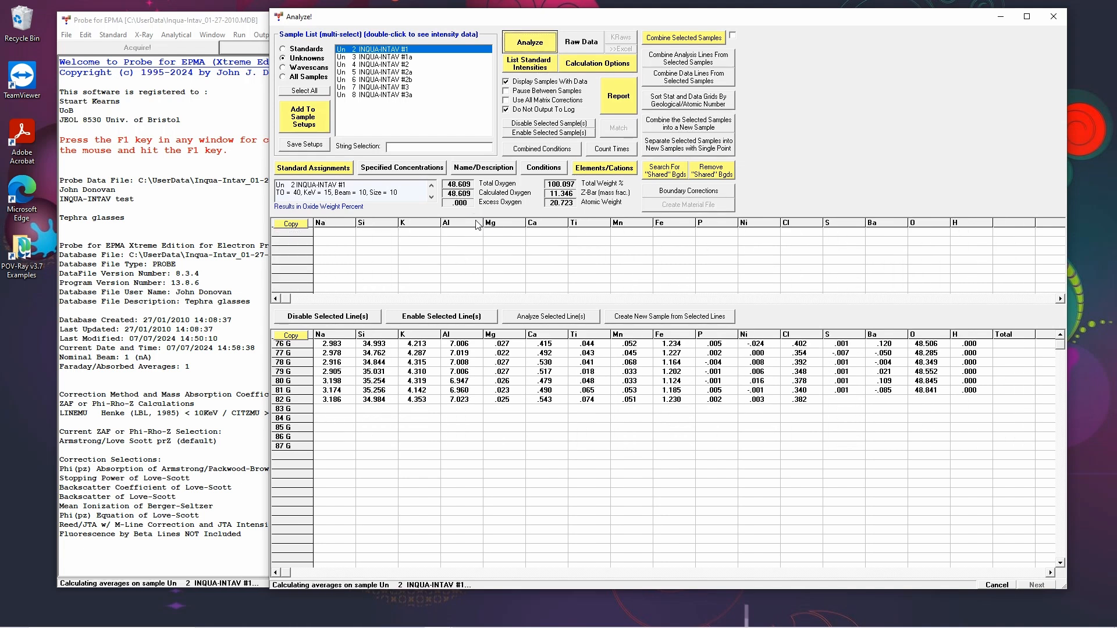
Finish the elemental recalculation of INQUA-INTAV #1 and select INQUA-INTAV #1a
left_click(529, 41)
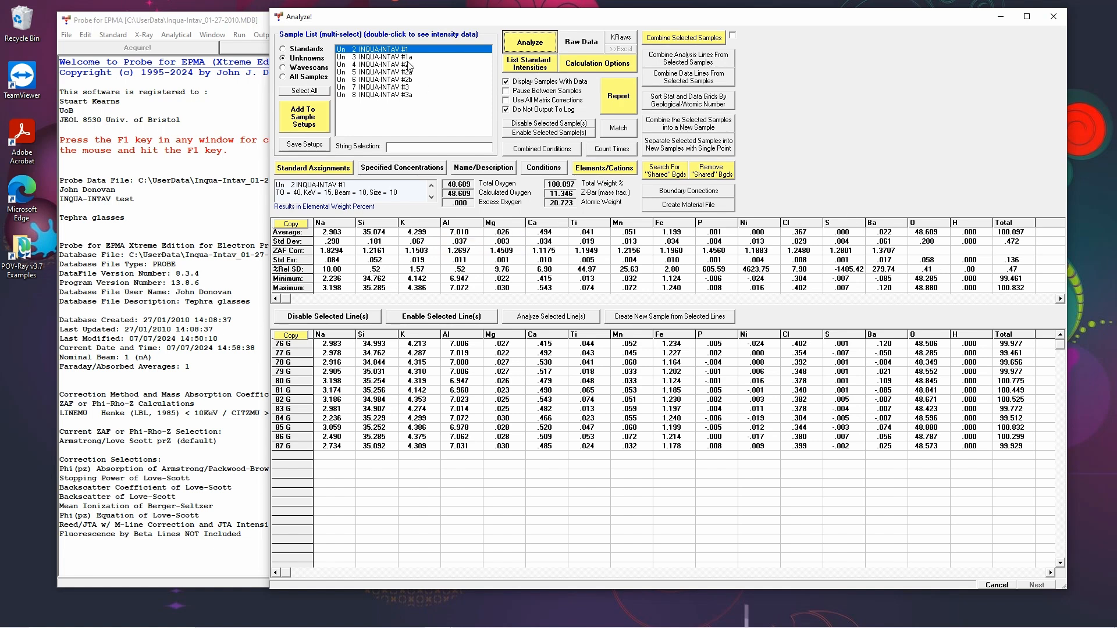
left_click(396, 57)
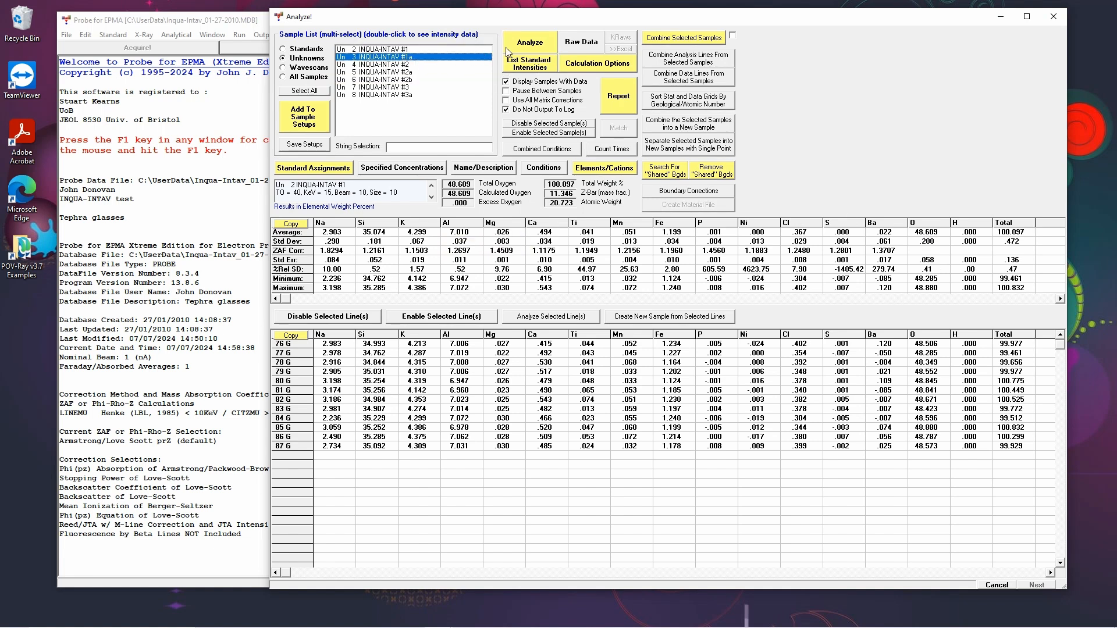
Analyze INQUA-INTAV #1a to get its weight percent results
left_click(528, 43)
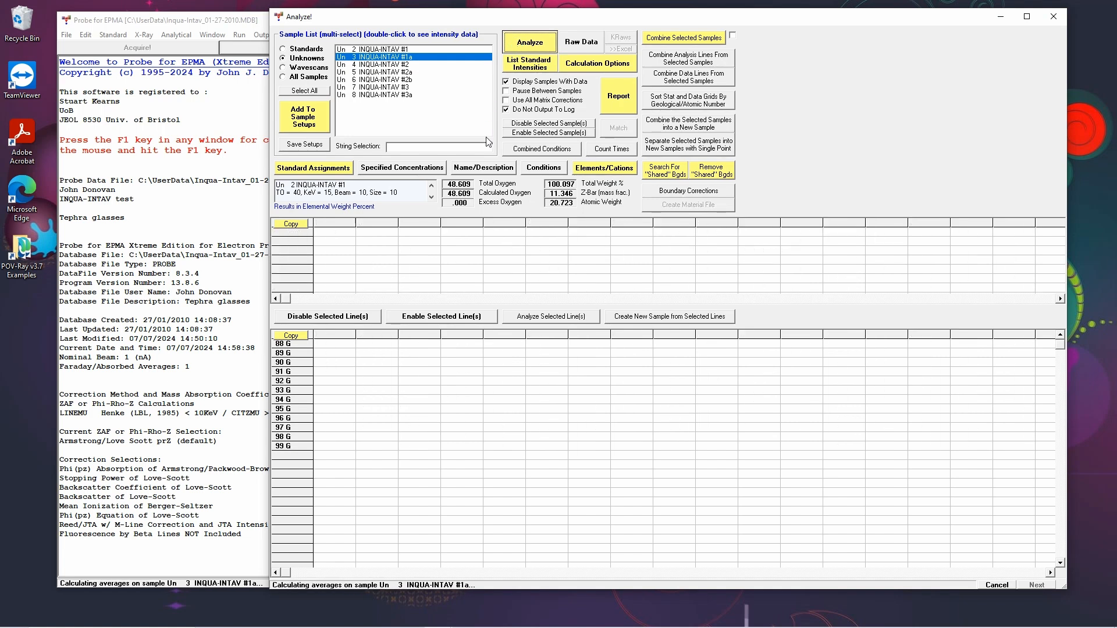
left_click(529, 42)
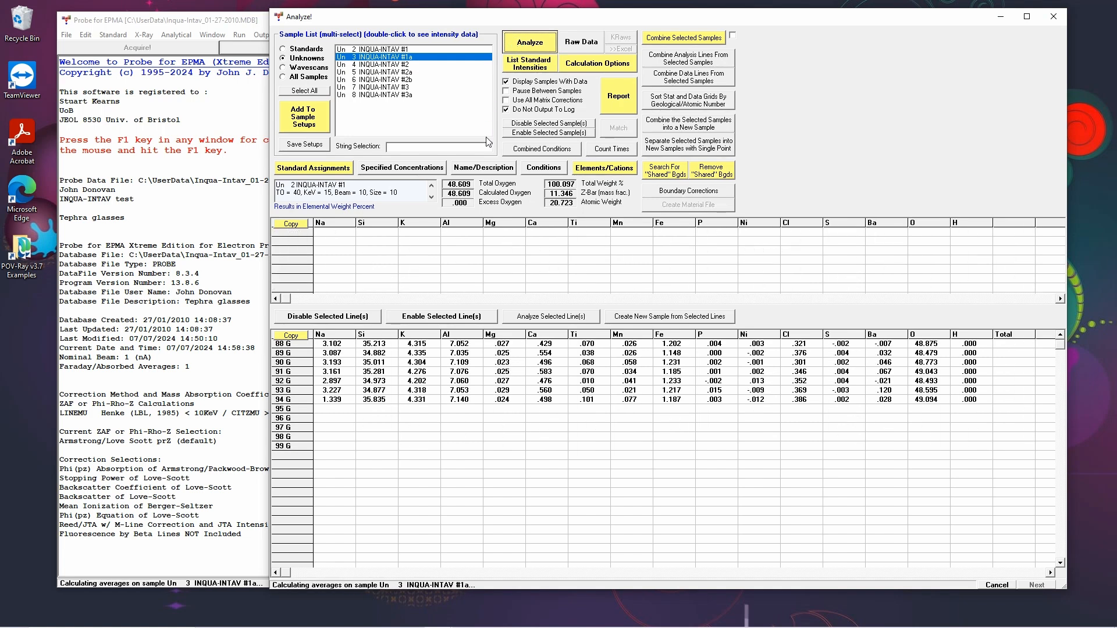
left_click(530, 43)
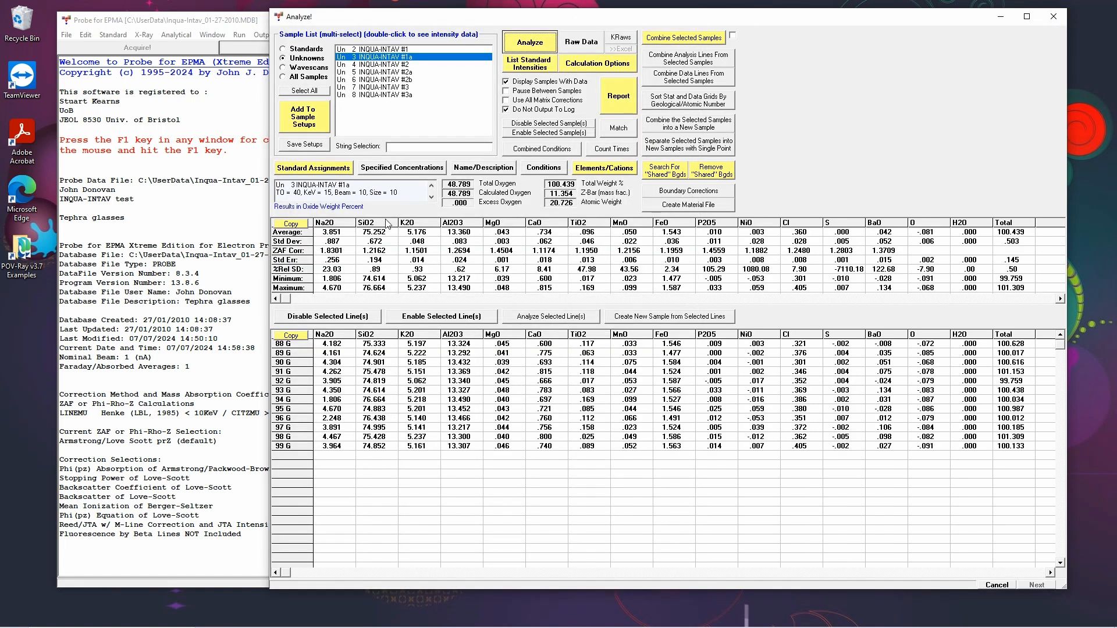
mouse_move(679, 191)
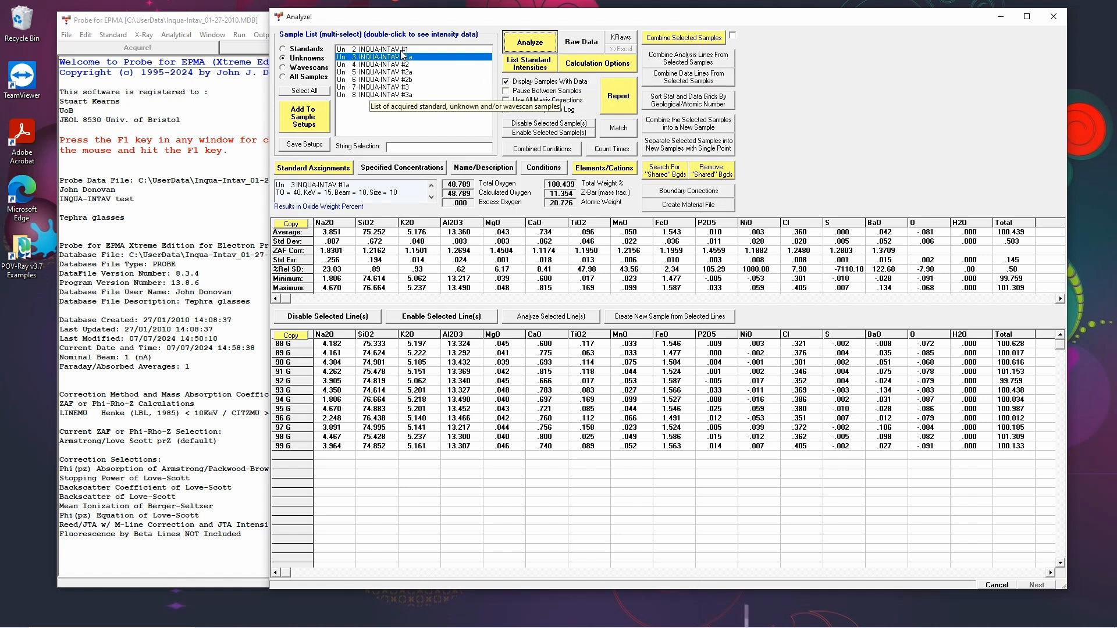
Select all seven INQUA-INTAV unknowns and bring up their shared Calculation Options
left_click(302, 91)
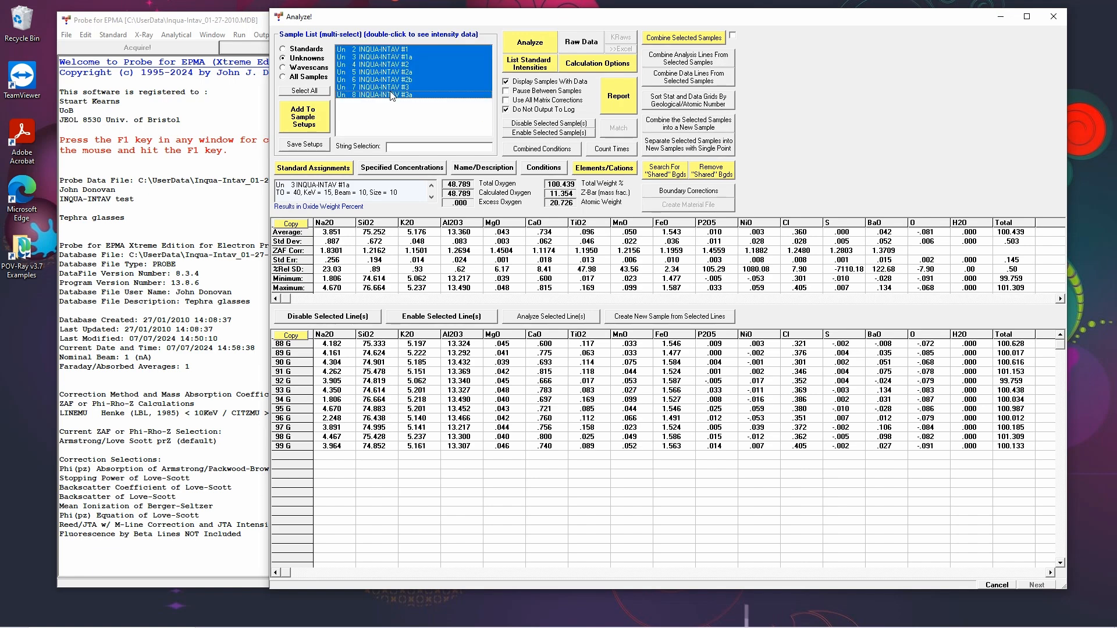
left_click(598, 63)
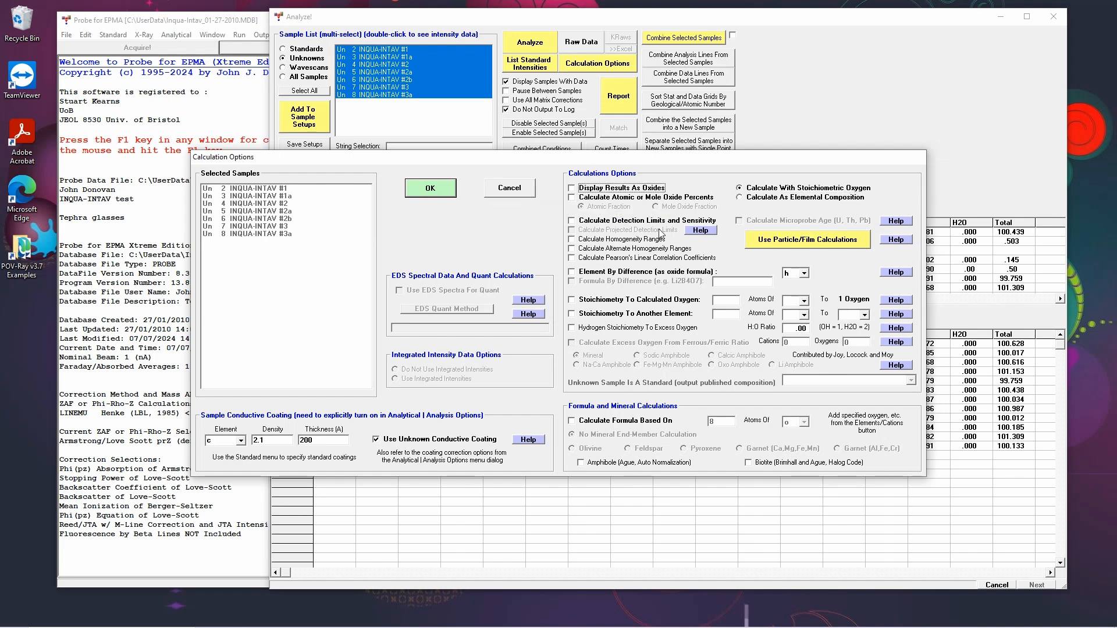
Accept the shared calculation options with oxide display off for all seven unknowns
left_click(430, 188)
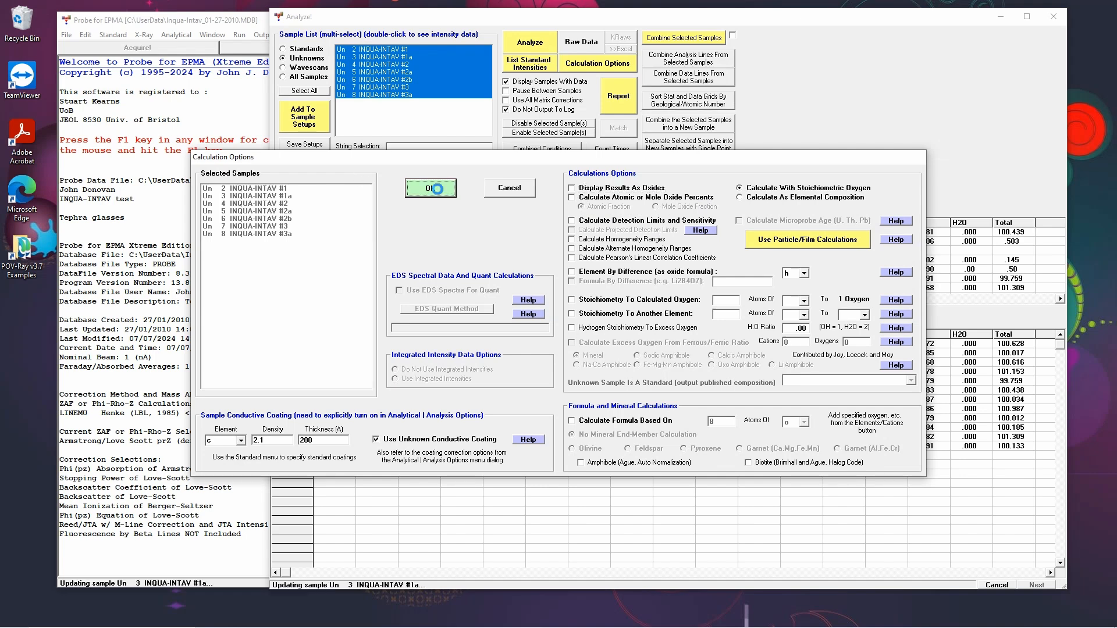
left_click(431, 188)
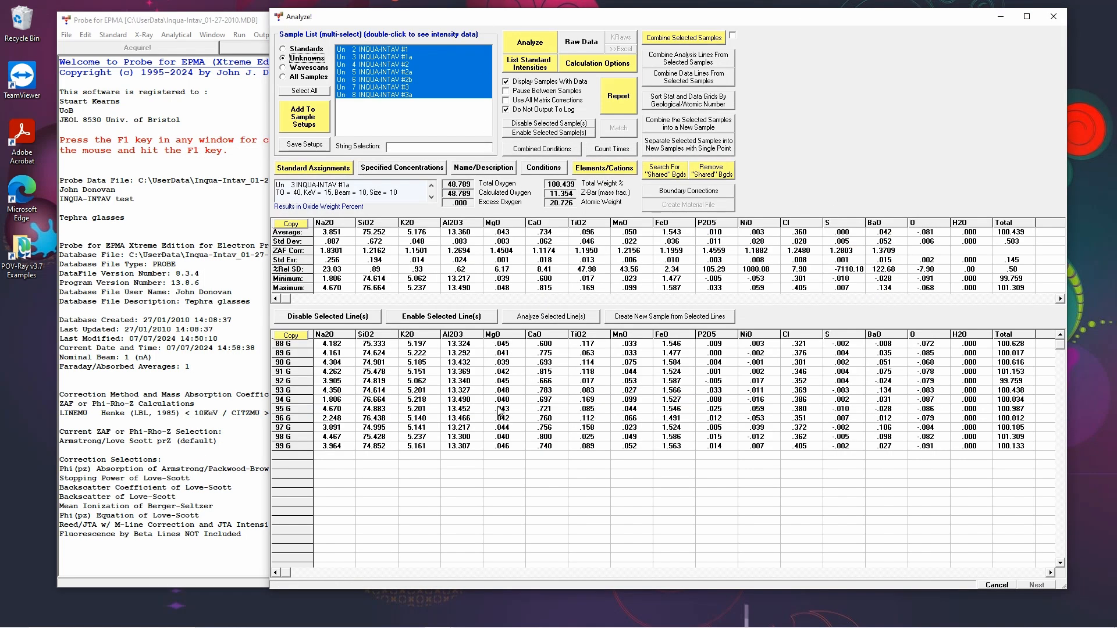
mouse_move(395, 83)
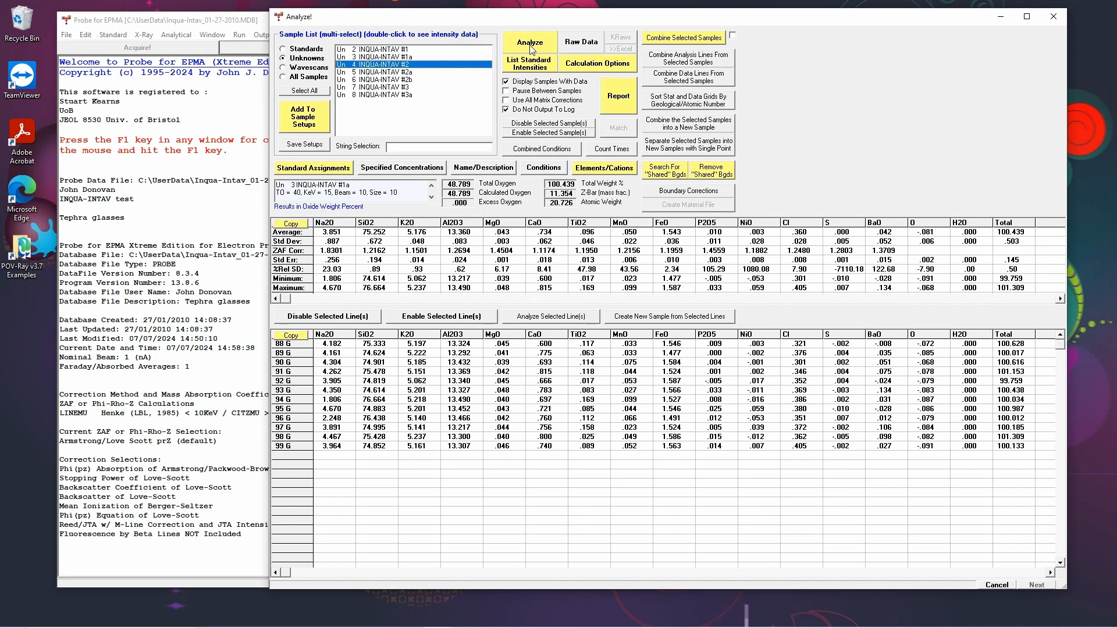
Analyze INQUA-INTAV #2 in elemental weight percent, then reopen Calculation Options for #1
left_click(530, 43)
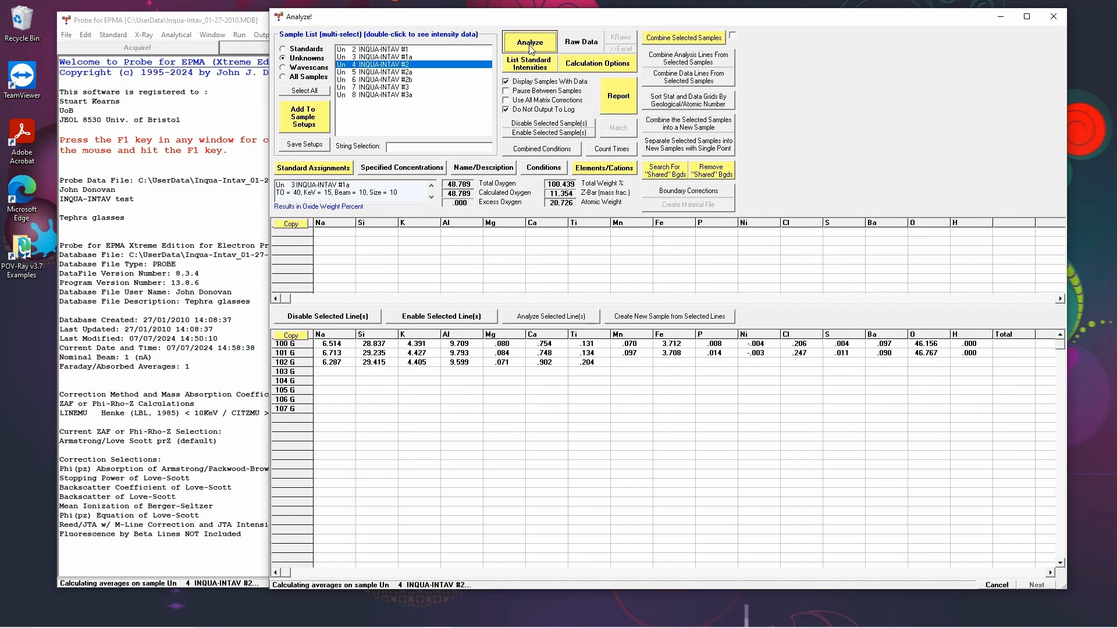
left_click(528, 43)
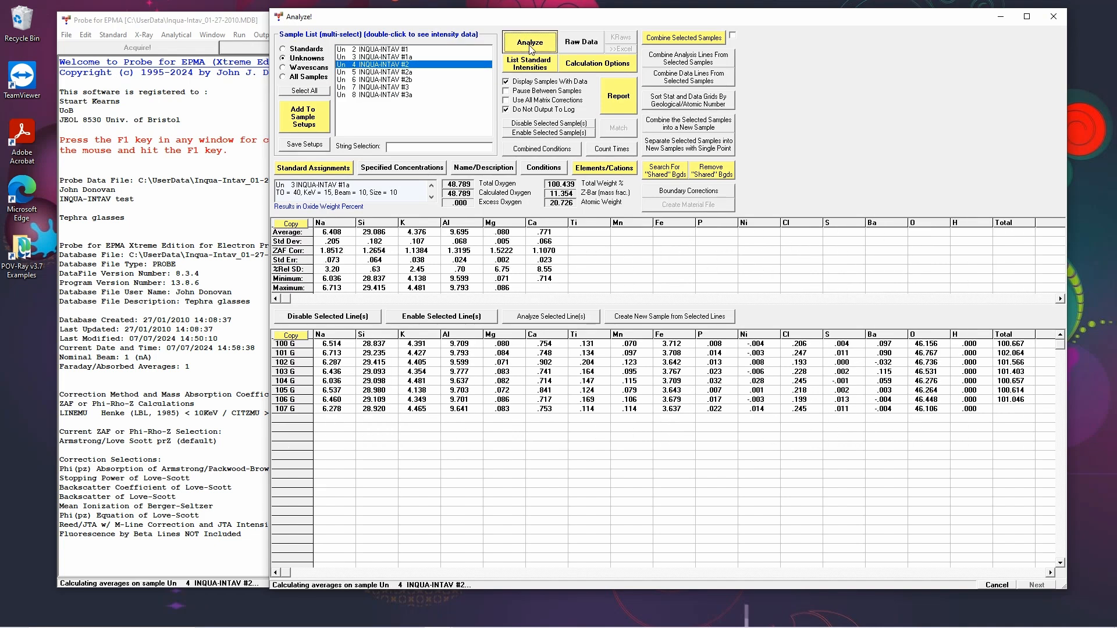
left_click(529, 42)
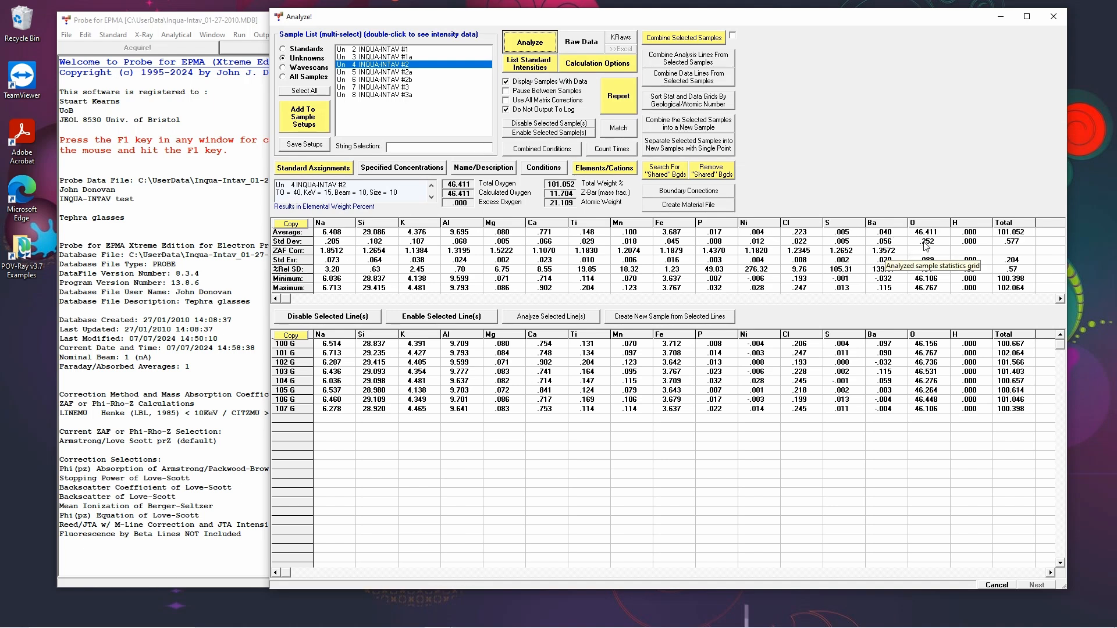
left_click(597, 62)
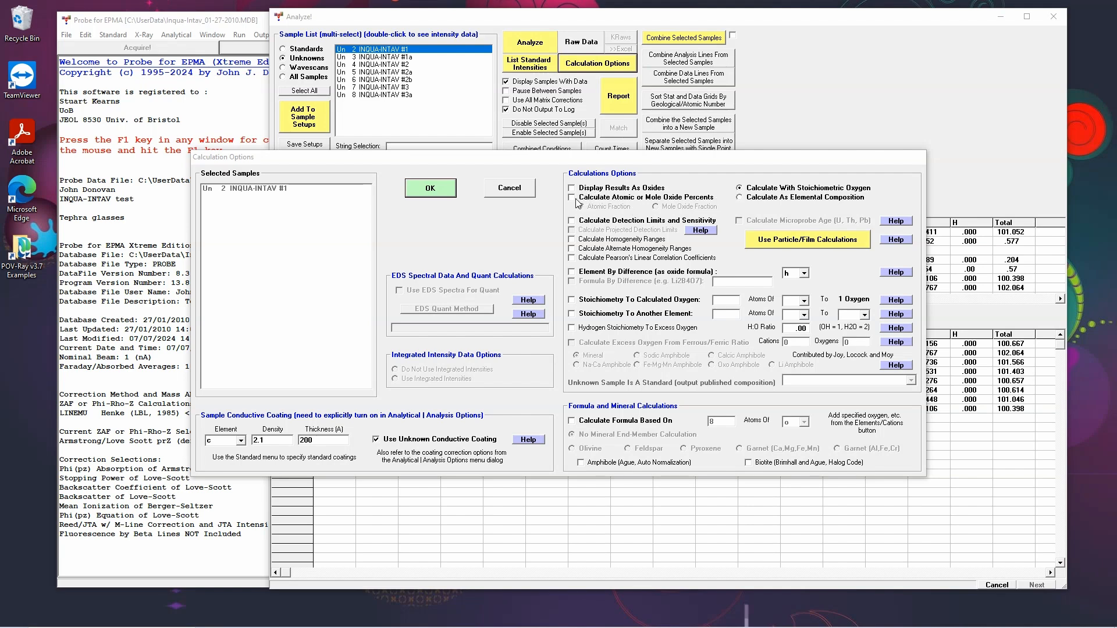
Enable atomic percents and an 8-oxygen formula for INQUA-INTAV #1, then recalculate it
left_click(573, 198)
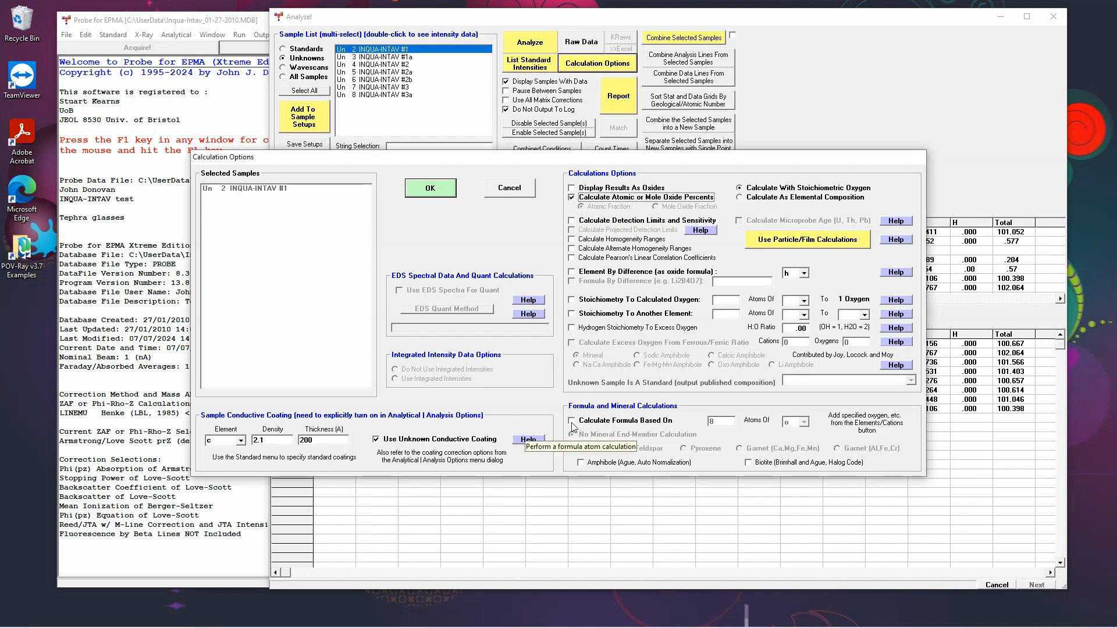
left_click(573, 420)
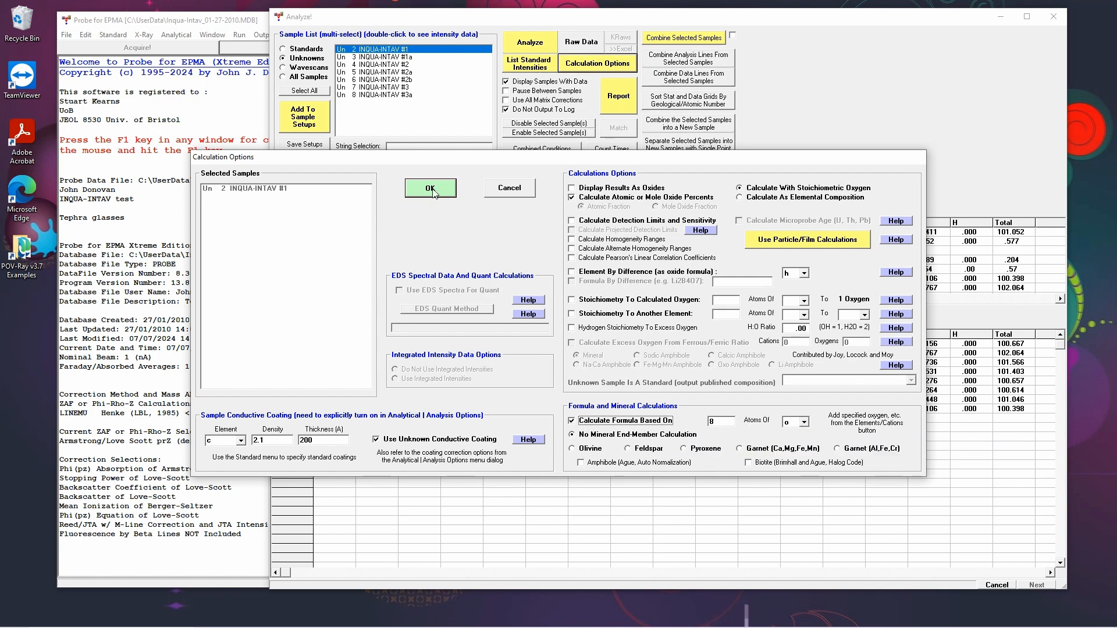
left_click(431, 189)
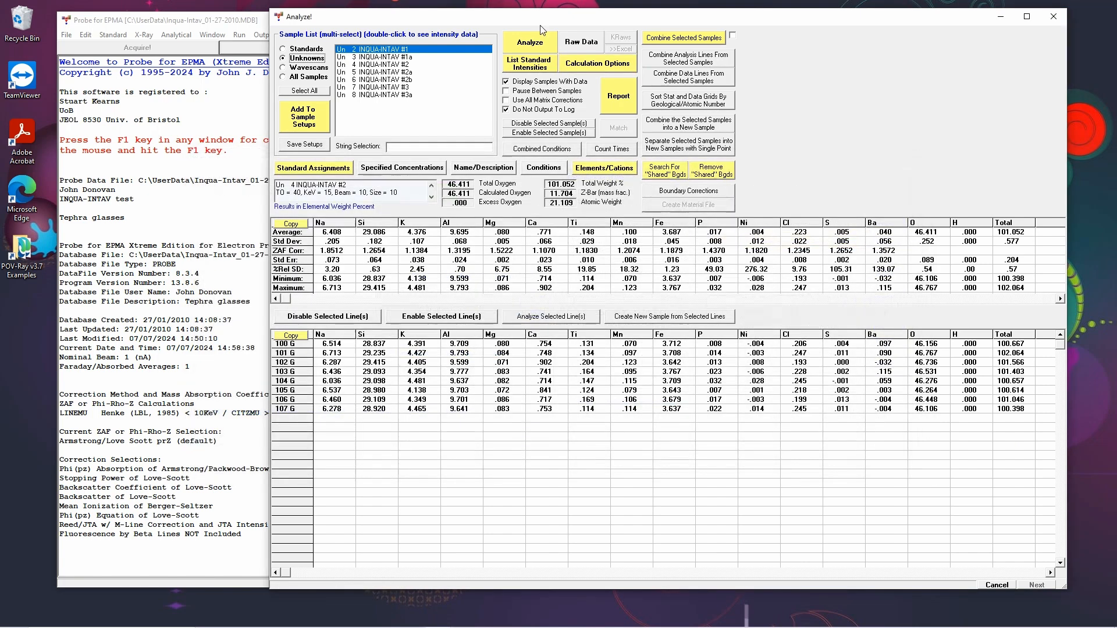
left_click(529, 42)
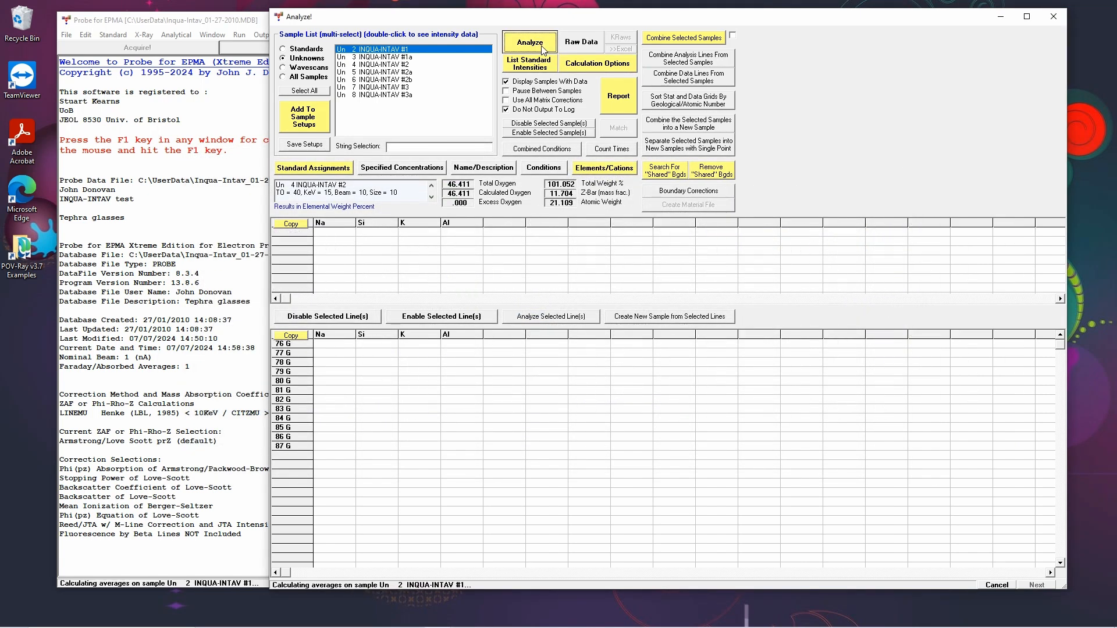
left_click(528, 42)
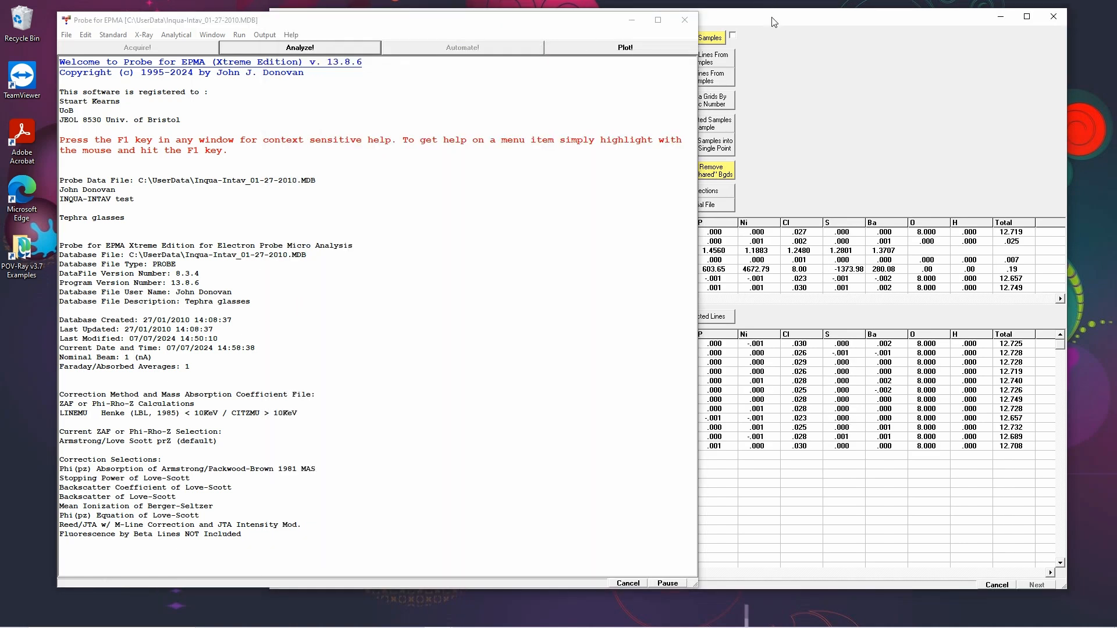
left_click(301, 47)
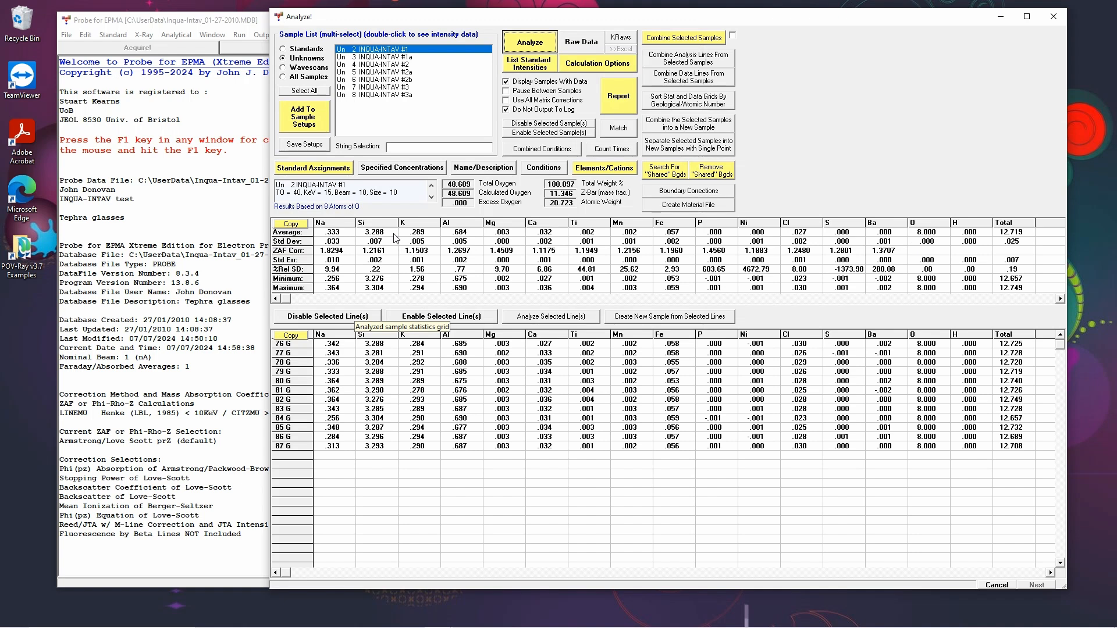
mouse_move(394, 239)
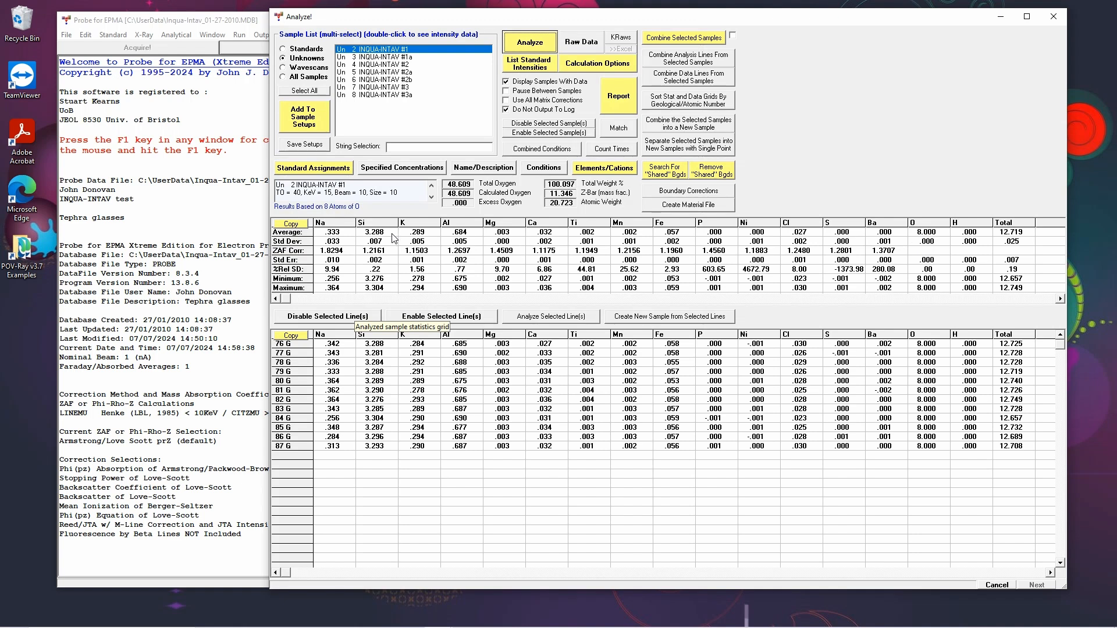
mouse_move(467, 238)
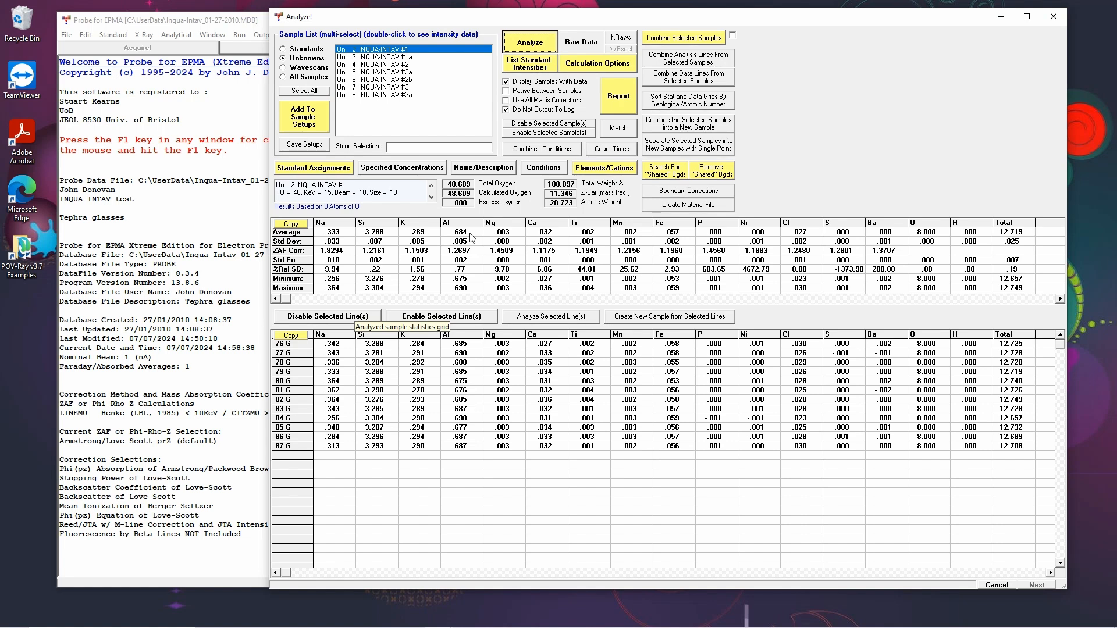
mouse_move(462, 242)
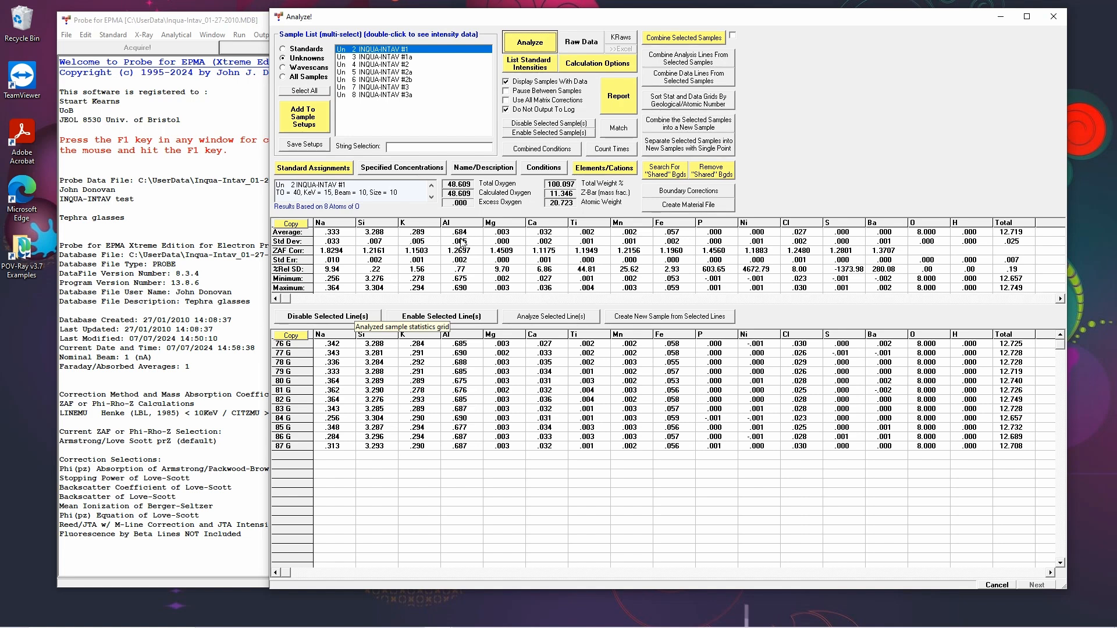
mouse_move(890, 242)
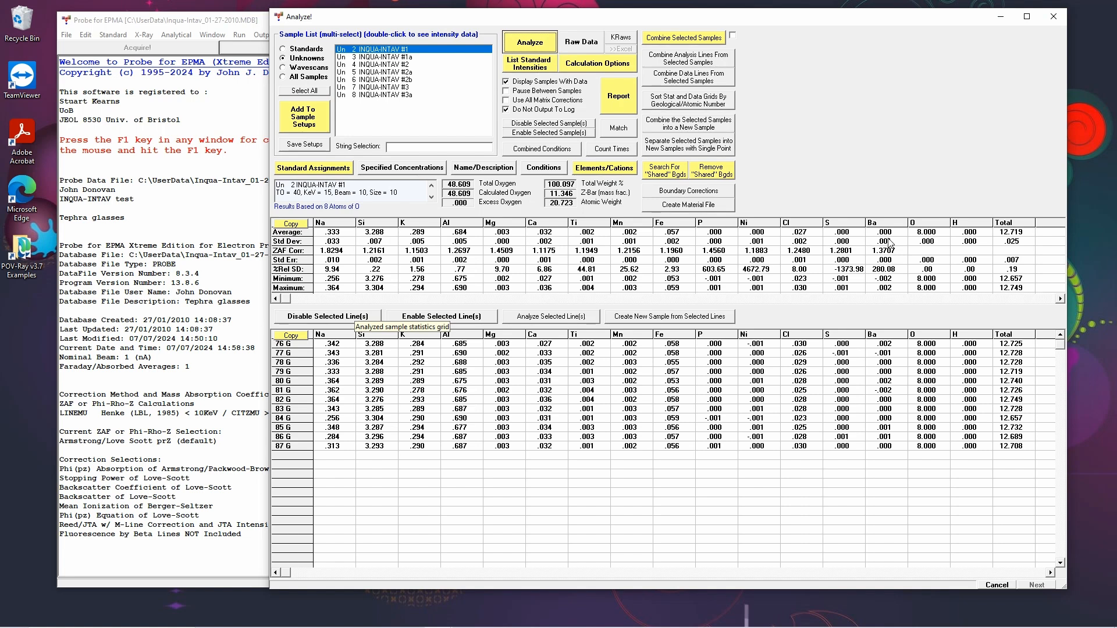
left_click(597, 63)
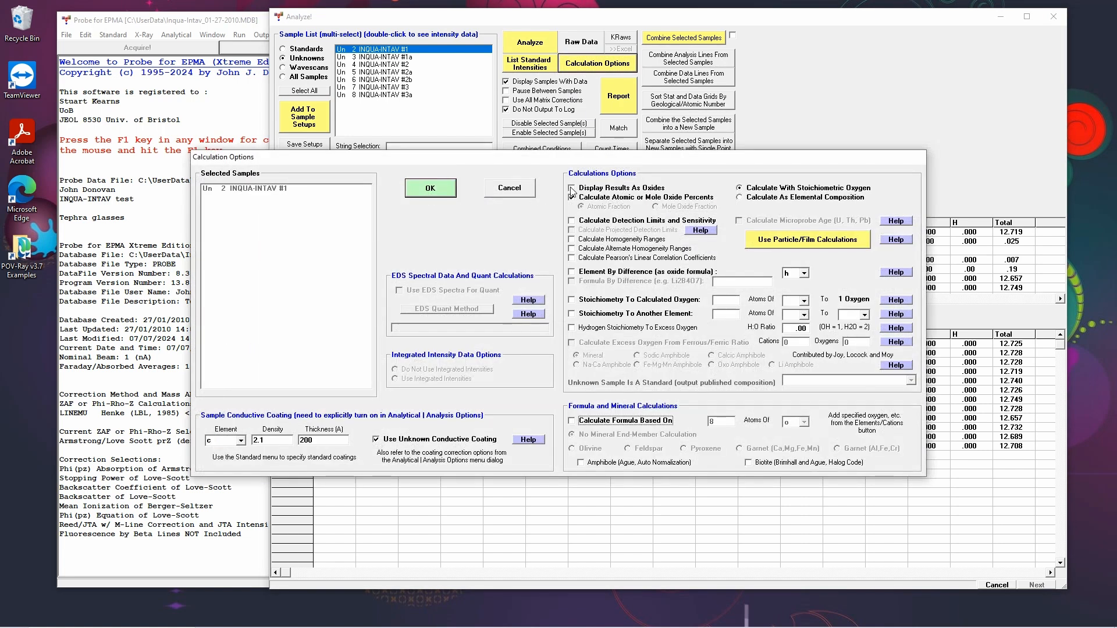
Toggle oxide display on and off, leave atomic percents off, and accept the options
left_click(572, 187)
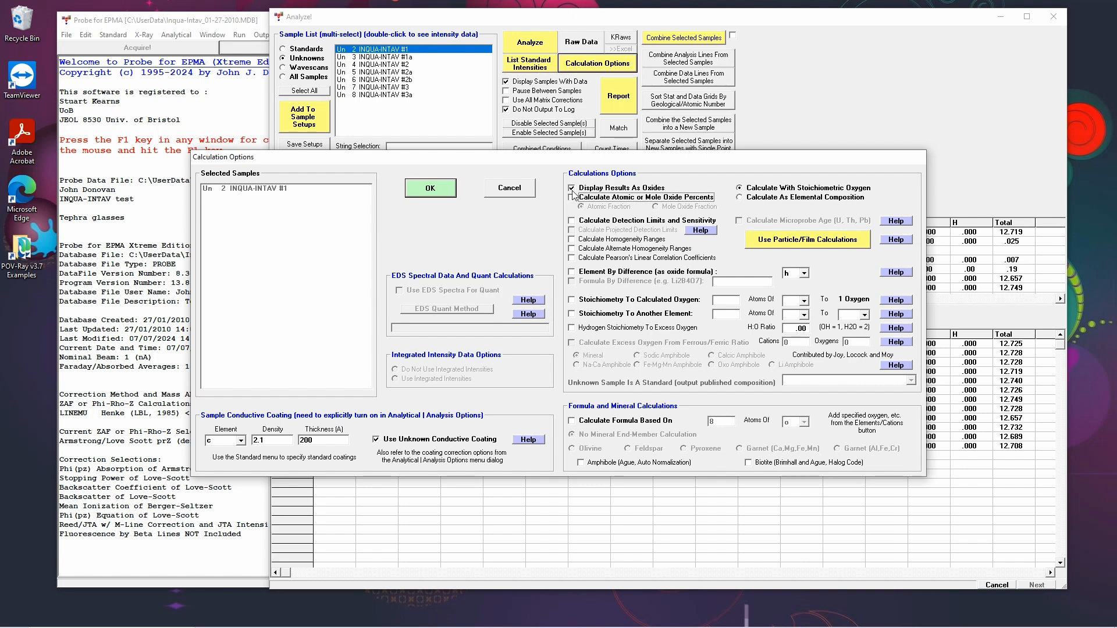
left_click(571, 197)
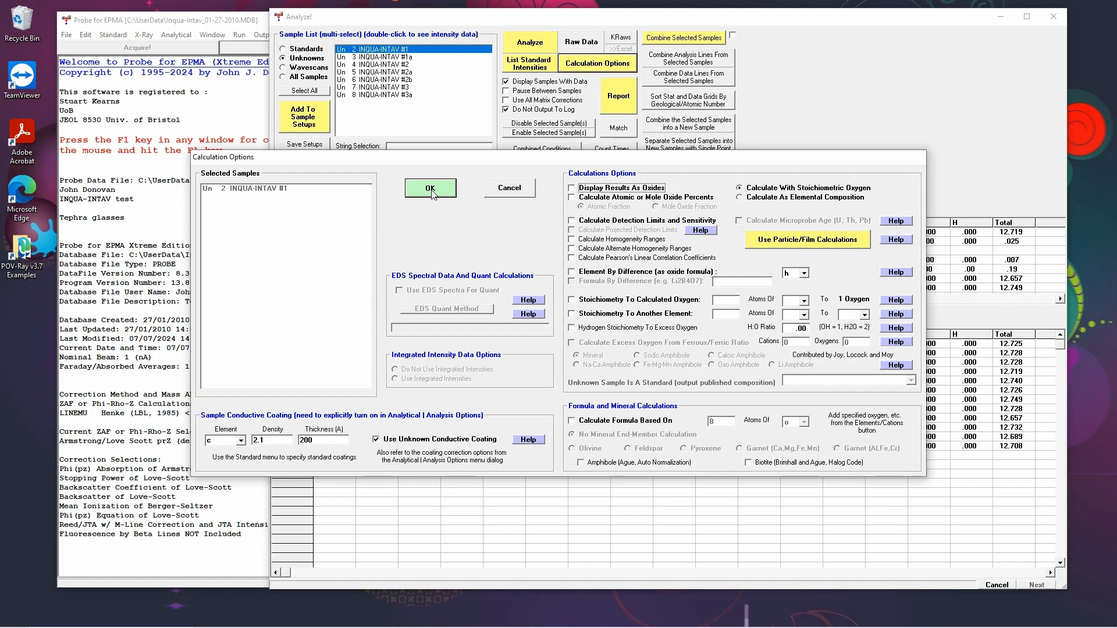
left_click(429, 189)
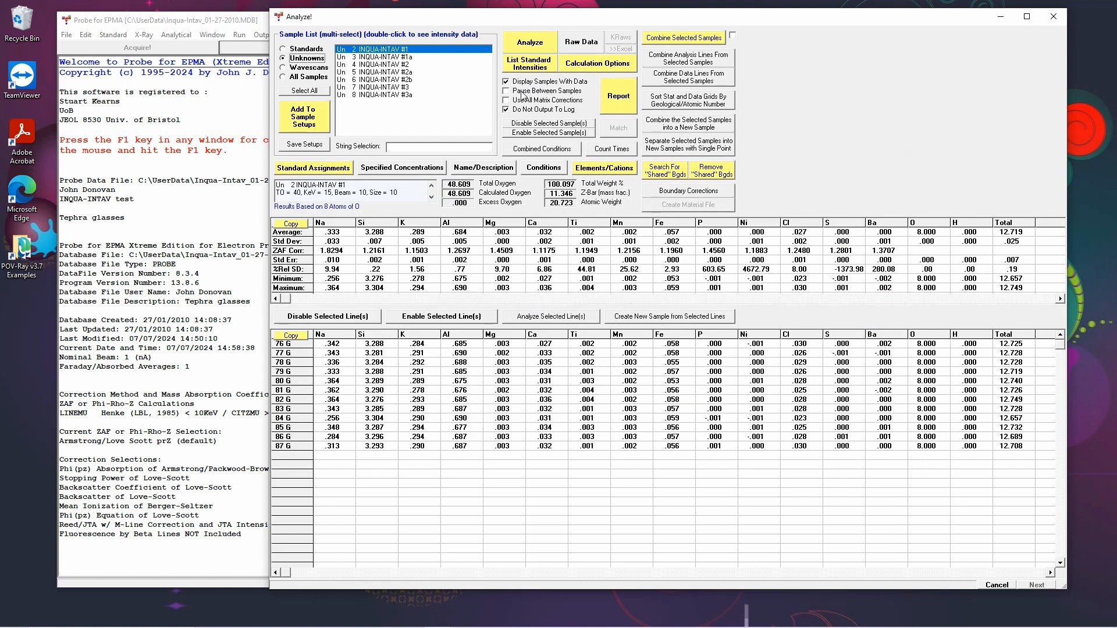
mouse_move(599, 175)
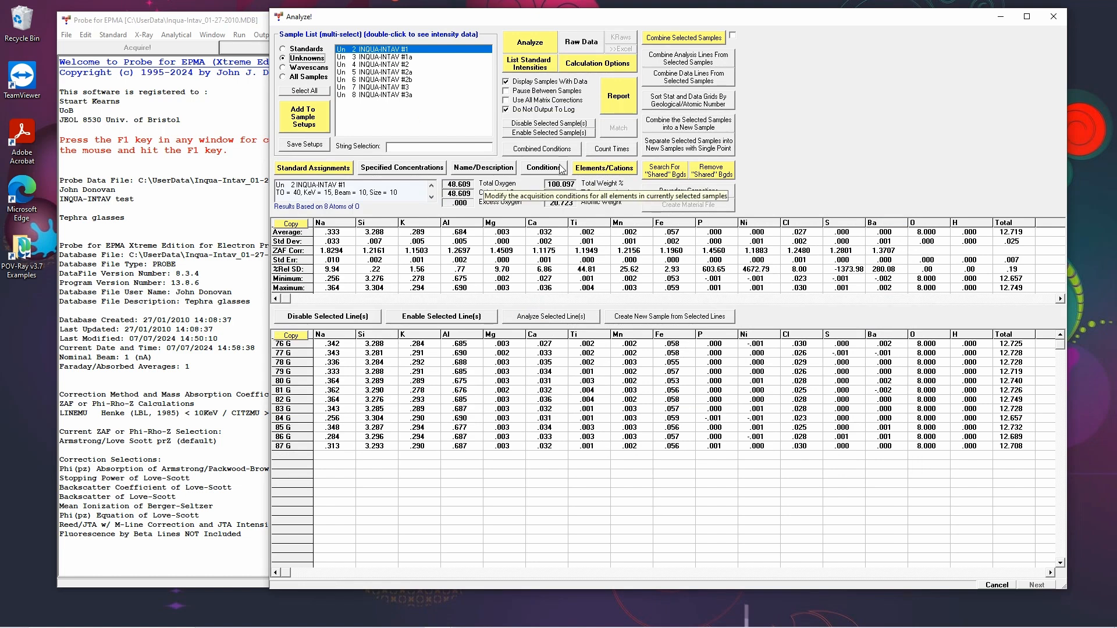
left_click(544, 167)
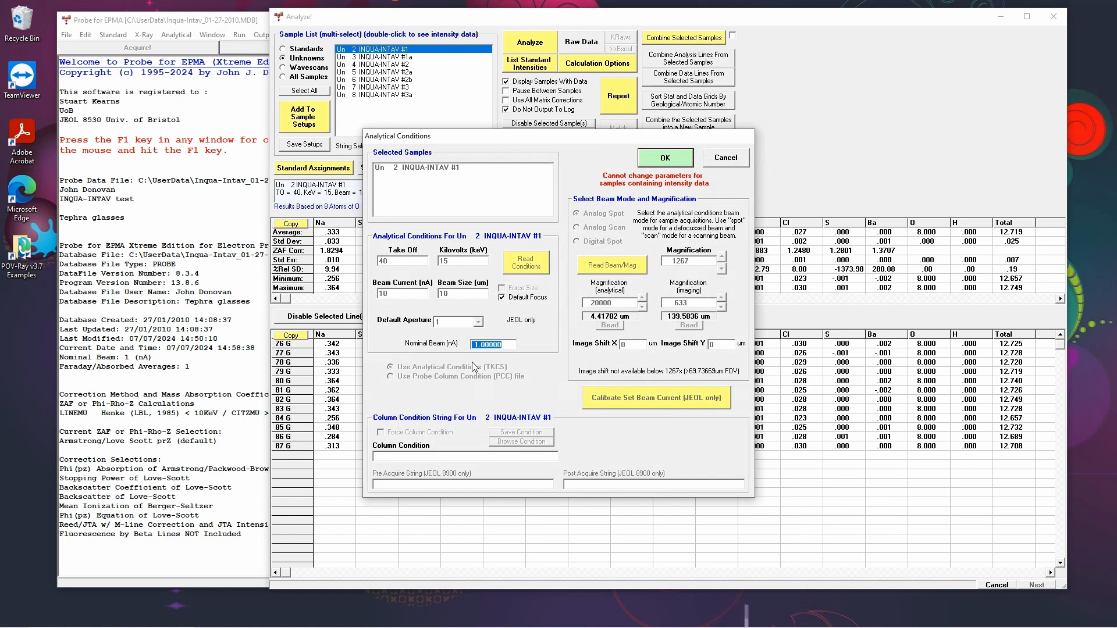
mouse_move(654, 177)
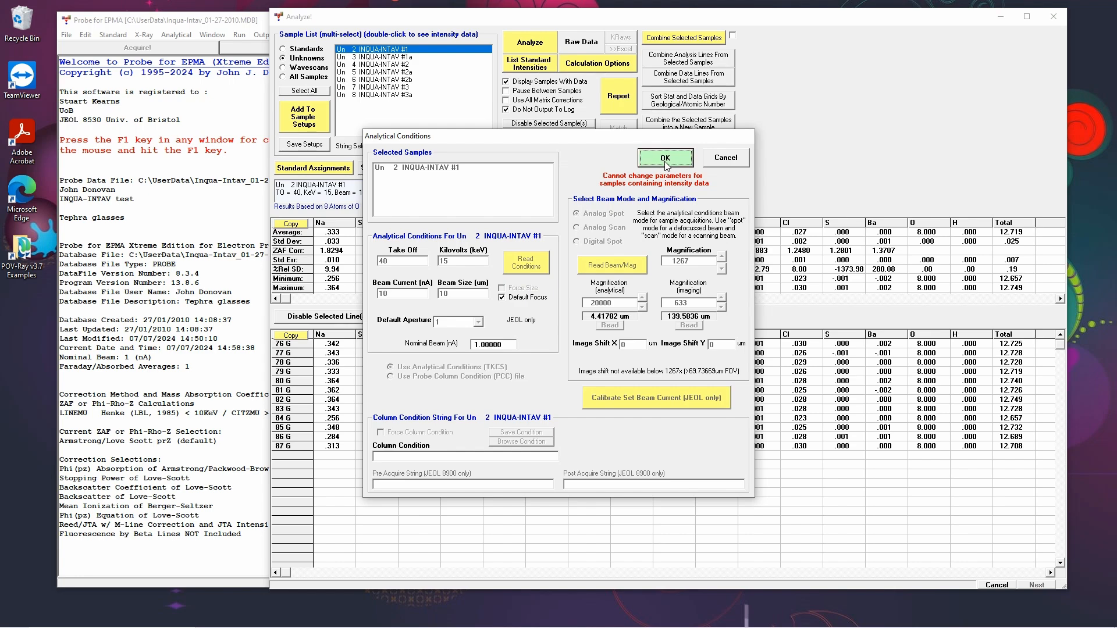
left_click(664, 157)
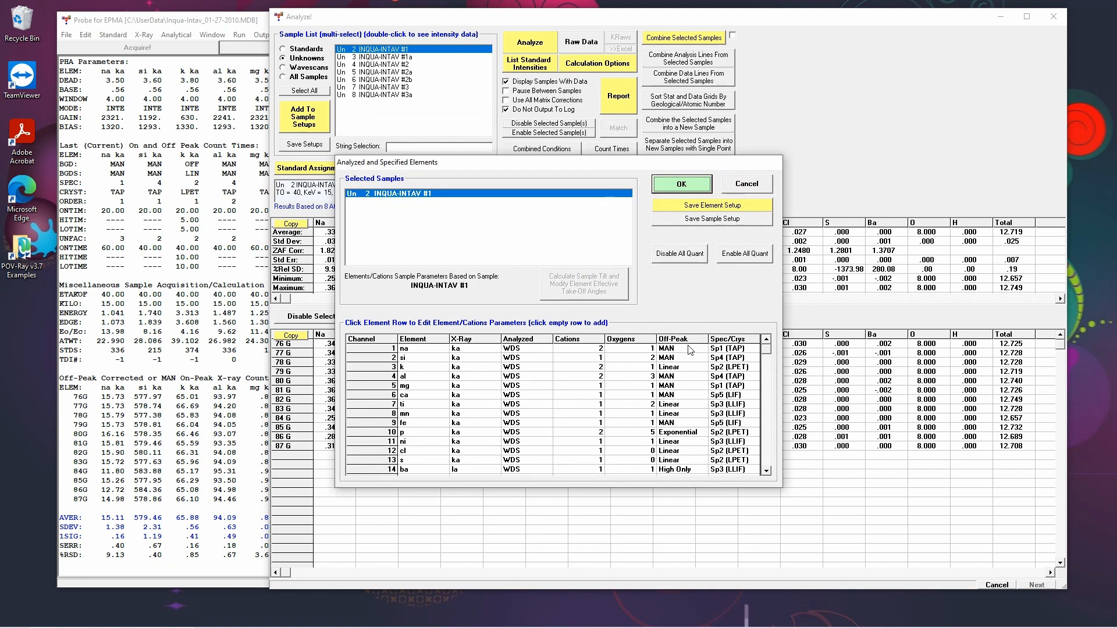
mouse_move(688, 419)
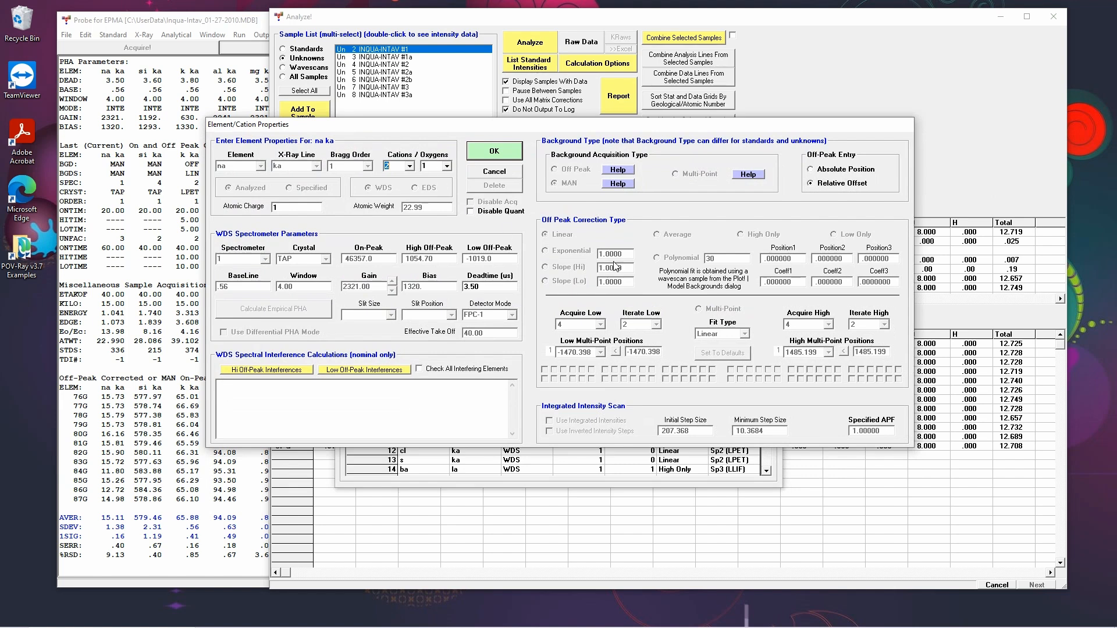
mouse_move(574, 275)
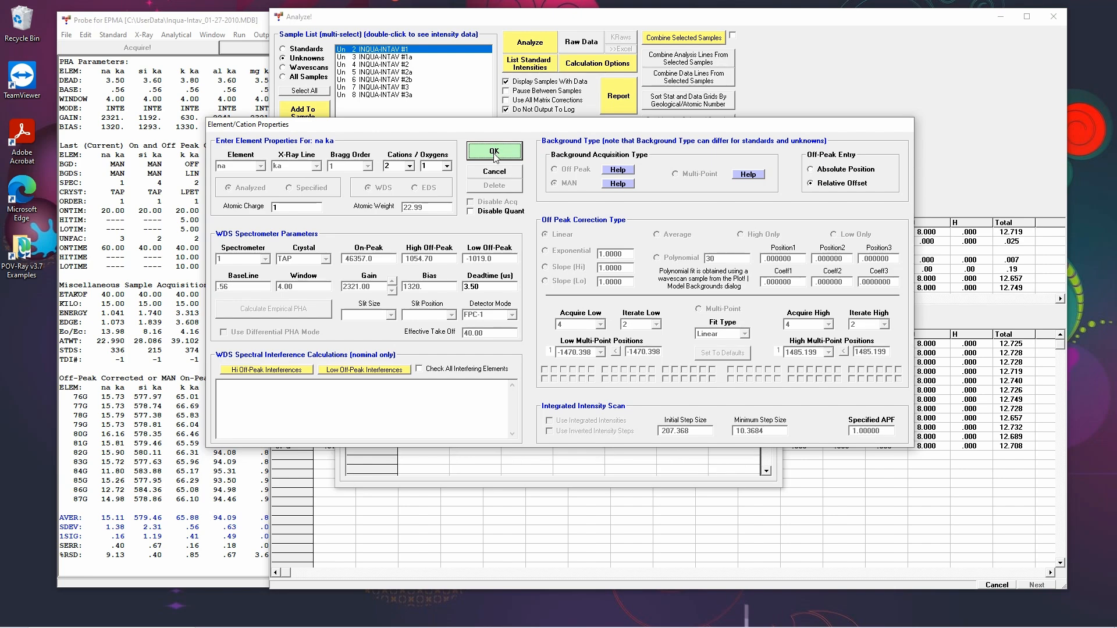
Accept the sodium and potassium Kα element property settings unchanged
left_click(495, 152)
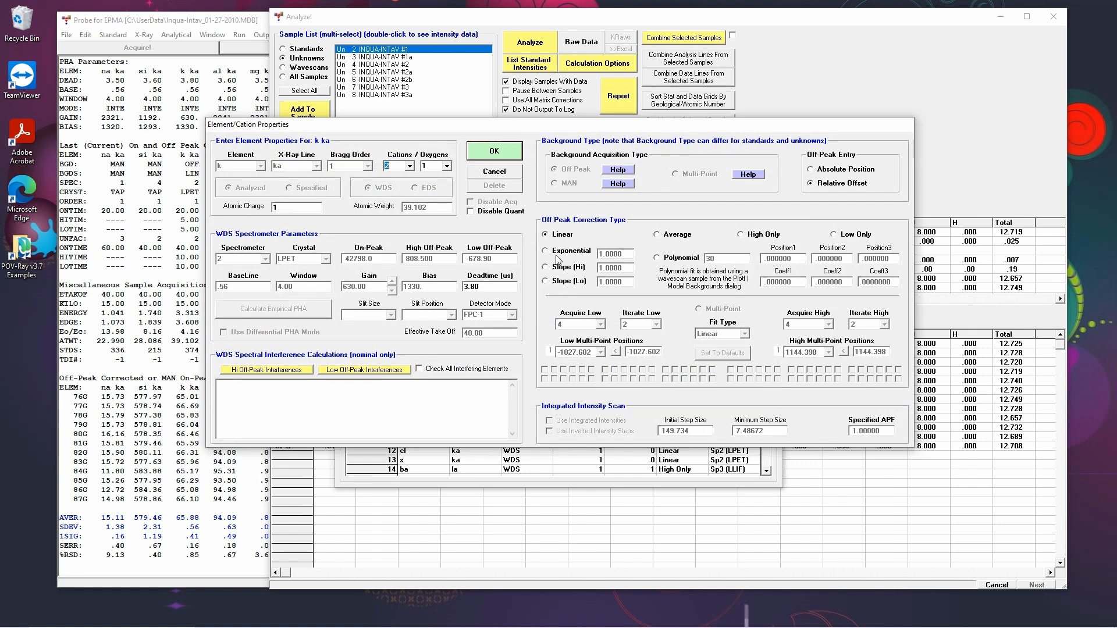
mouse_move(589, 236)
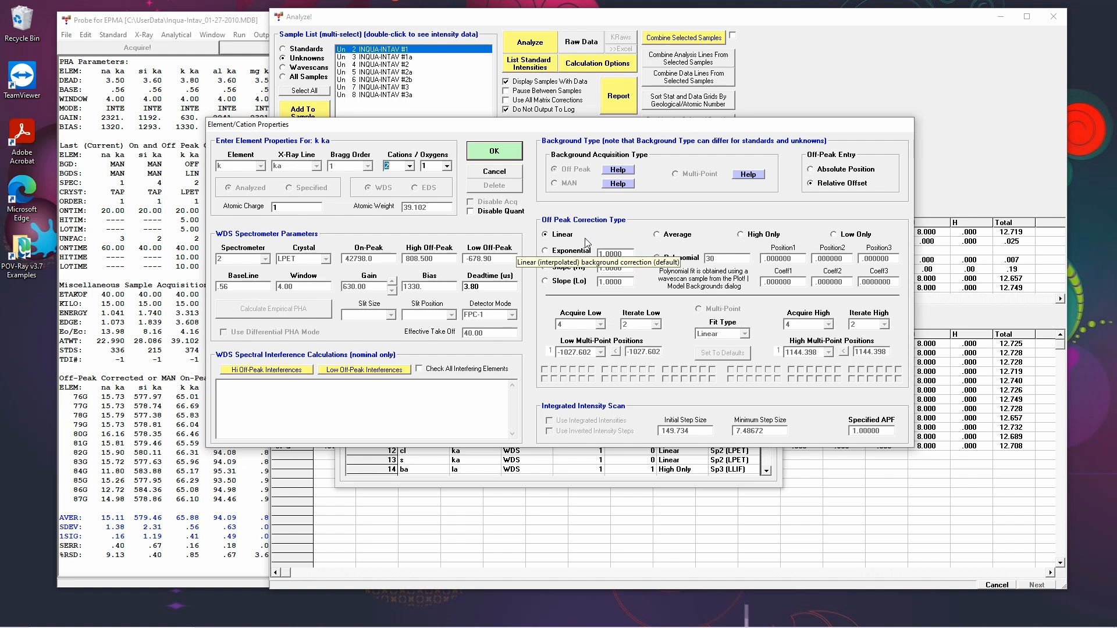
mouse_move(586, 243)
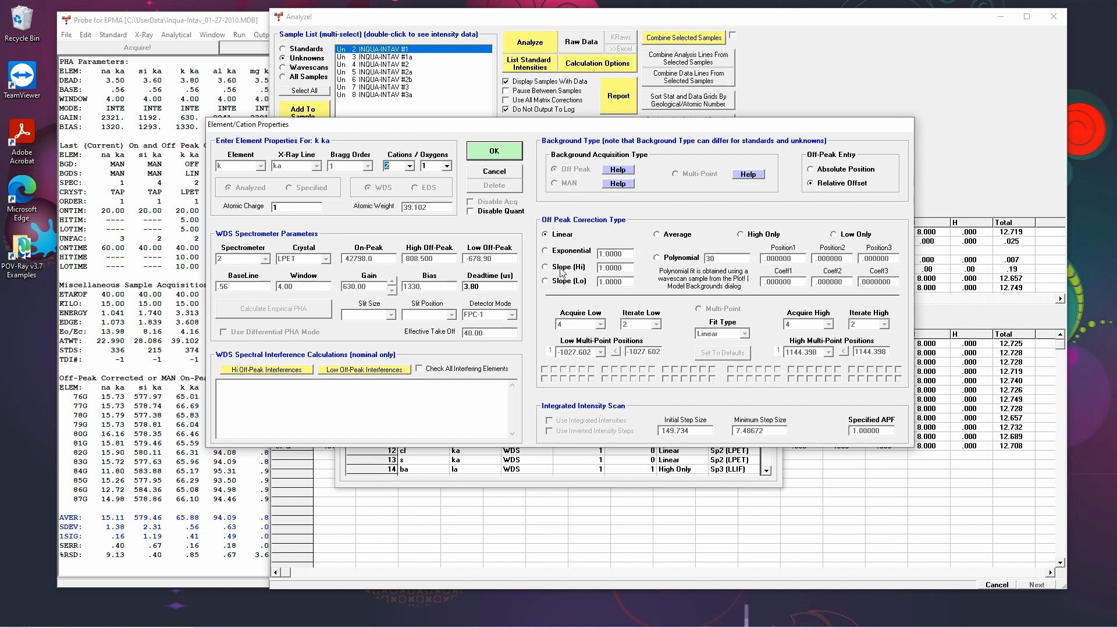
mouse_move(567, 281)
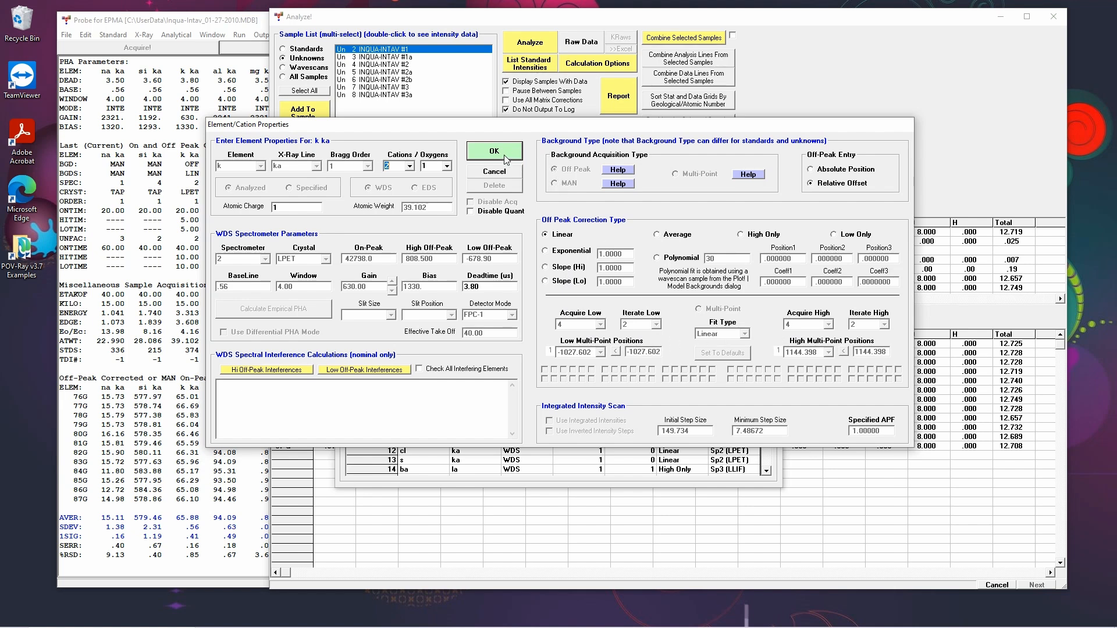
mouse_move(503, 158)
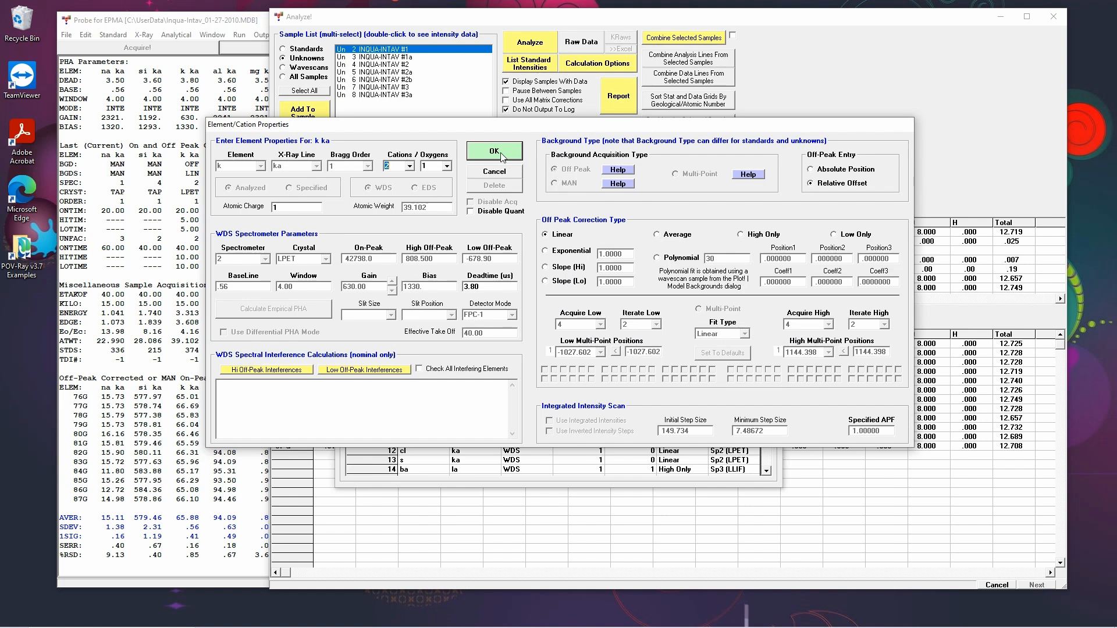
left_click(495, 151)
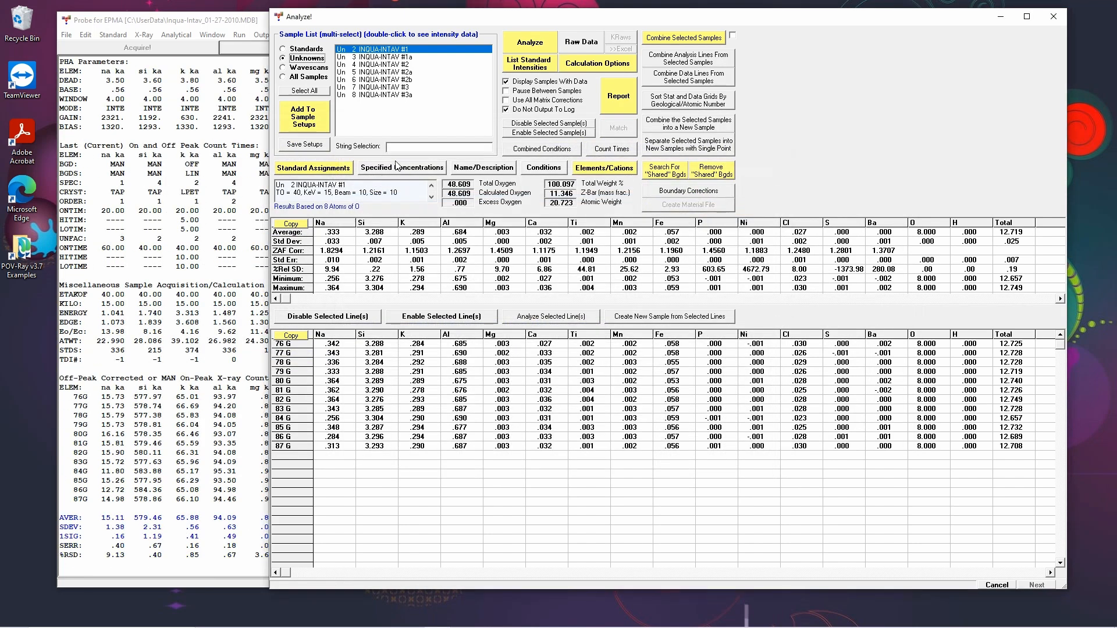
Review magnesium's MgO standard with calcium interference and close the assignments dialog
left_click(312, 168)
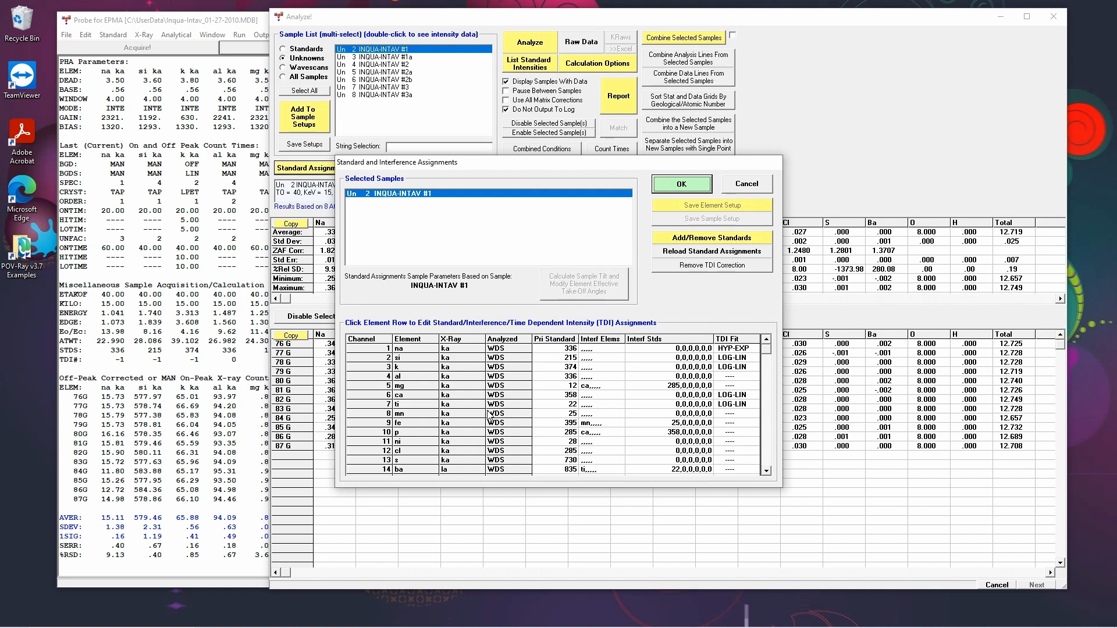
mouse_move(363, 392)
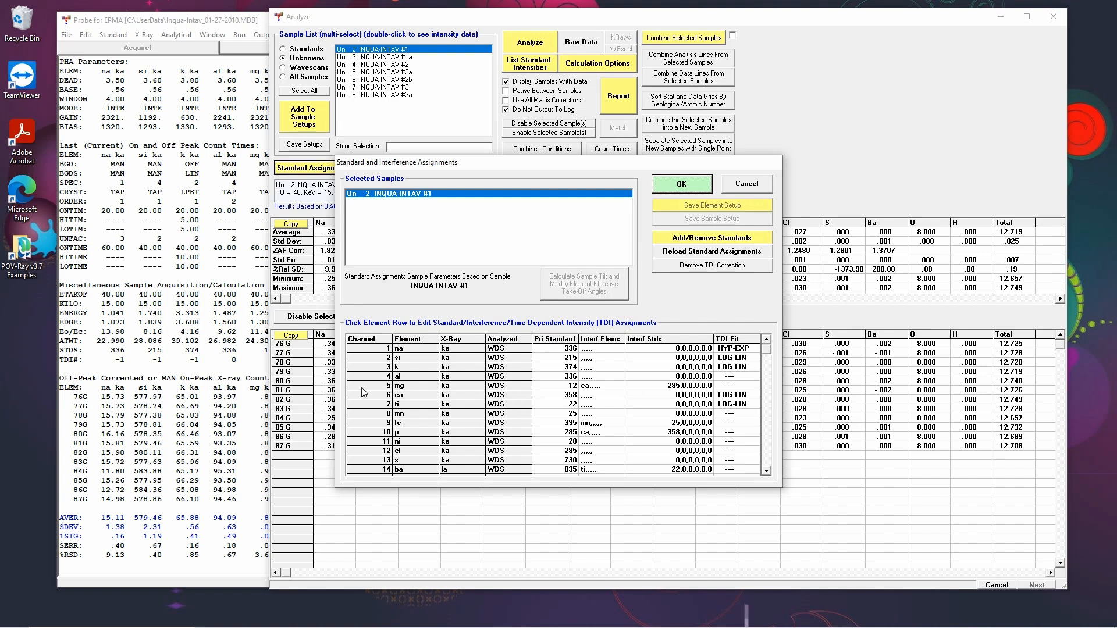
mouse_move(603, 447)
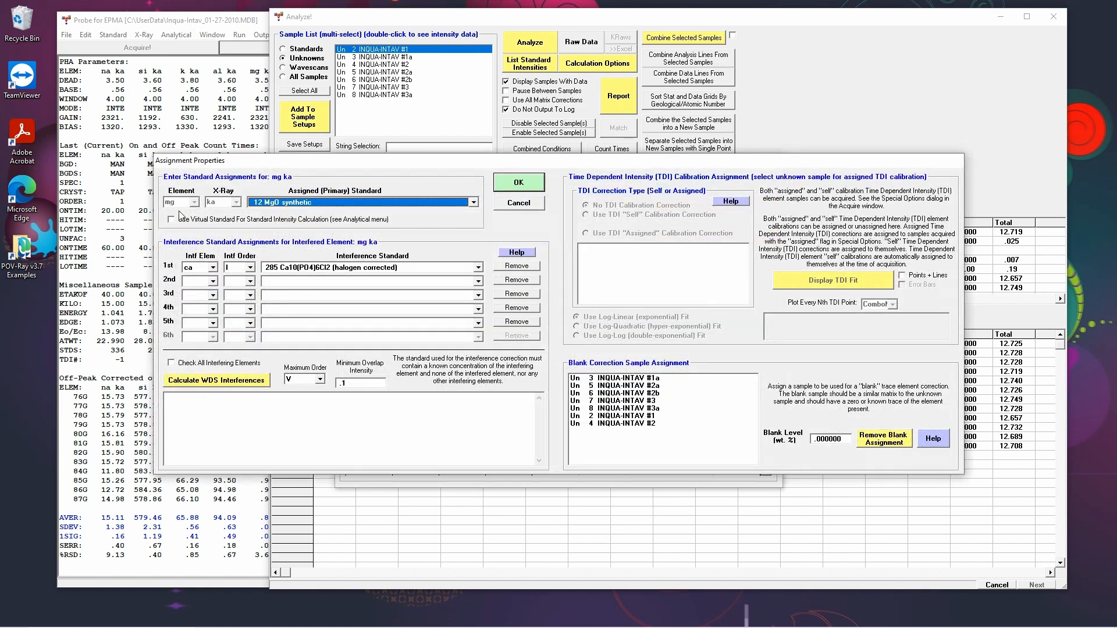
mouse_move(305, 286)
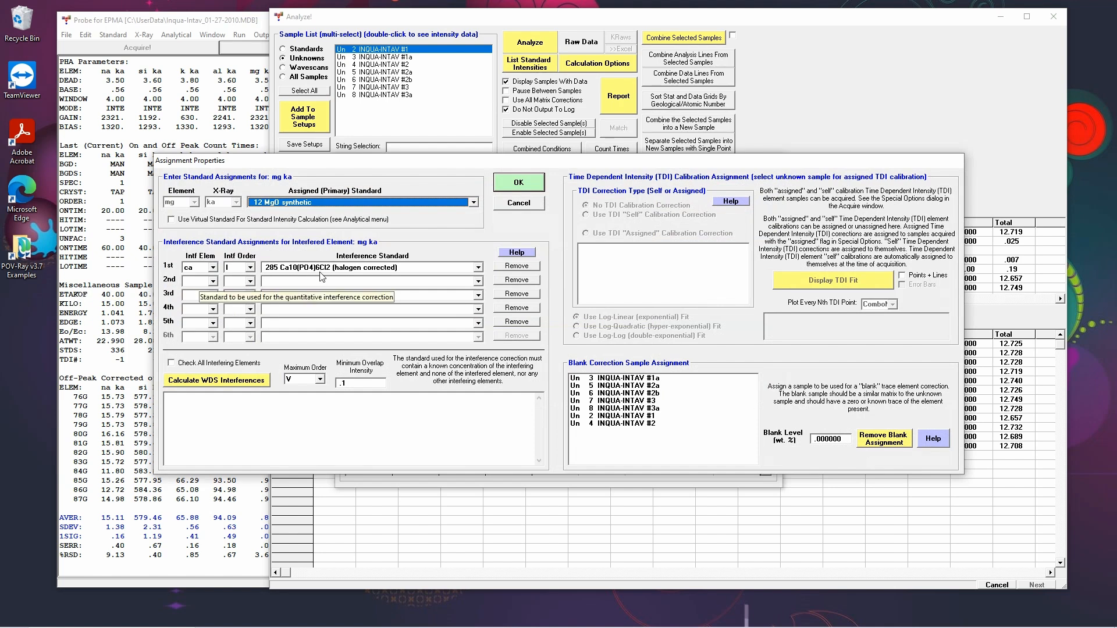
mouse_move(342, 267)
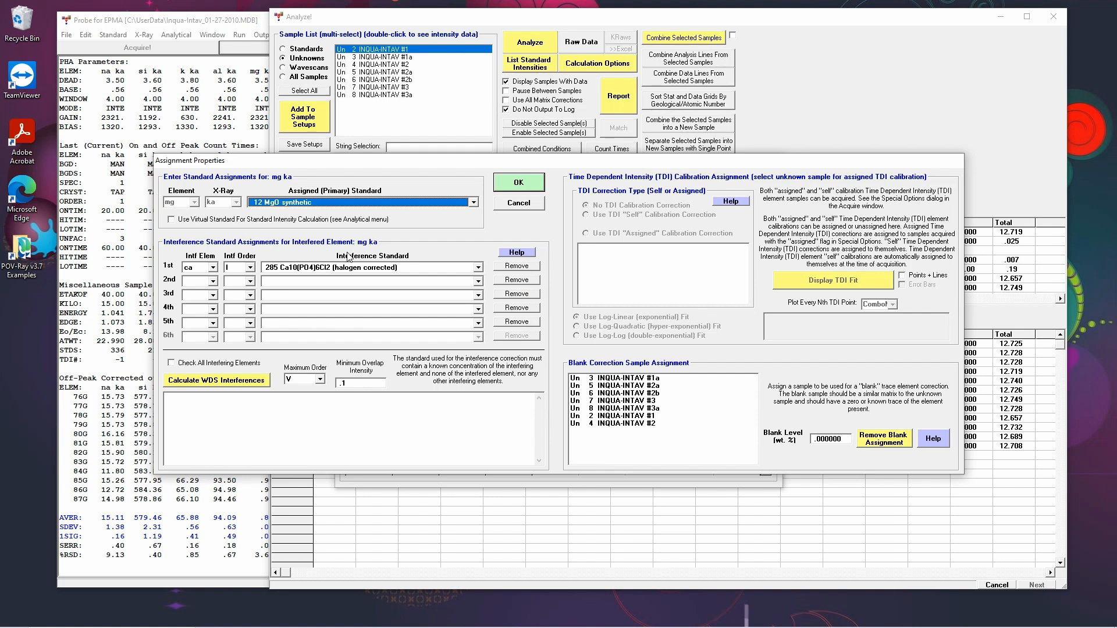
mouse_move(491, 242)
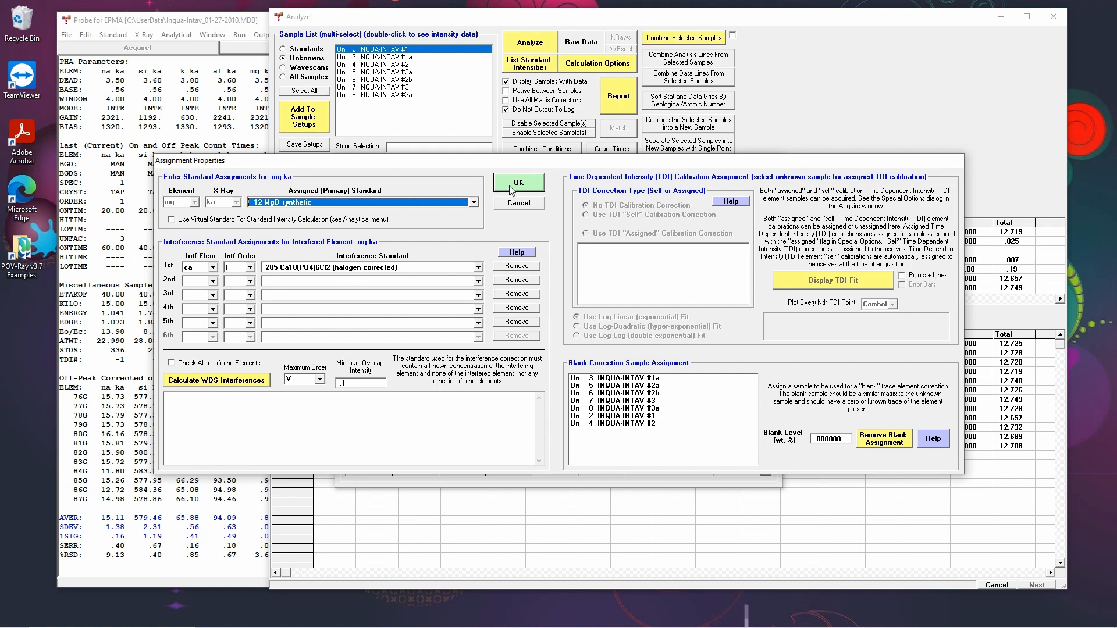
left_click(519, 181)
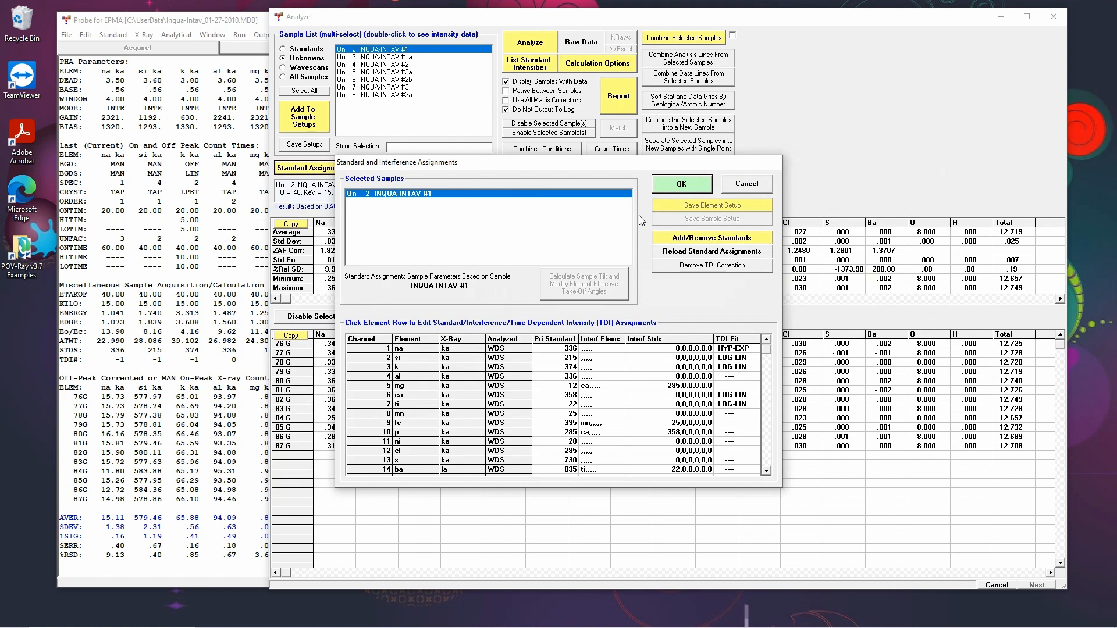
left_click(680, 184)
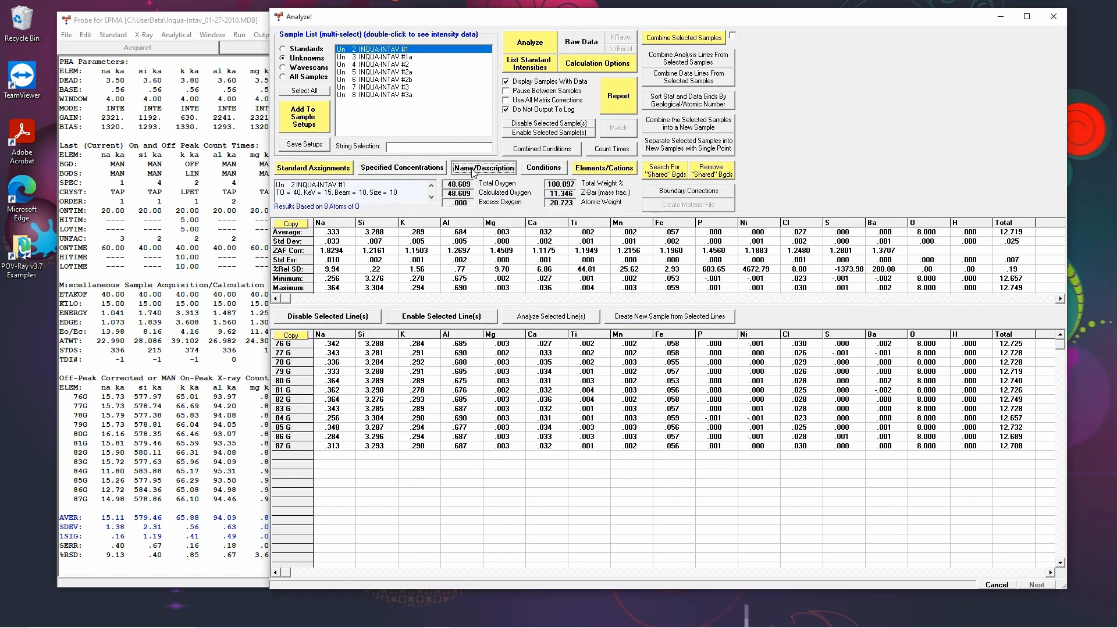
left_click(483, 168)
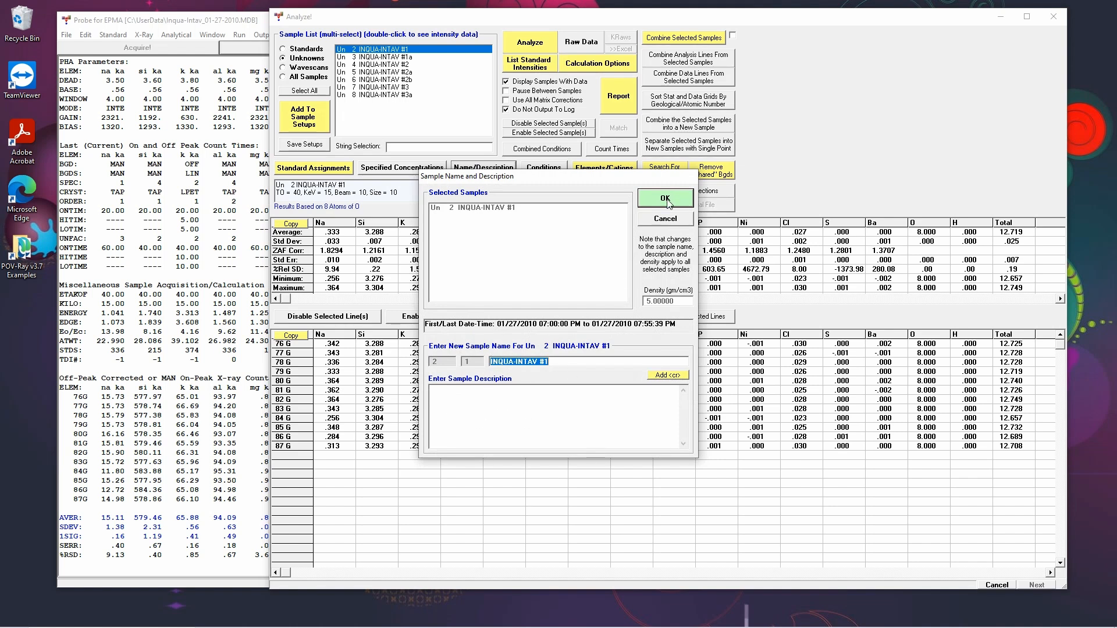
left_click(665, 198)
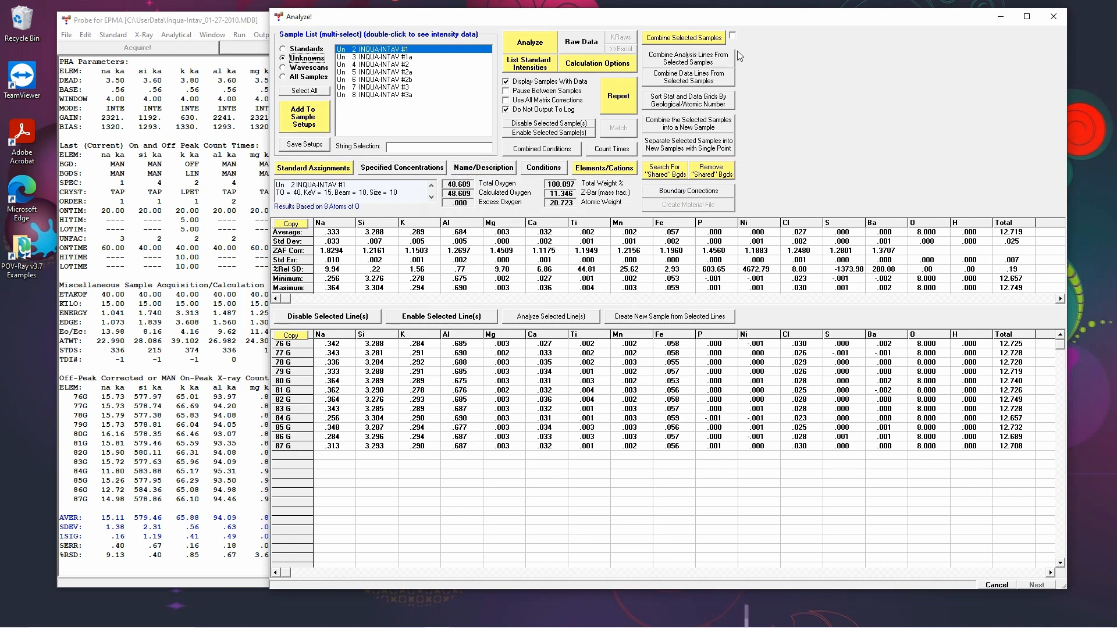
mouse_move(695, 56)
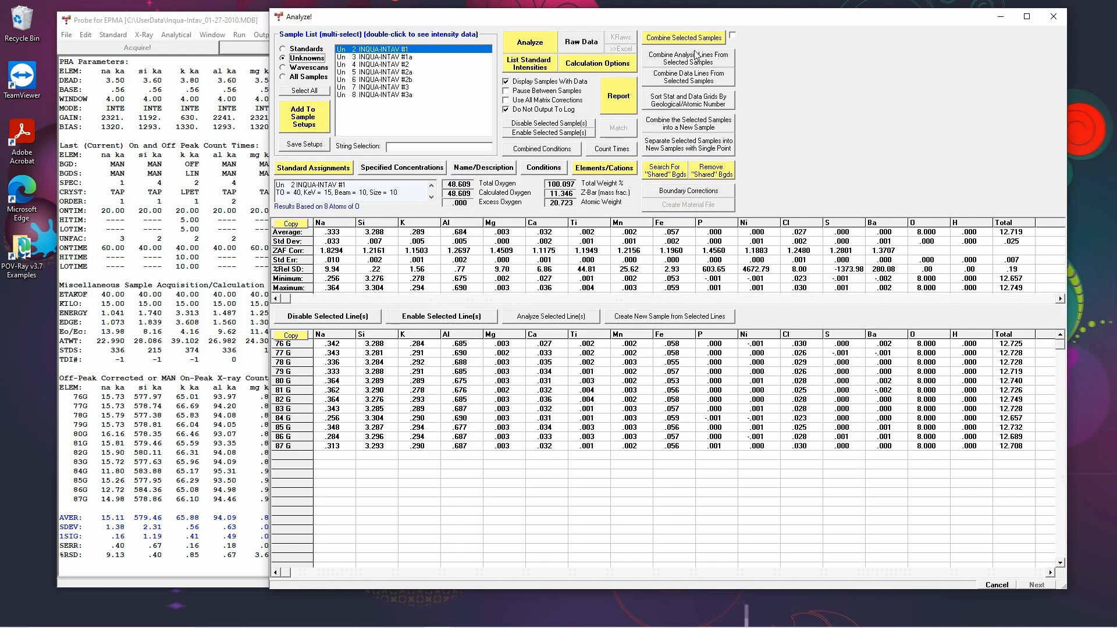
mouse_move(699, 112)
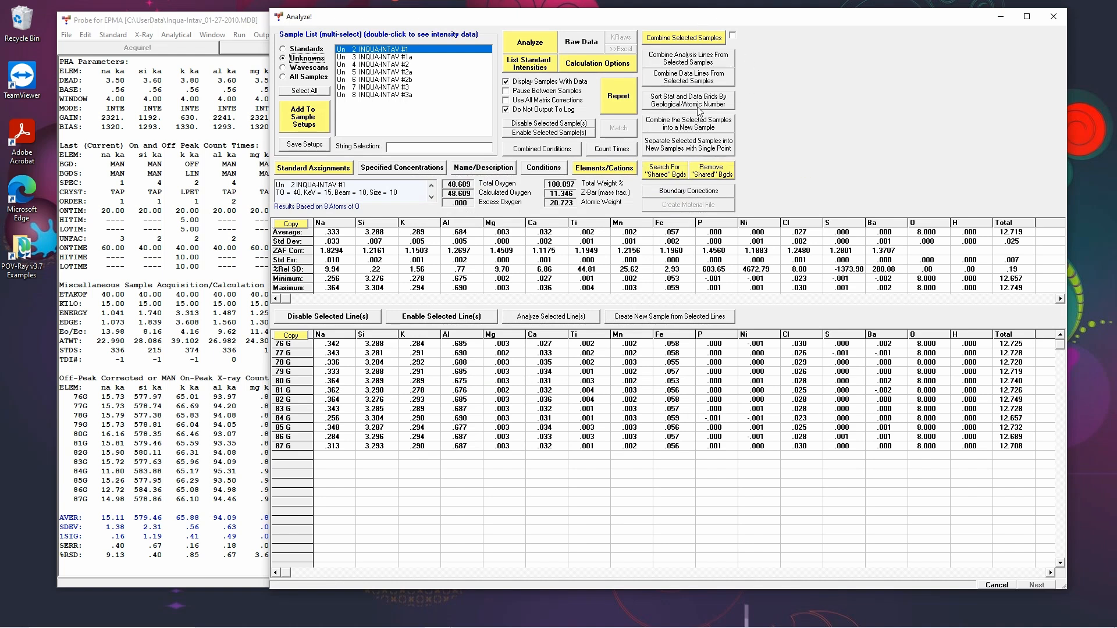
mouse_move(702, 103)
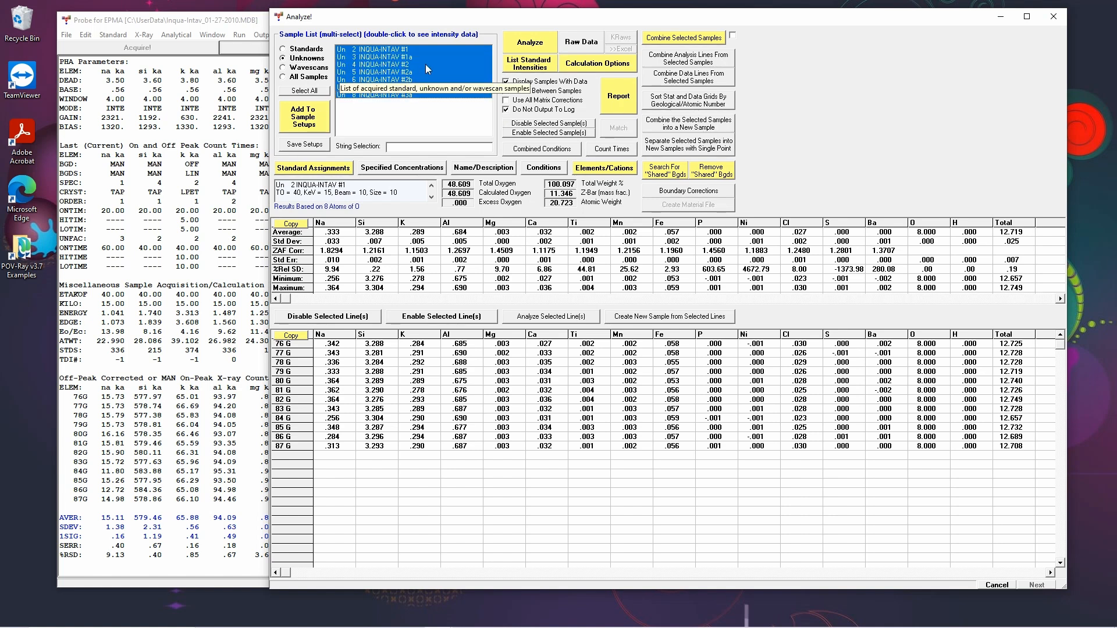
mouse_move(527, 44)
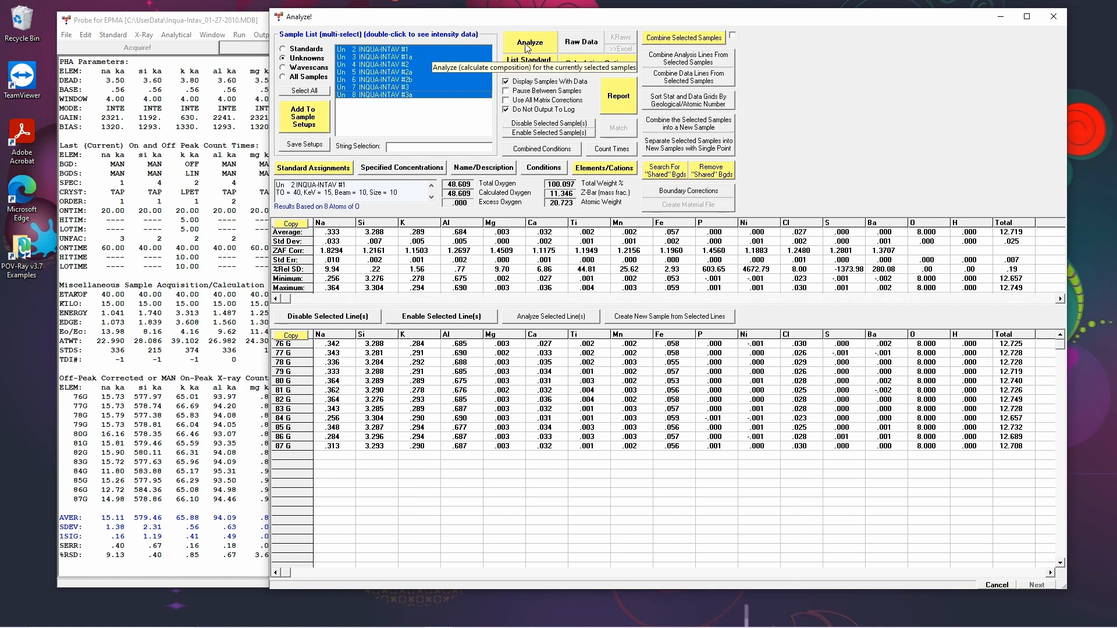
mouse_move(465, 109)
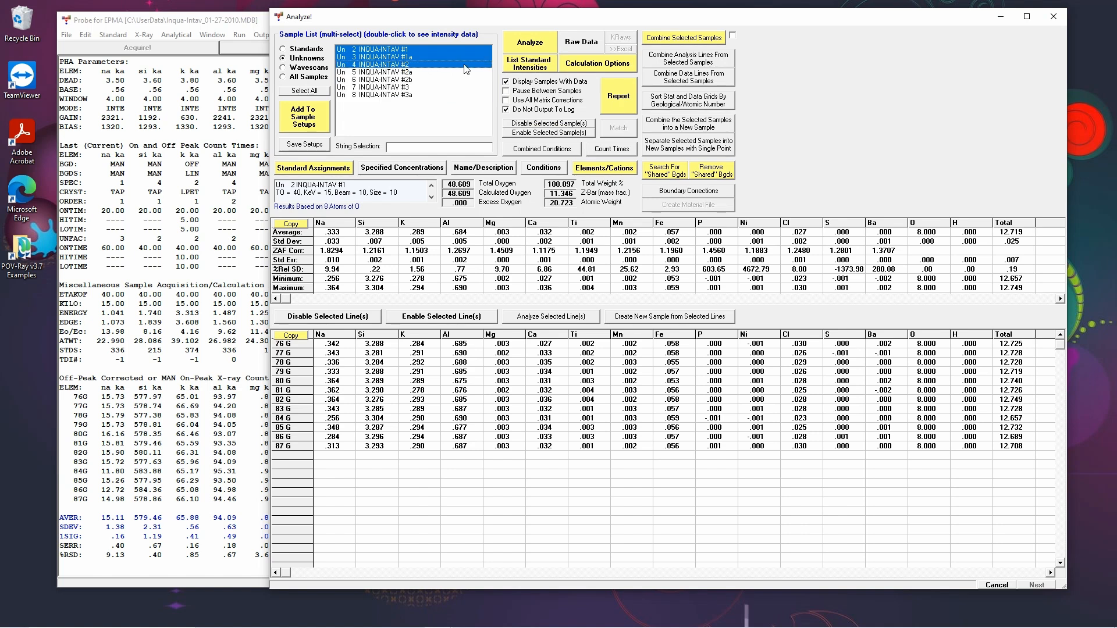
Analyze INQUA-INTAV #1, #1a and #2 together for elemental weight percents
left_click(529, 43)
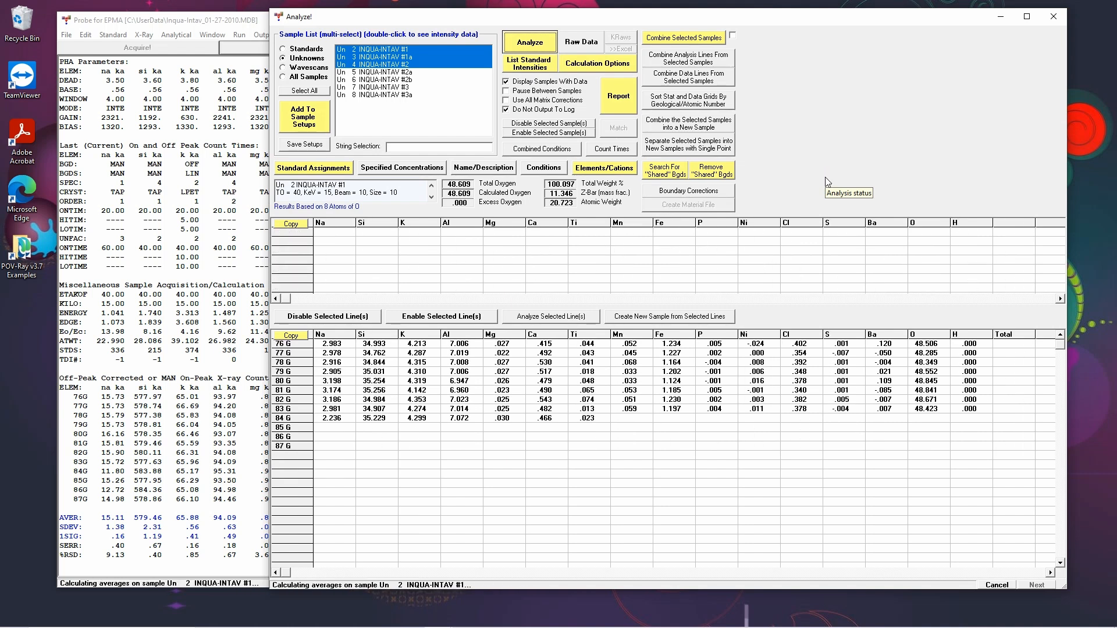
left_click(528, 42)
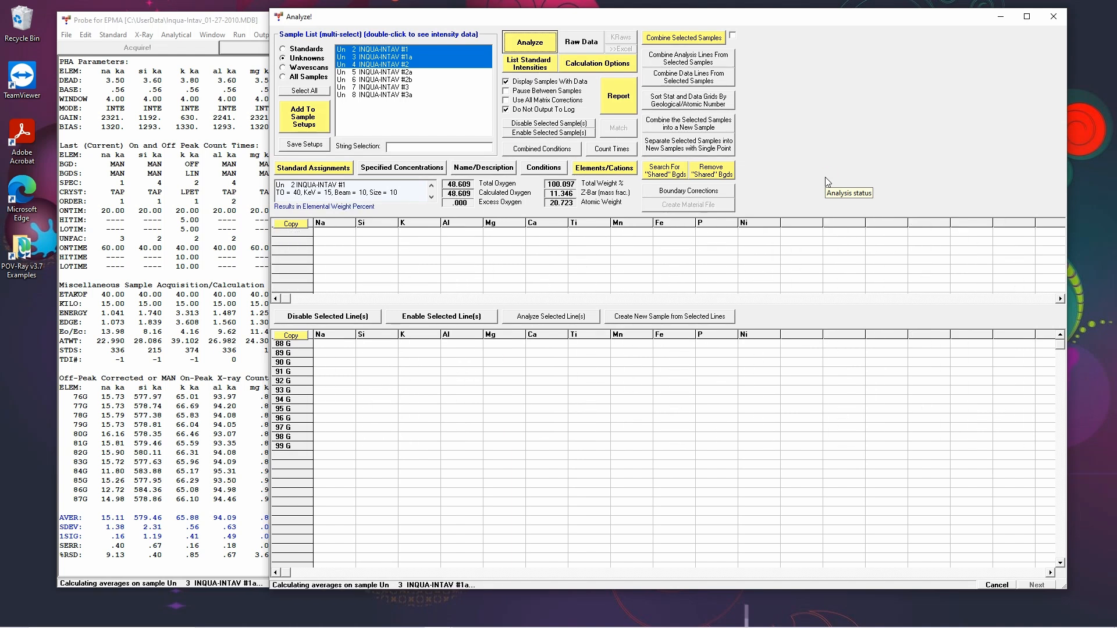
left_click(528, 42)
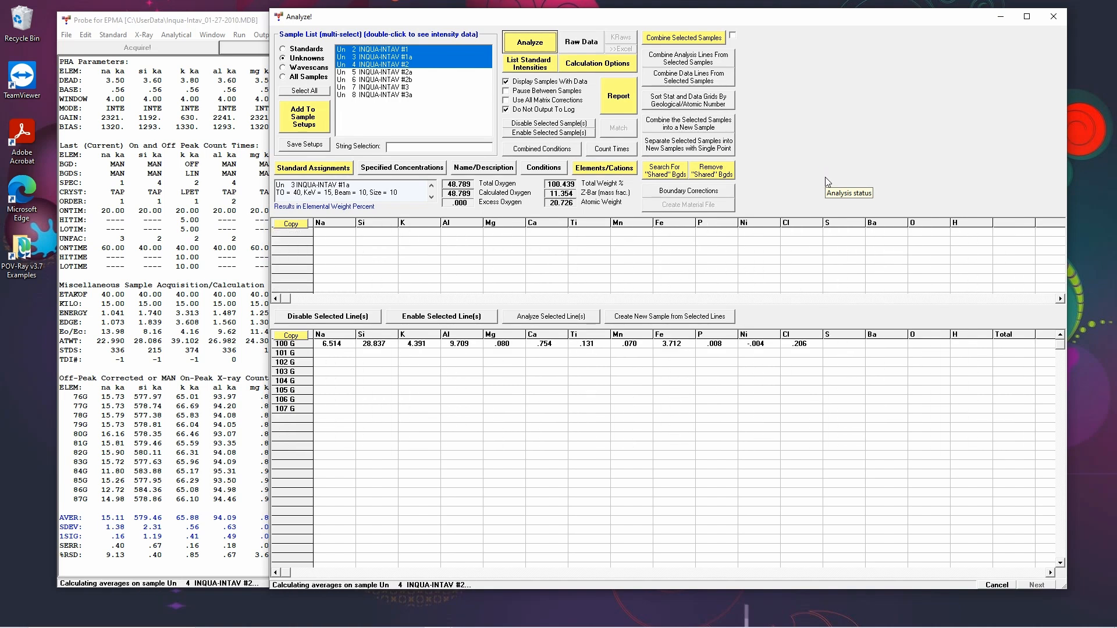
left_click(528, 42)
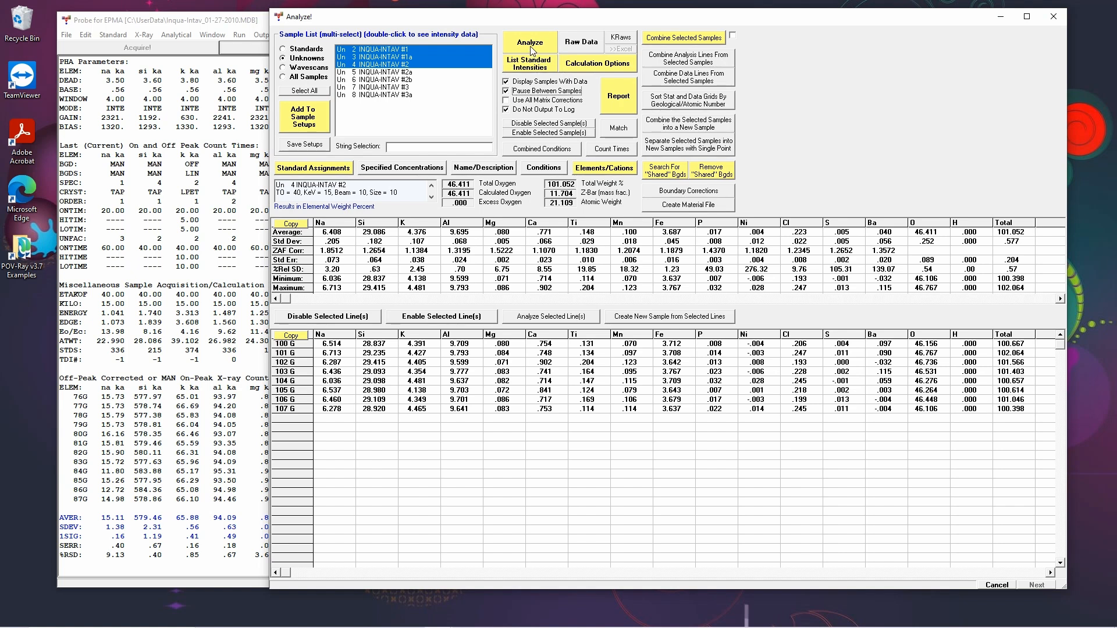
Rerun the analysis on the three samples with Pause Between Samples active
left_click(528, 43)
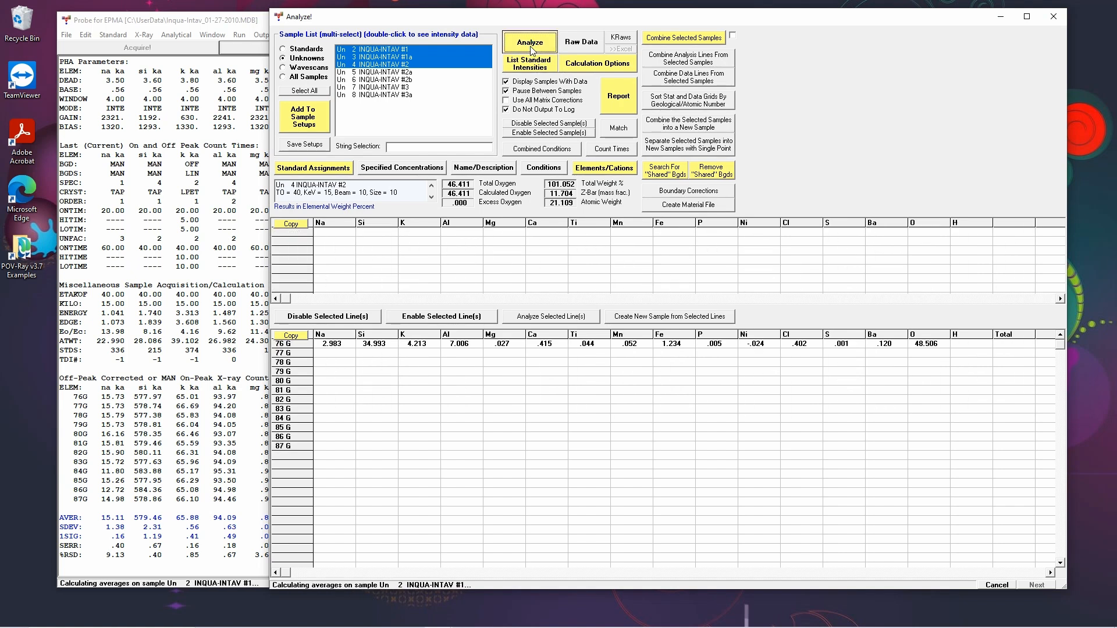
left_click(531, 43)
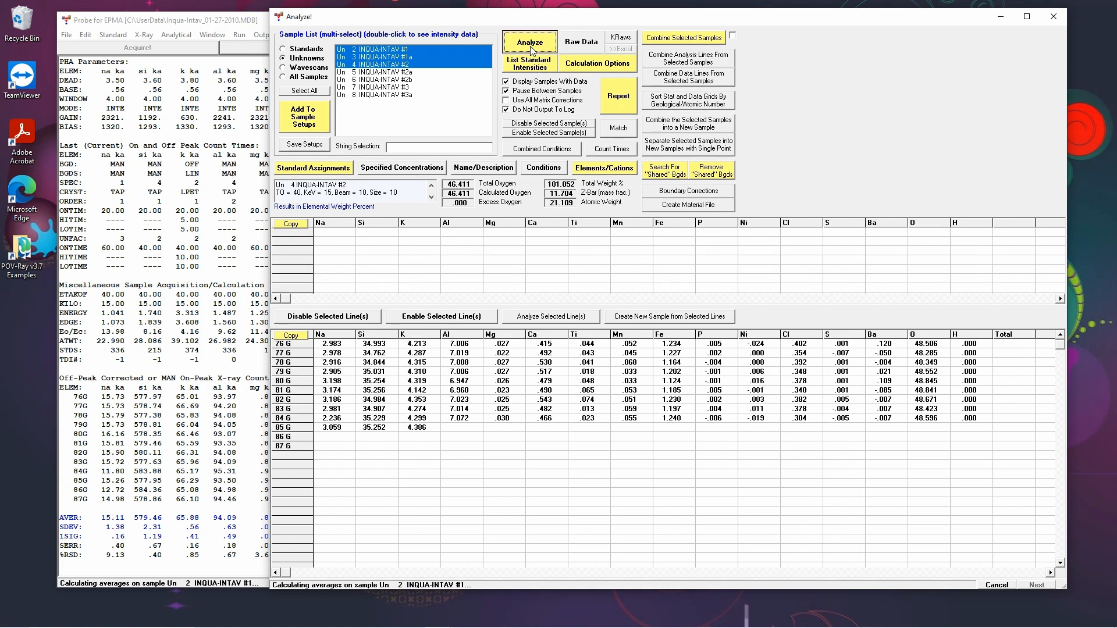
left_click(529, 42)
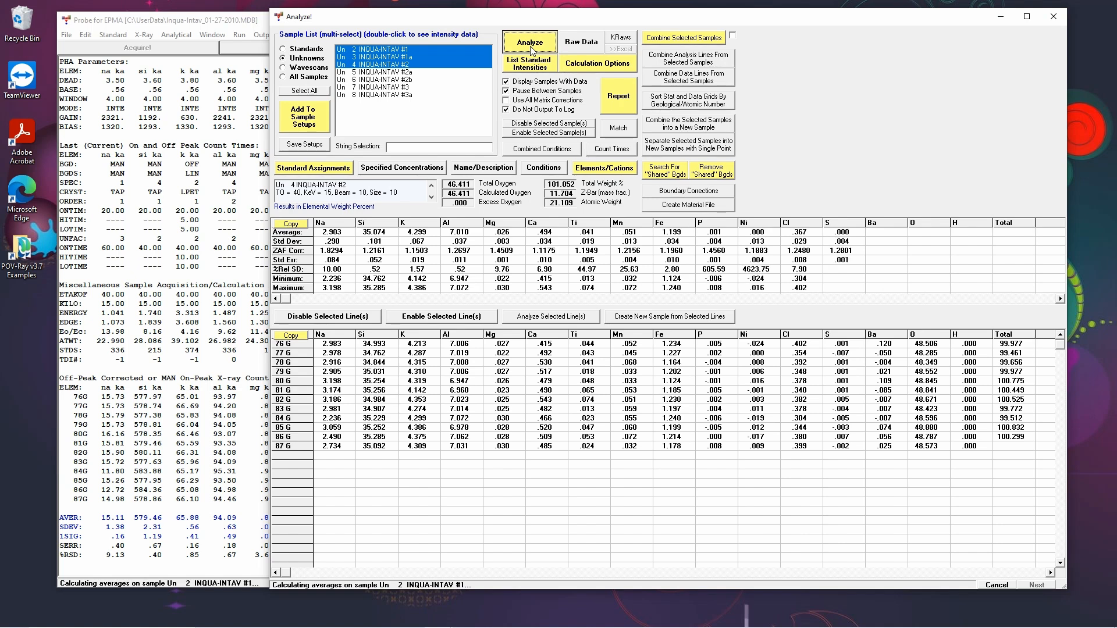
left_click(528, 42)
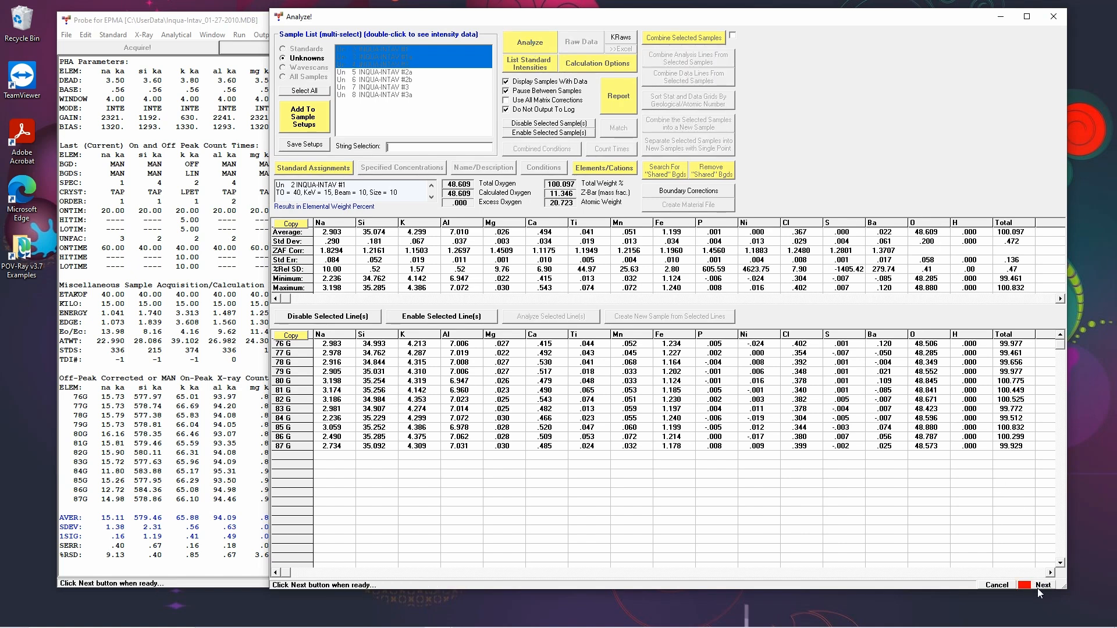
mouse_move(1040, 585)
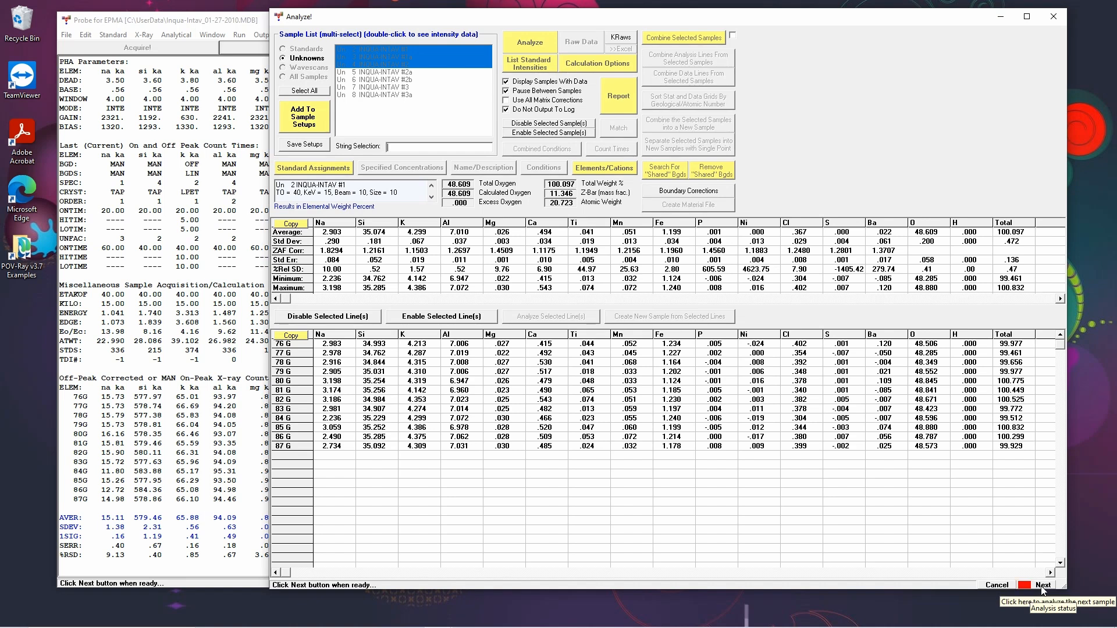
Step through #1 and #1a with Next to reach #2's averages and totals
left_click(1037, 586)
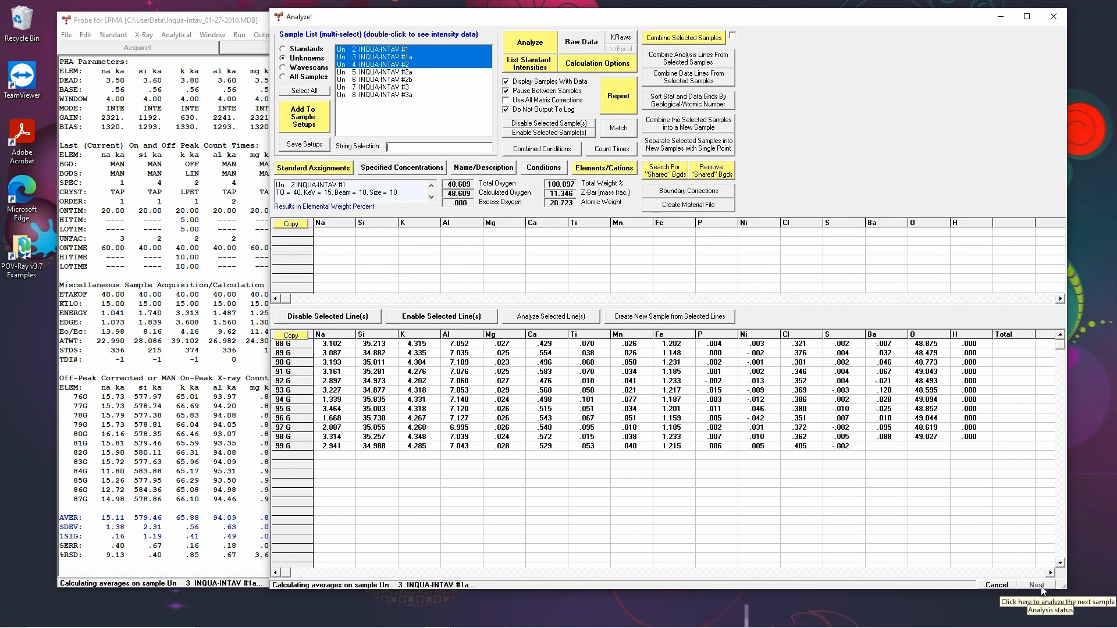
left_click(1037, 586)
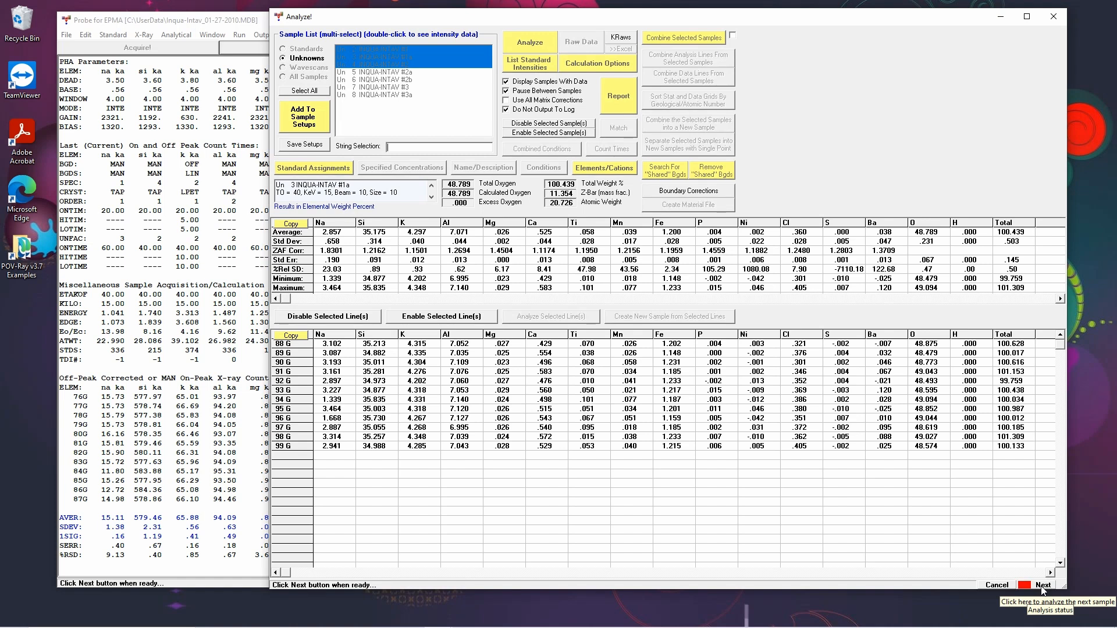
left_click(1039, 585)
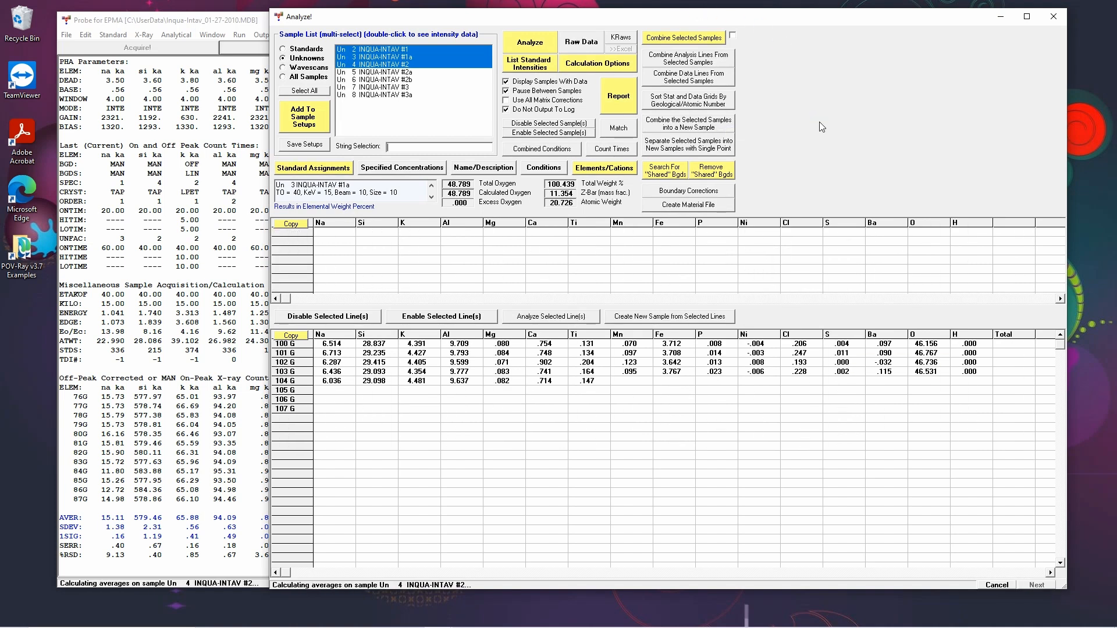
left_click(528, 43)
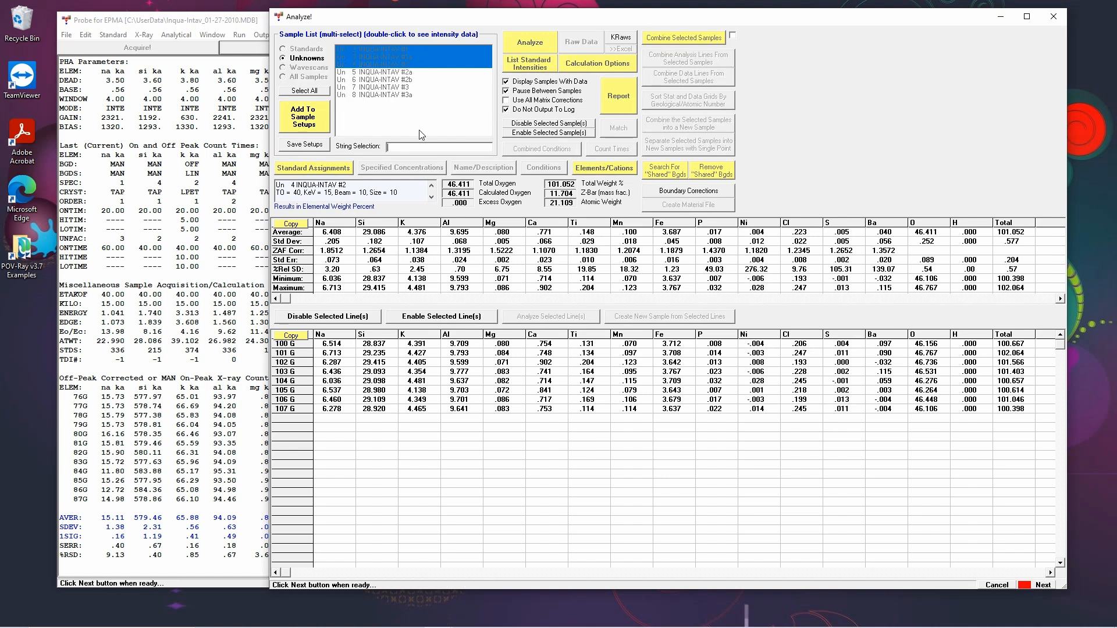
mouse_move(833, 219)
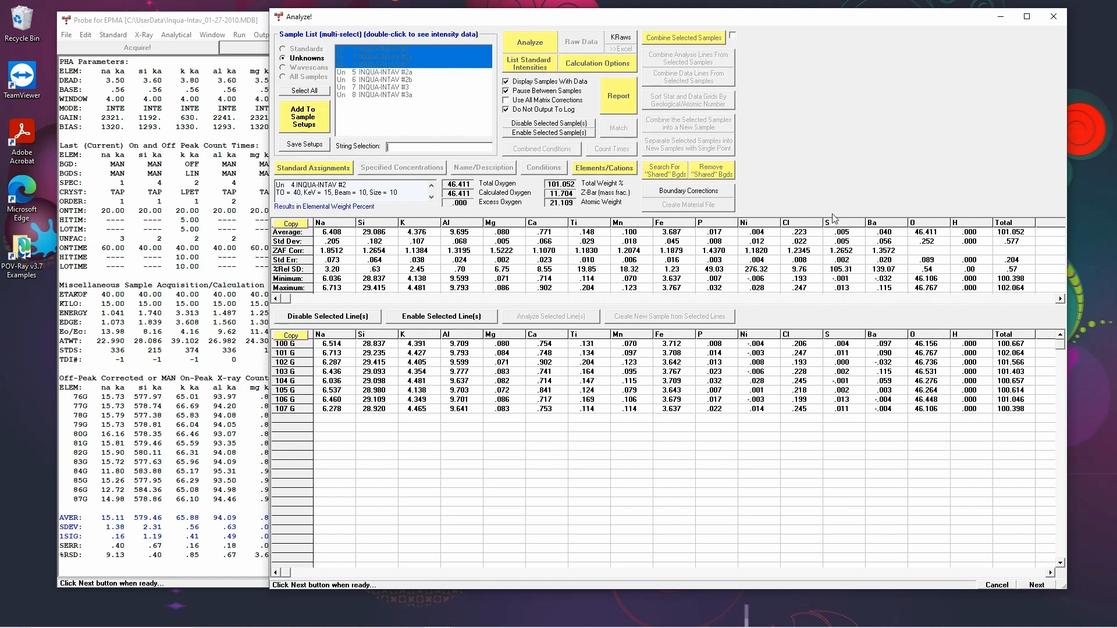